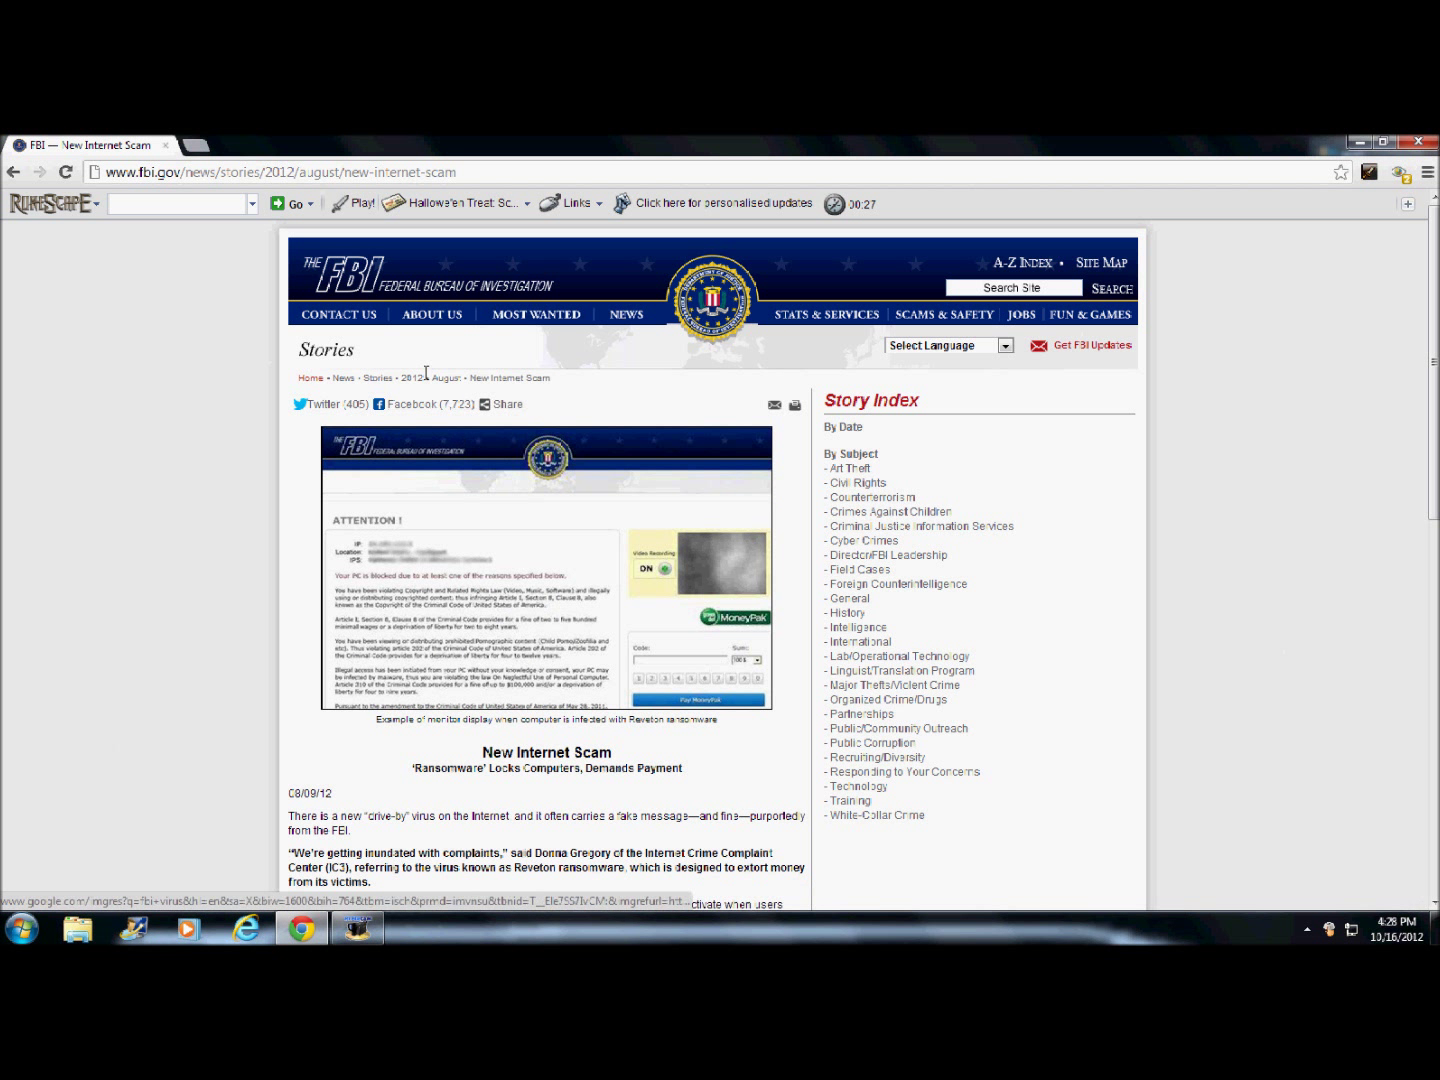
Step: Scroll down through the Google results for 'FBI Virus'
scroll(down, 3)
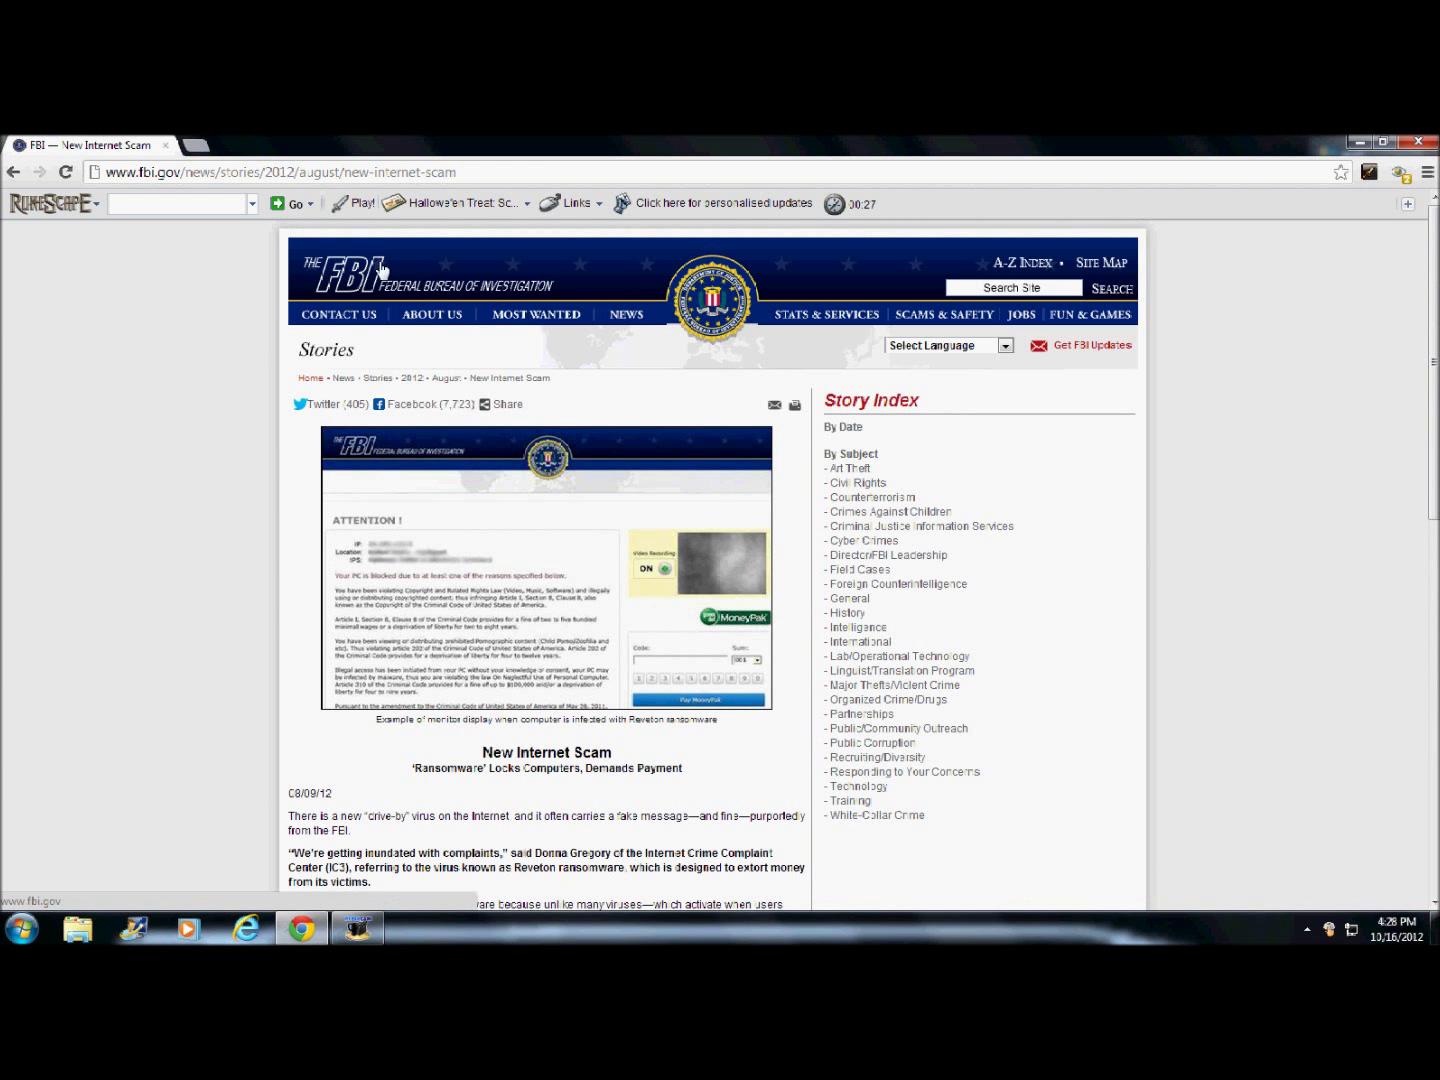
mouse_move(322, 285)
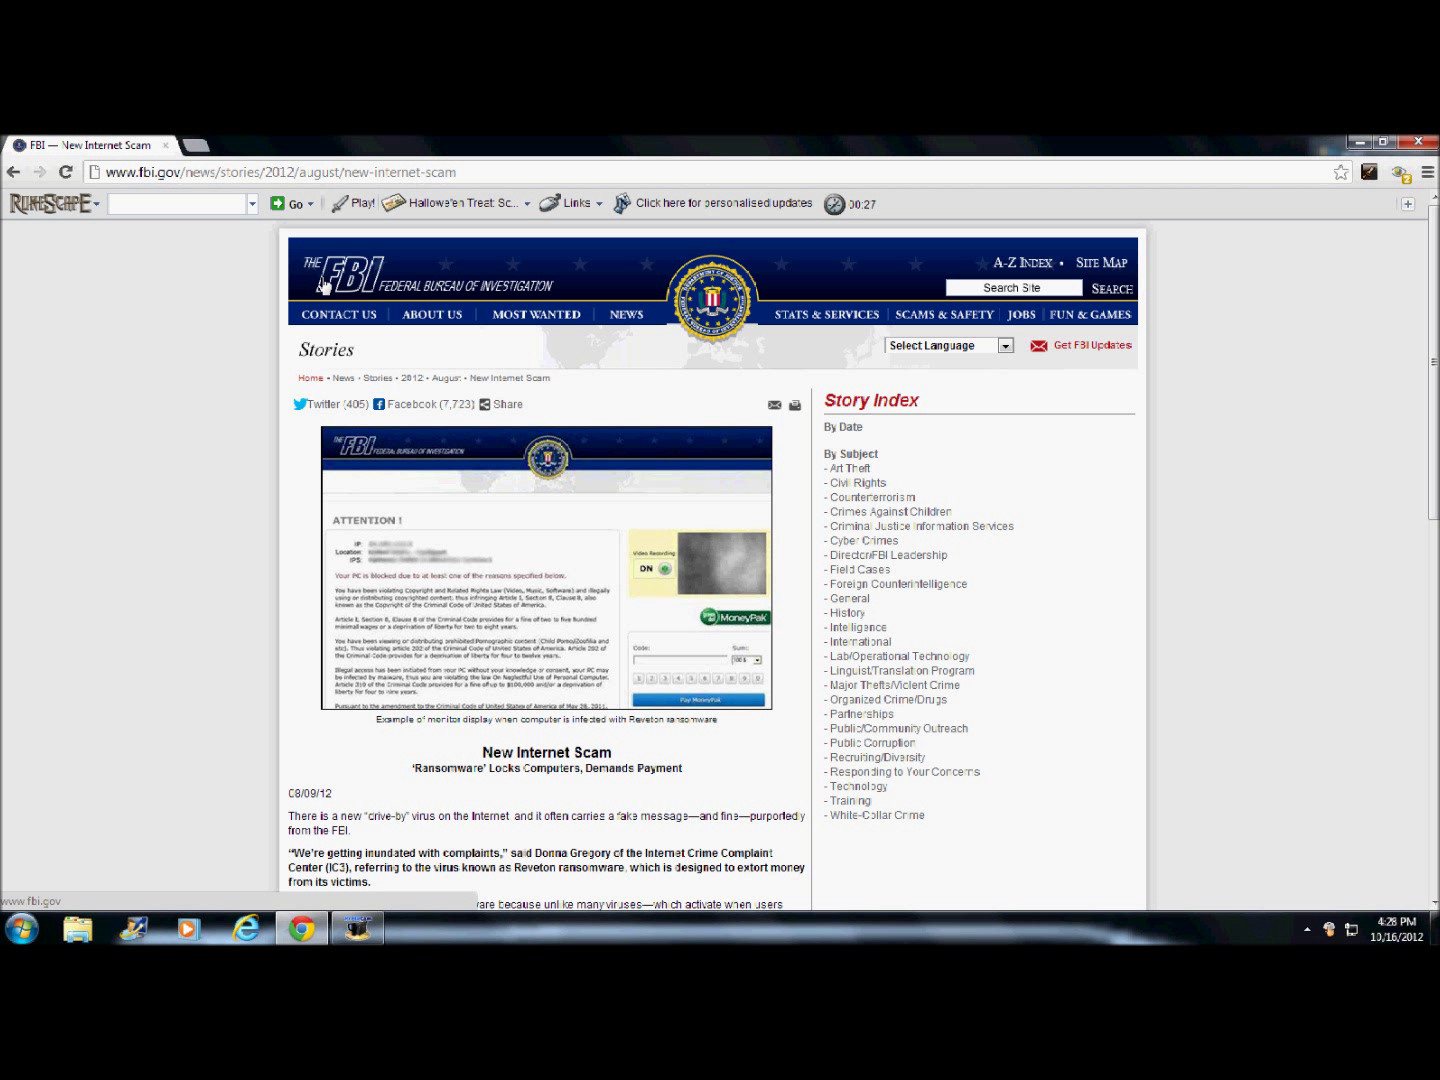
mouse_move(291, 245)
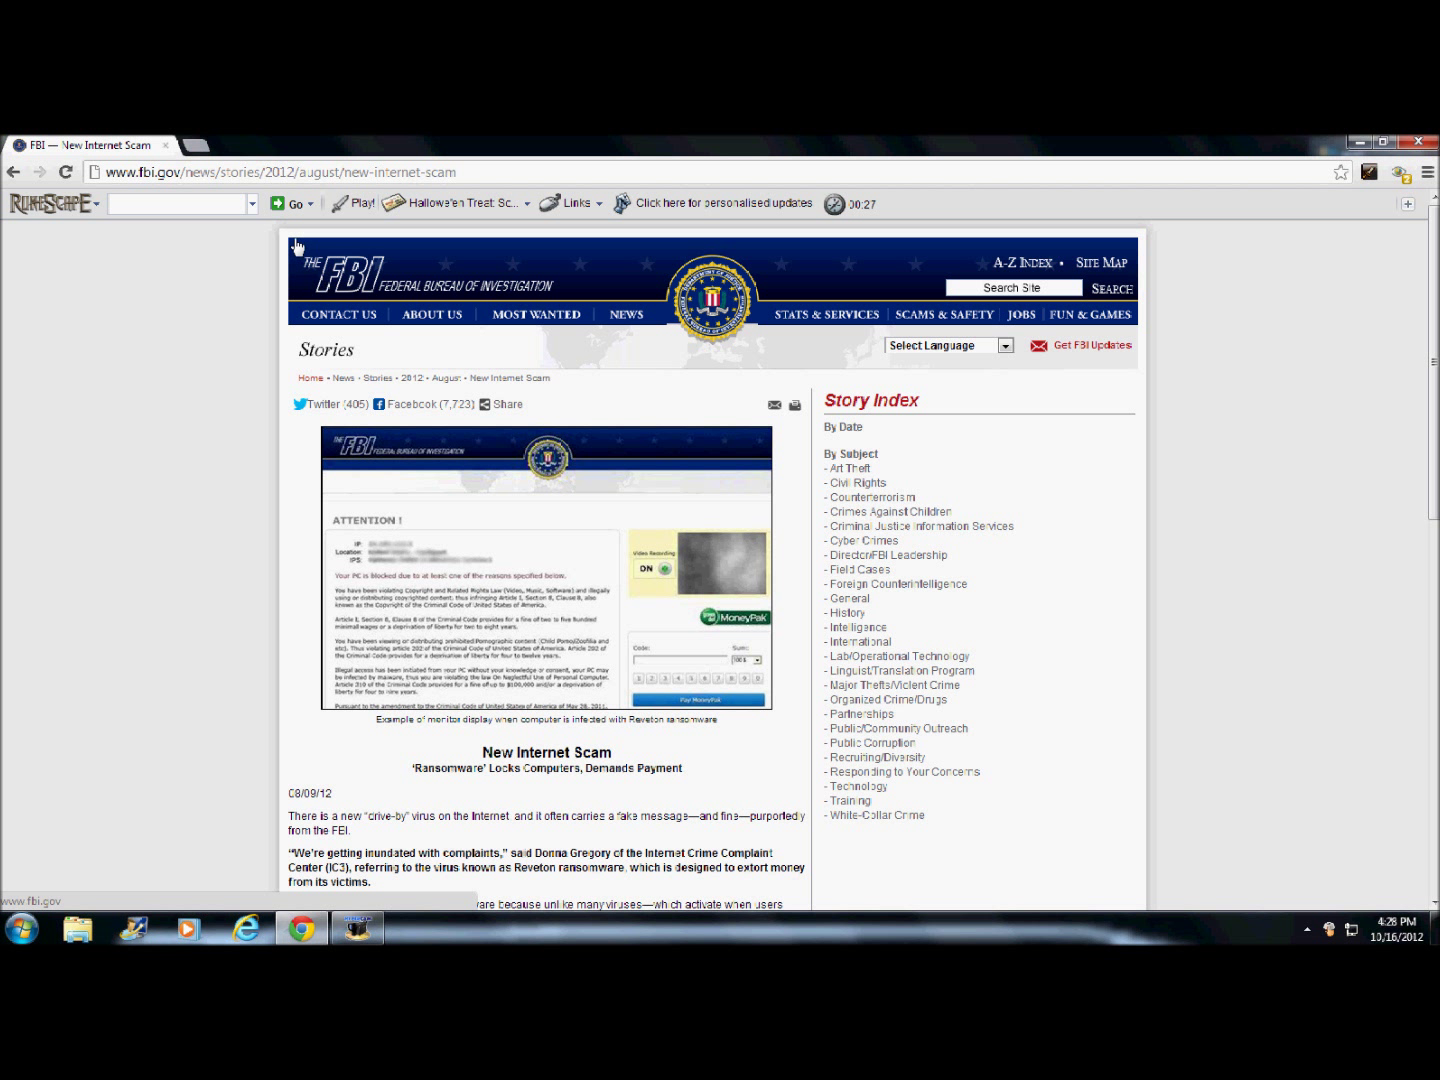
mouse_move(614, 469)
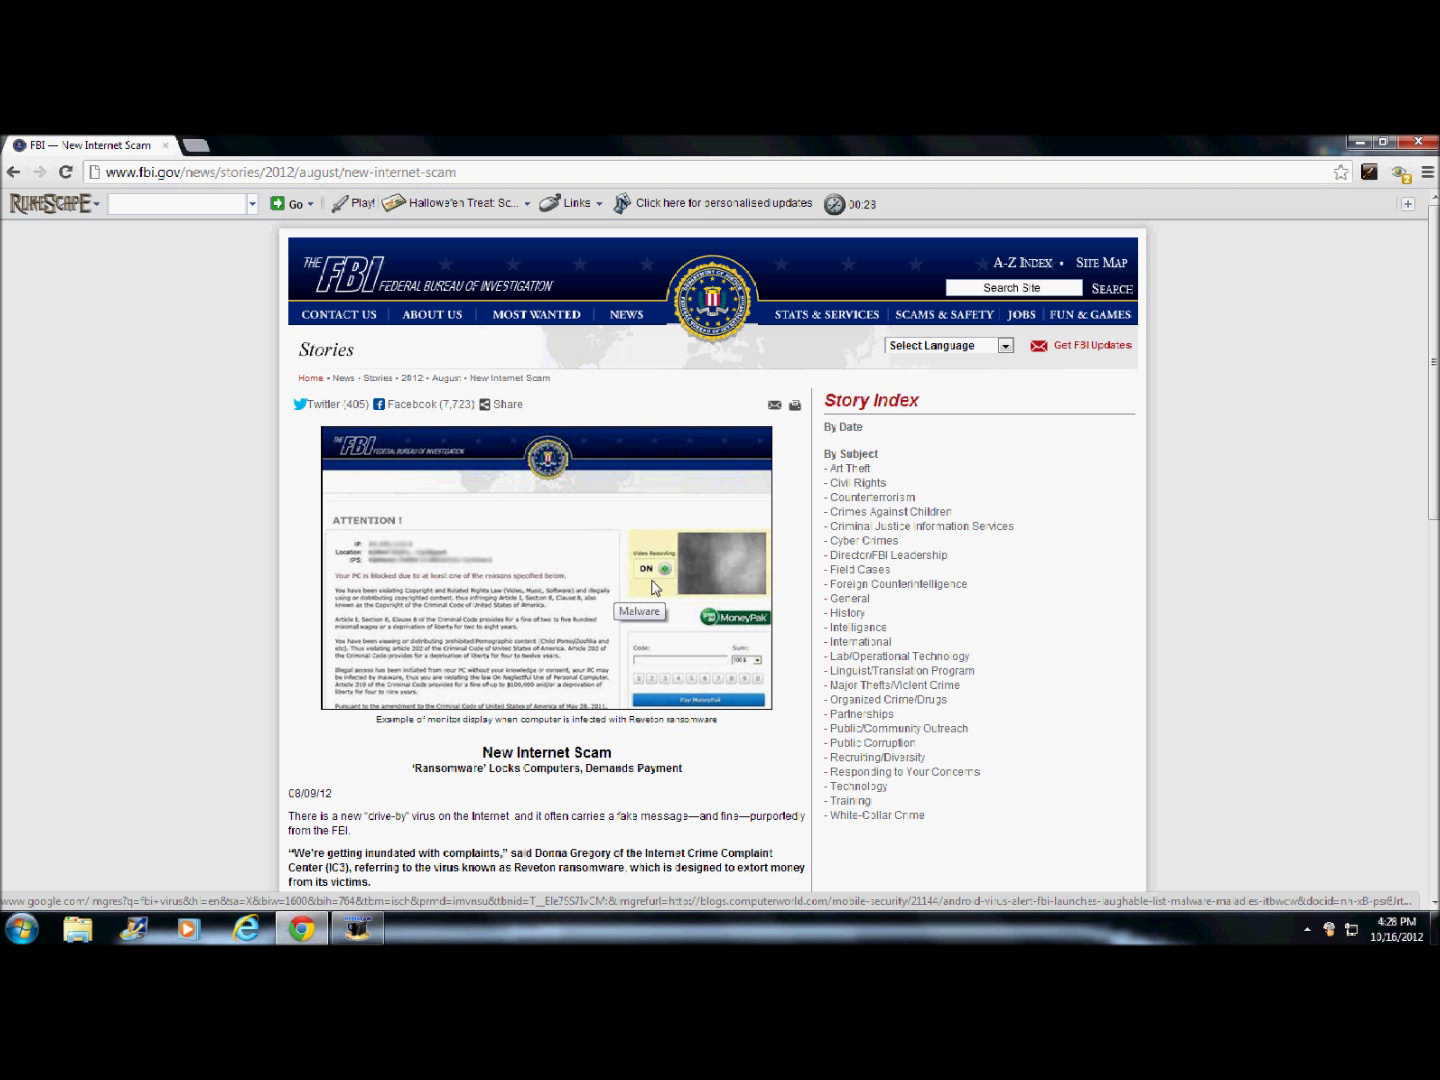
mouse_move(690, 571)
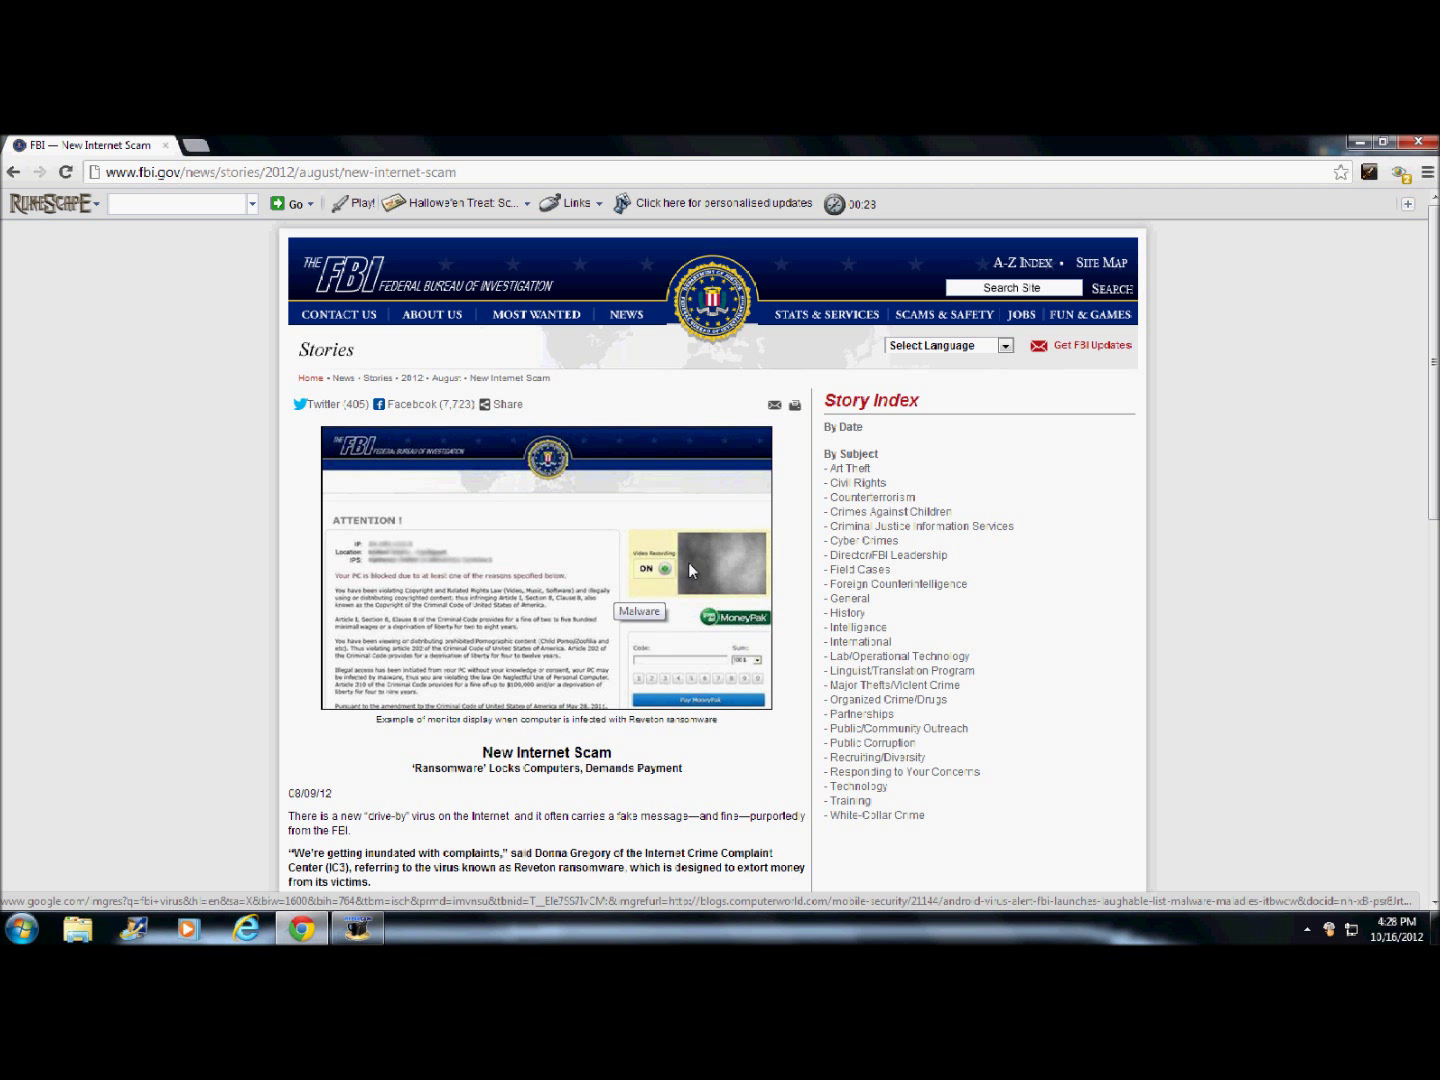
mouse_move(713, 530)
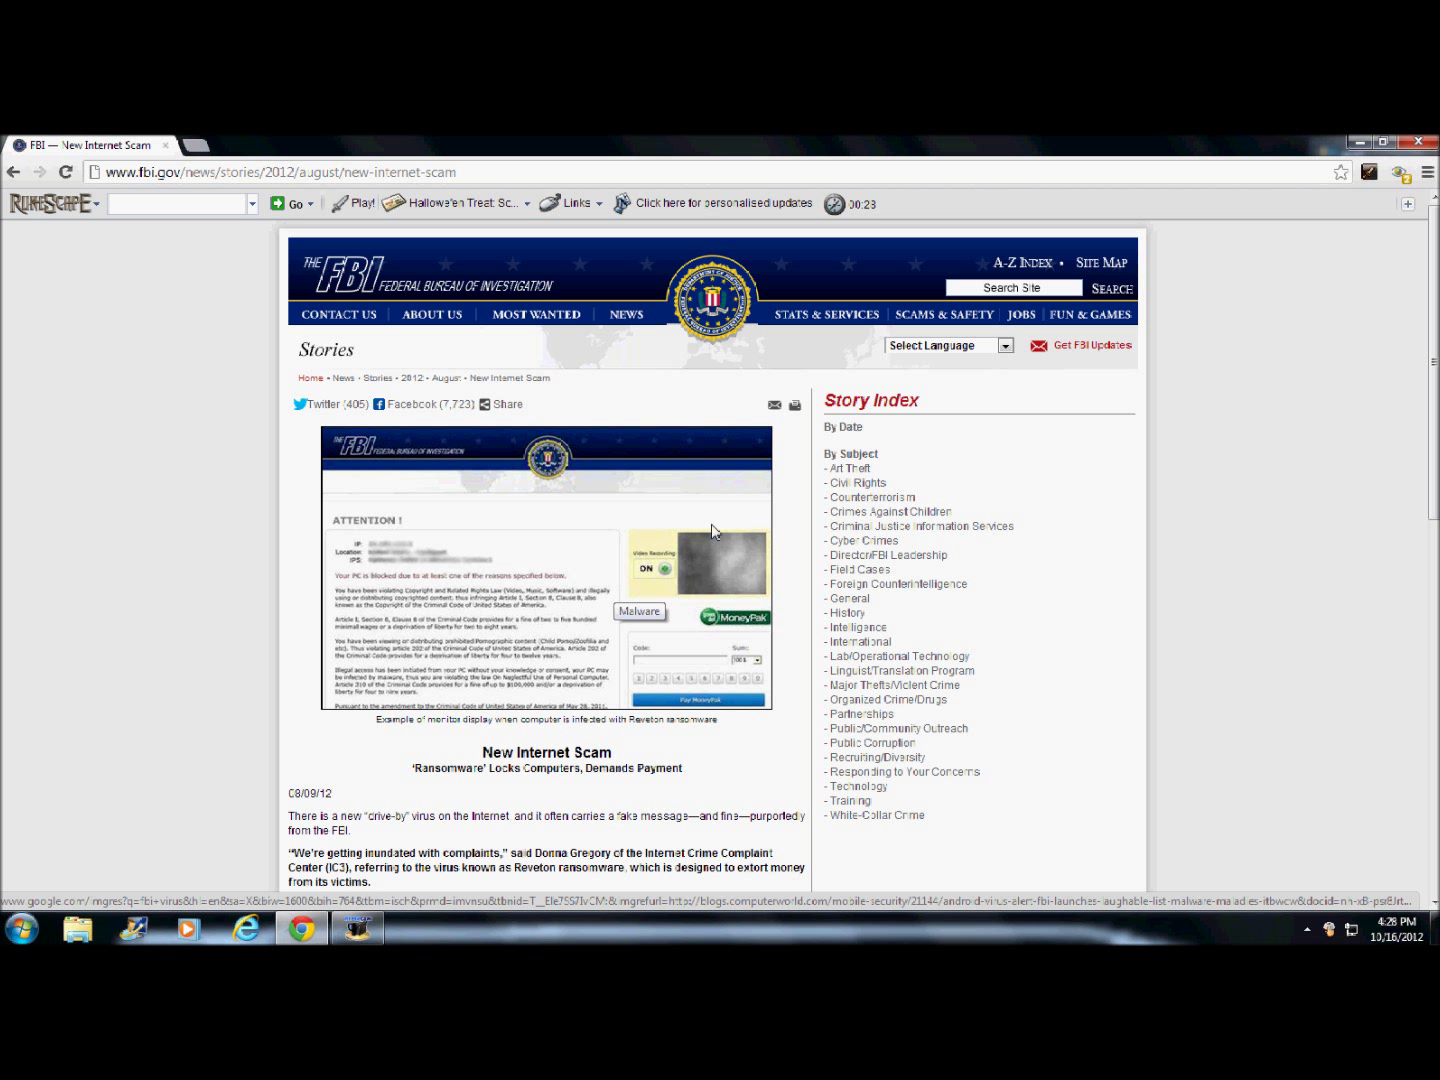
mouse_move(684, 560)
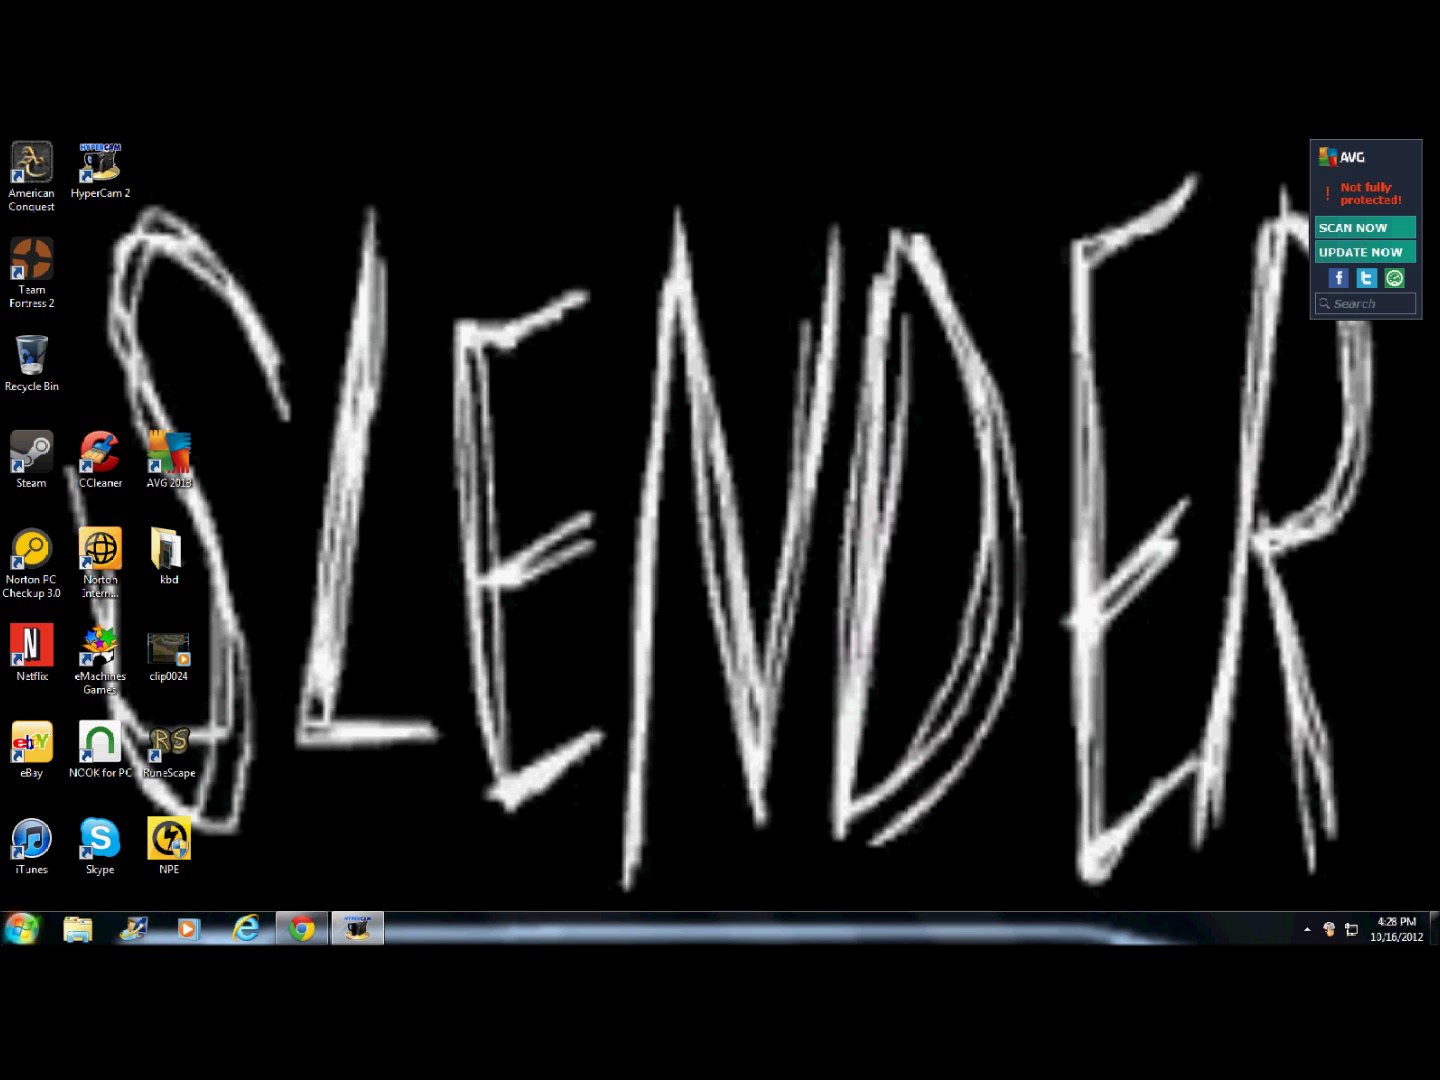
mouse_move(48, 926)
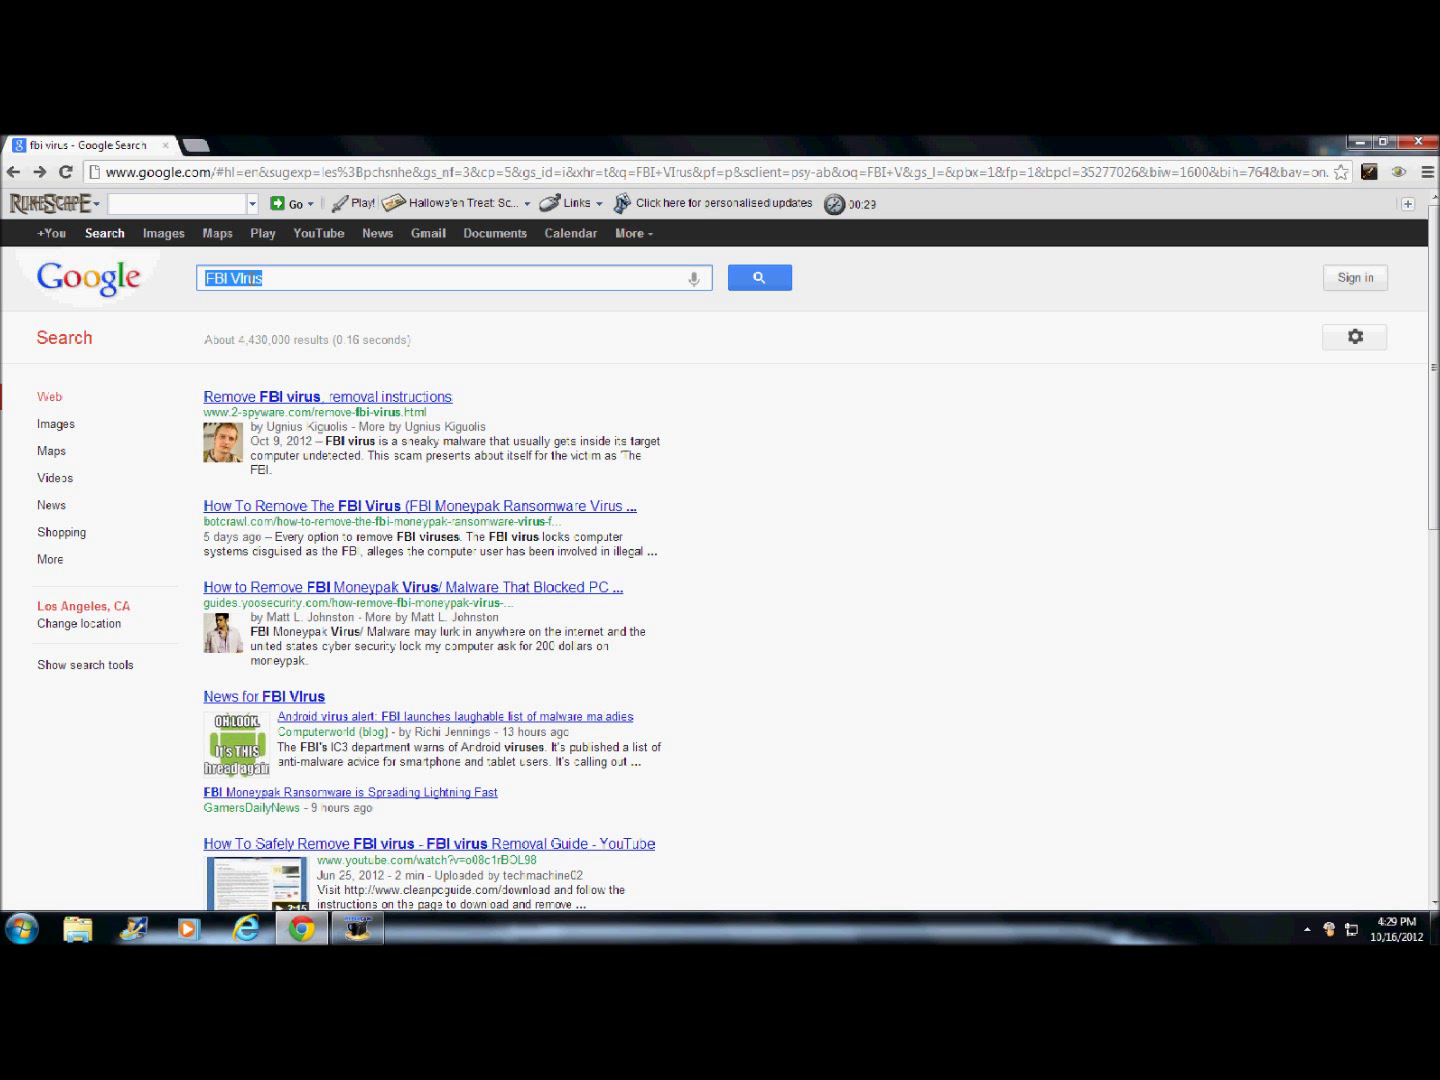
Step: Search Google for 'safe mode' and switch to image results
text(safe mode)
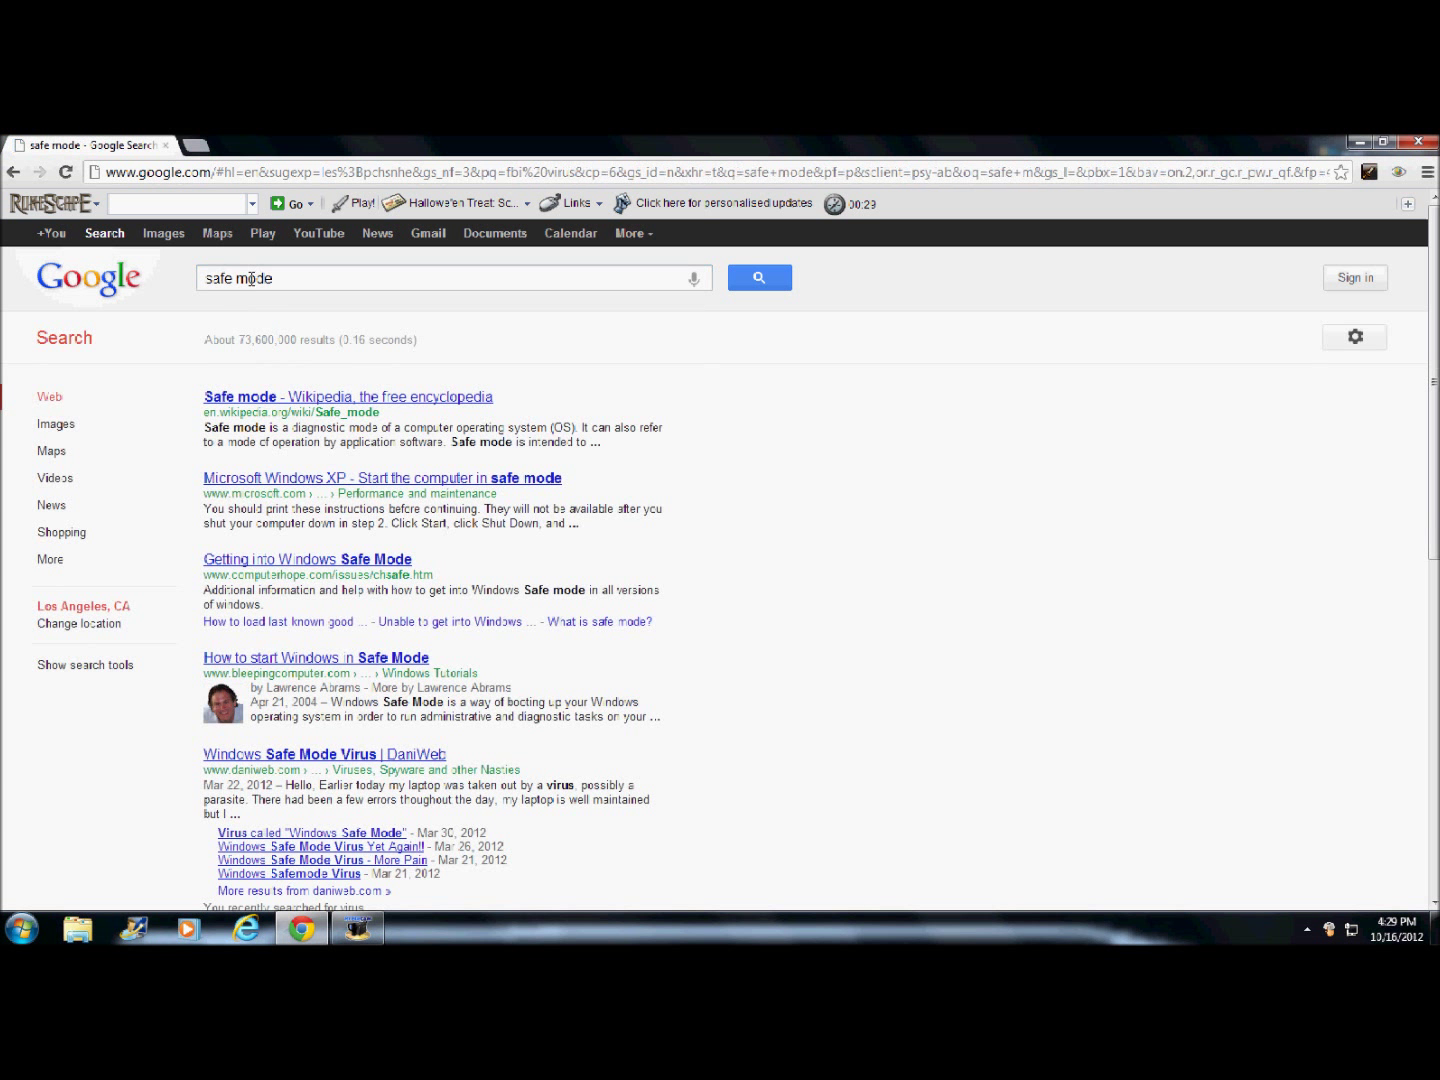
click(163, 233)
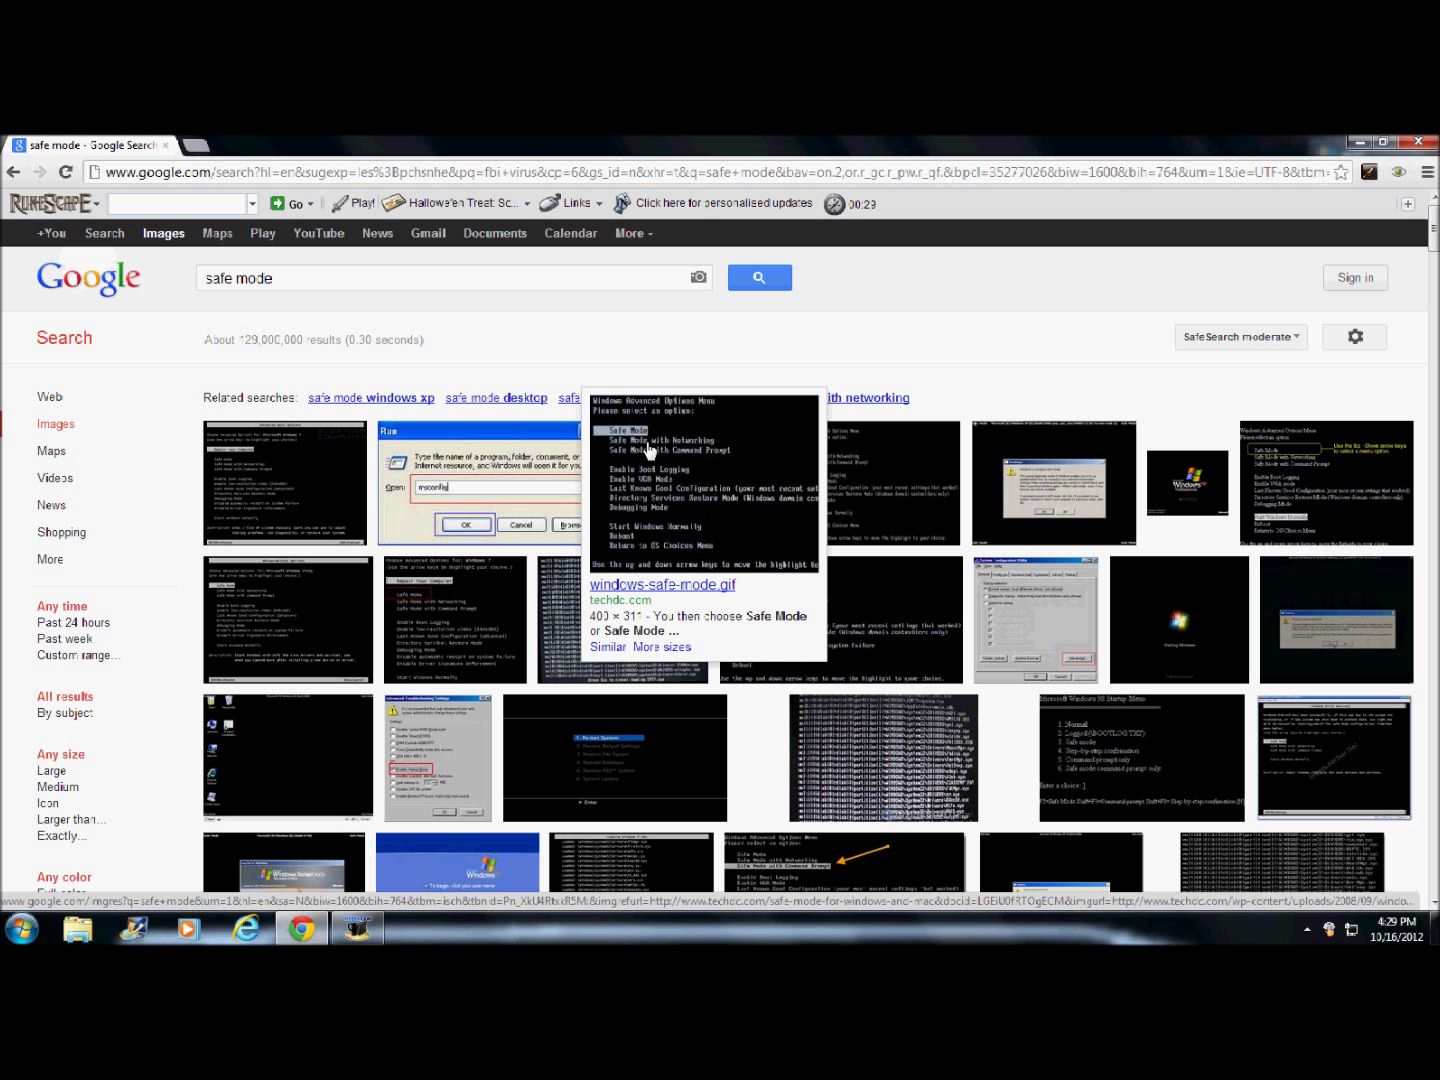
mouse_move(648, 459)
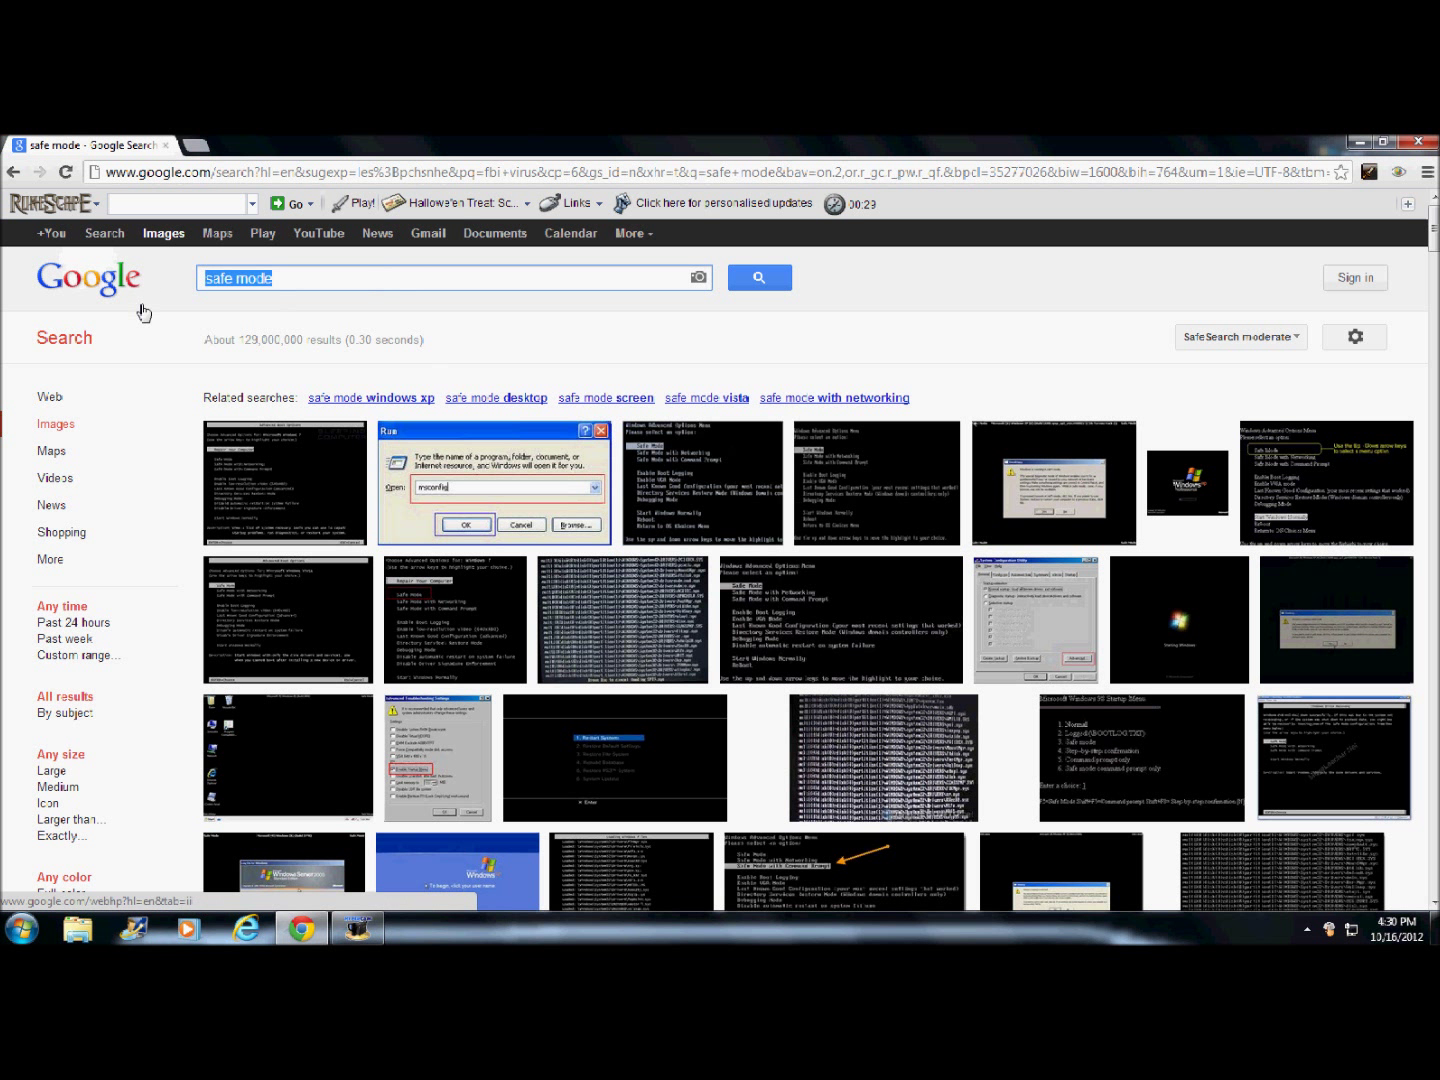
Step: Type 'explorer' in place of the safe mode search query
text(explorer)
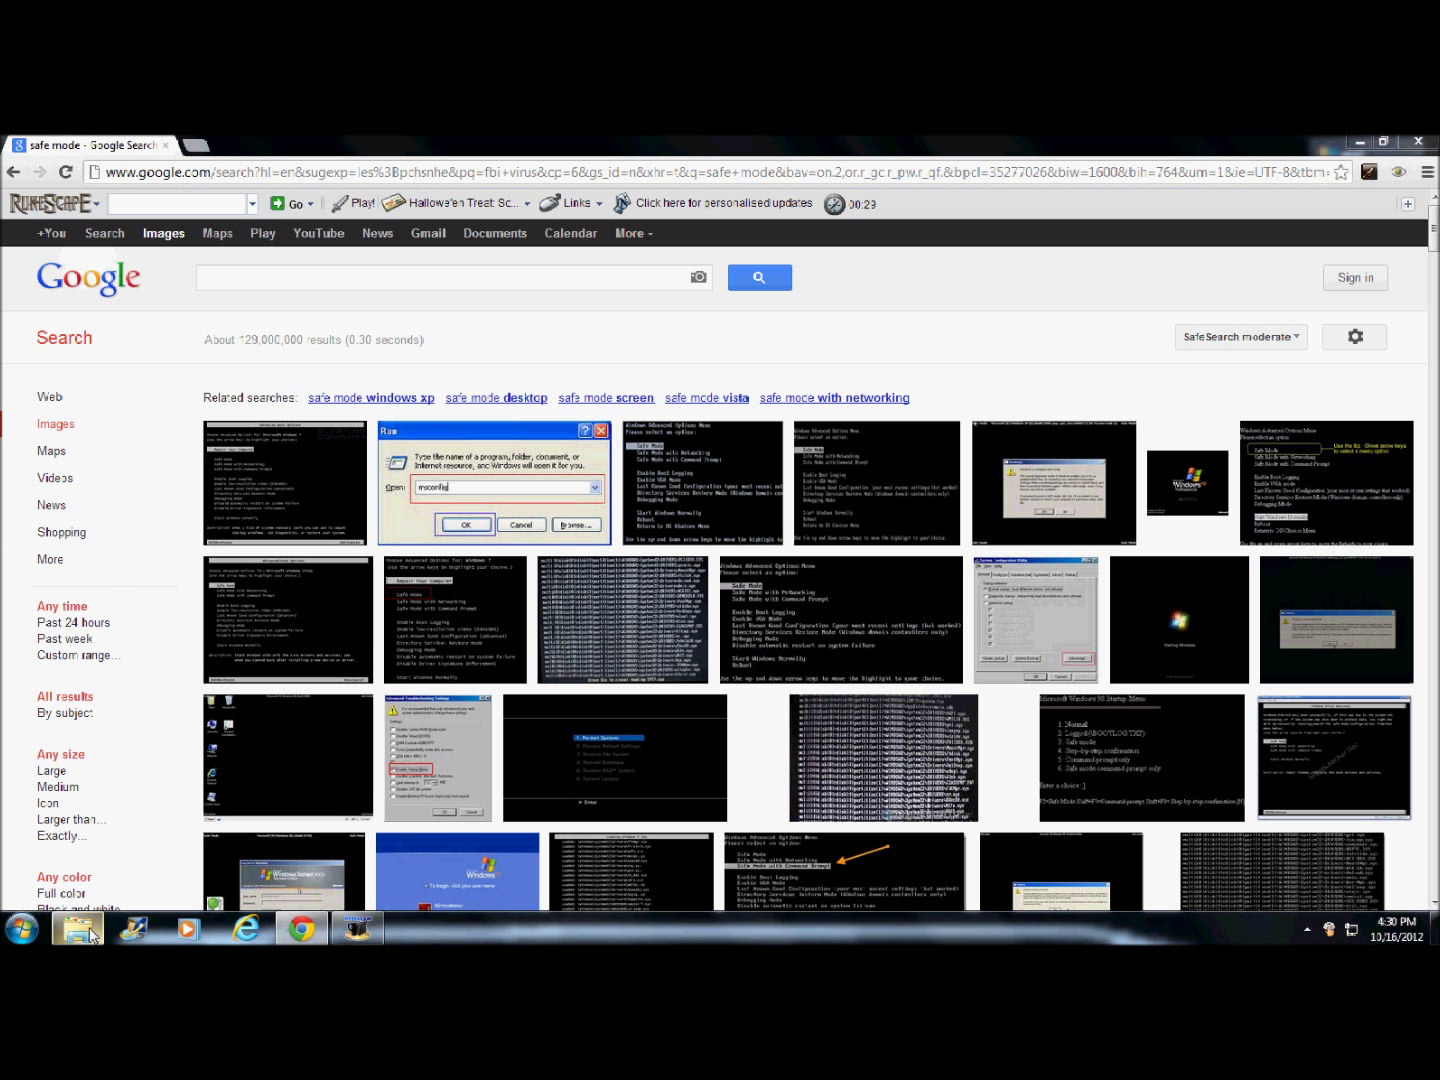
click(77, 928)
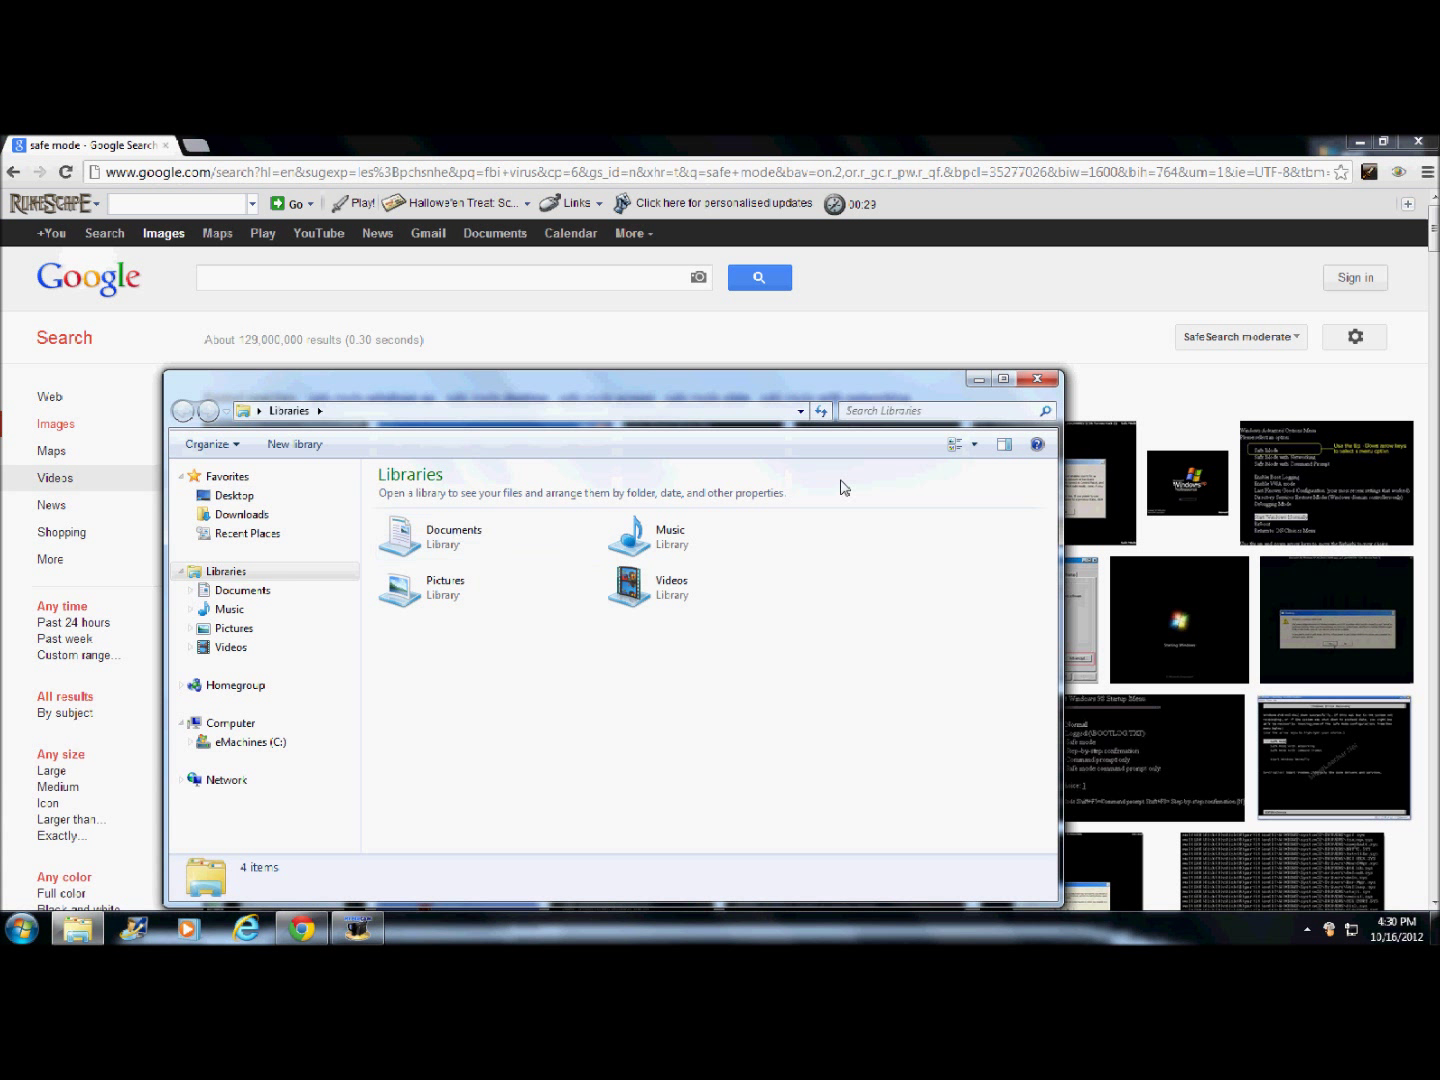
mouse_move(1038, 378)
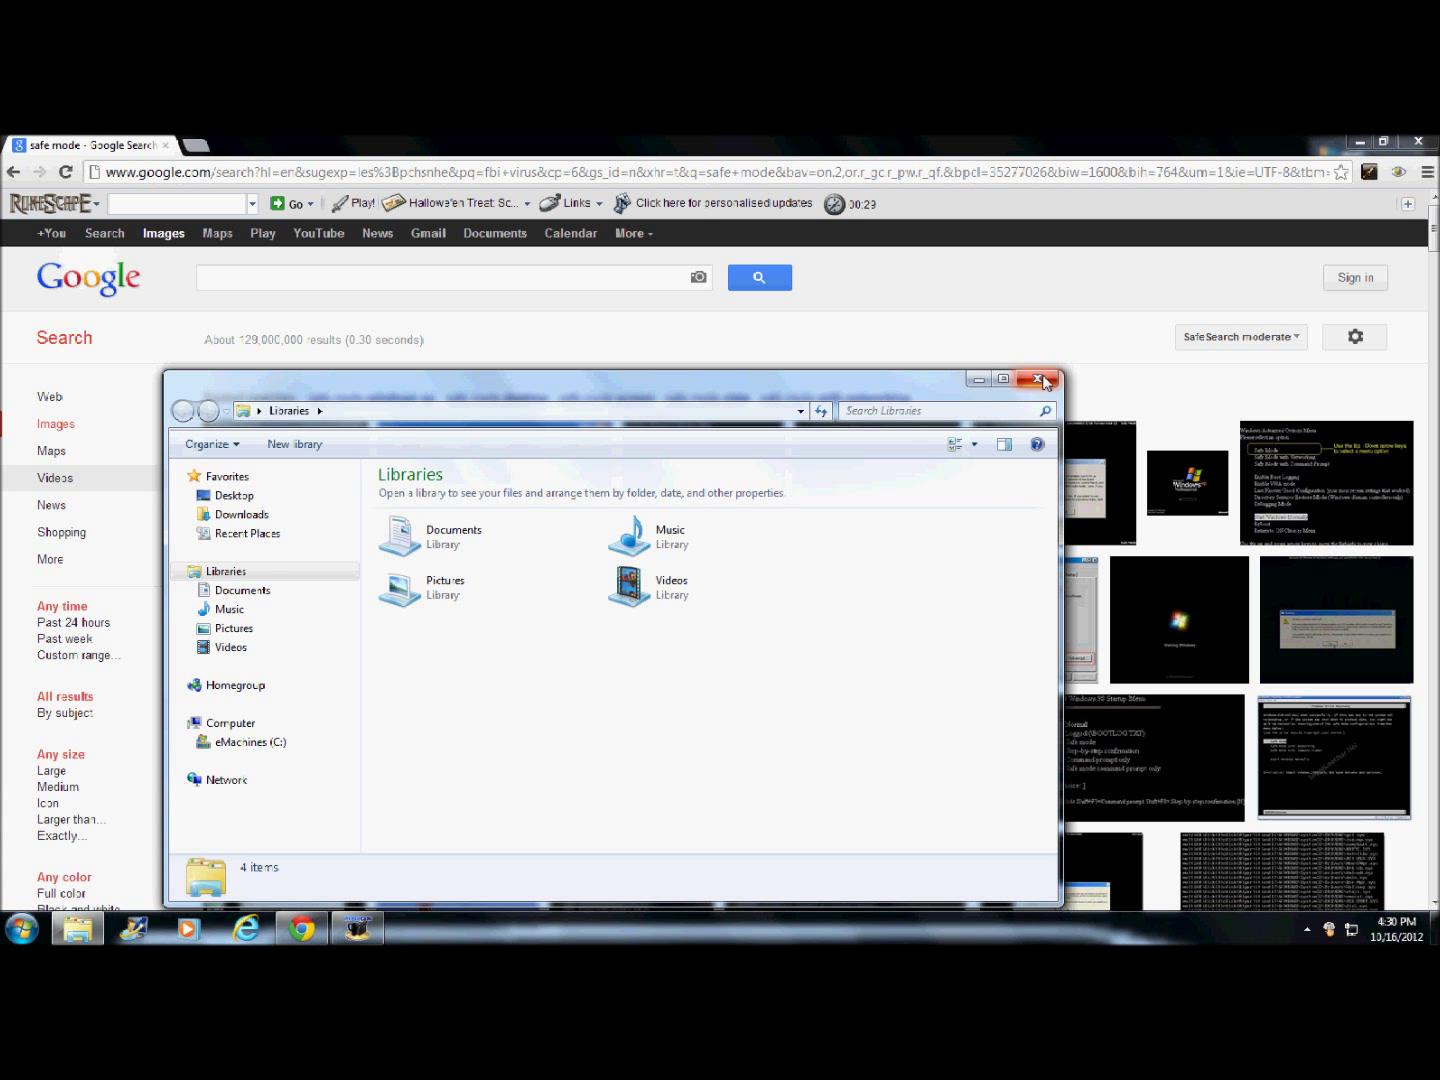
mouse_move(1038, 379)
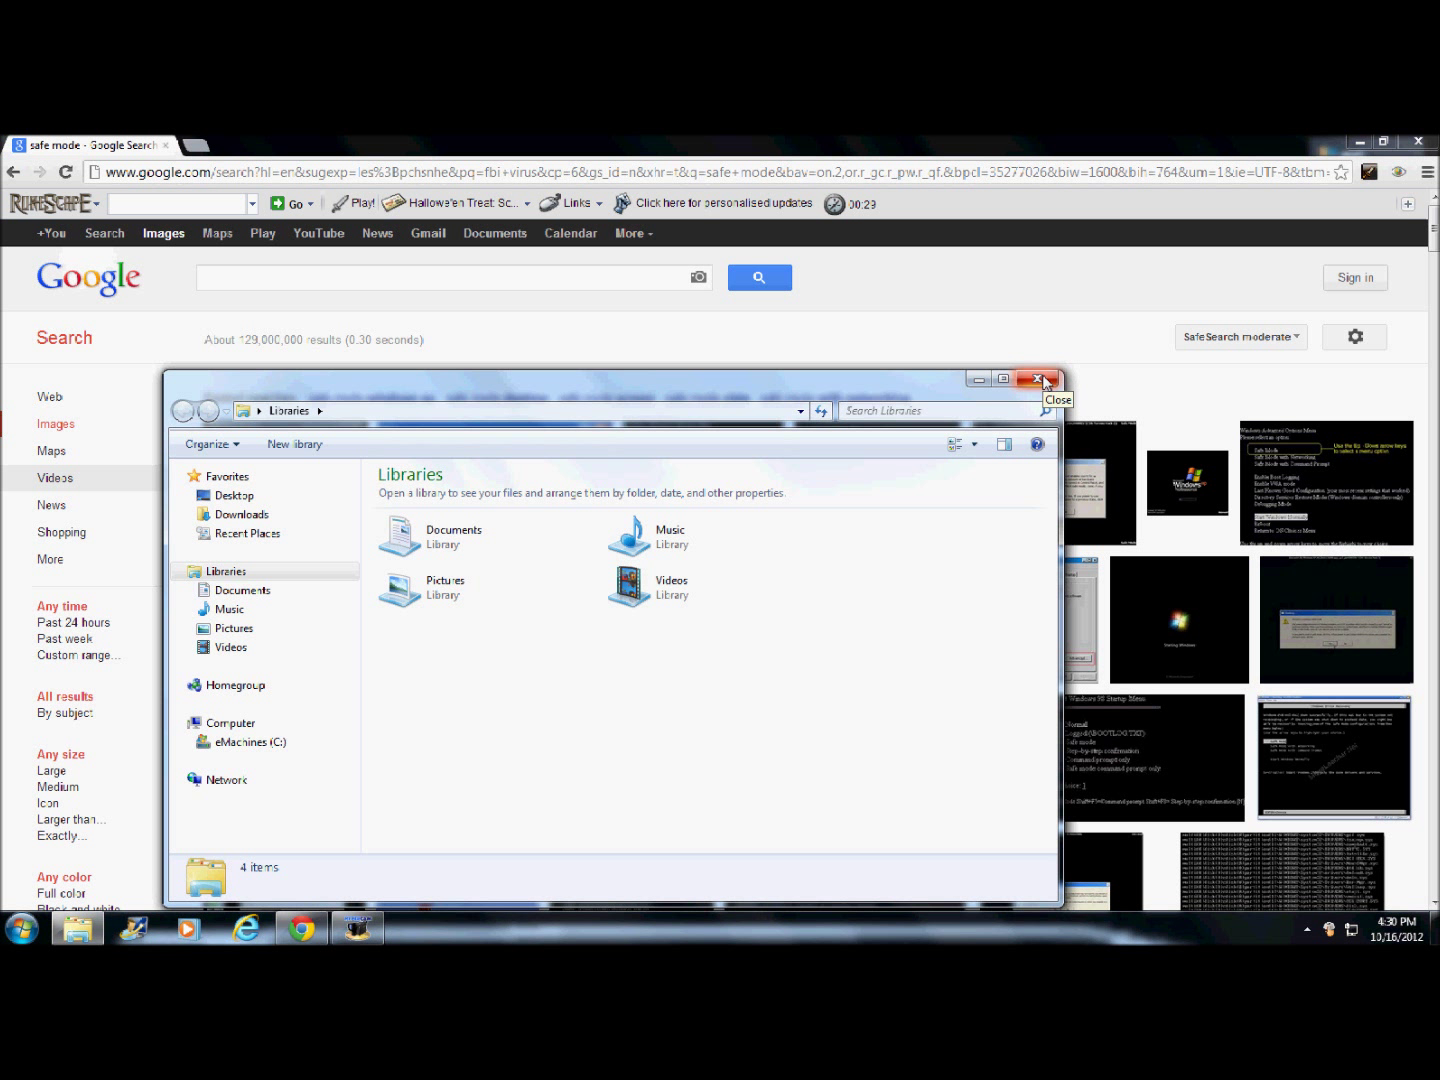
click(1040, 378)
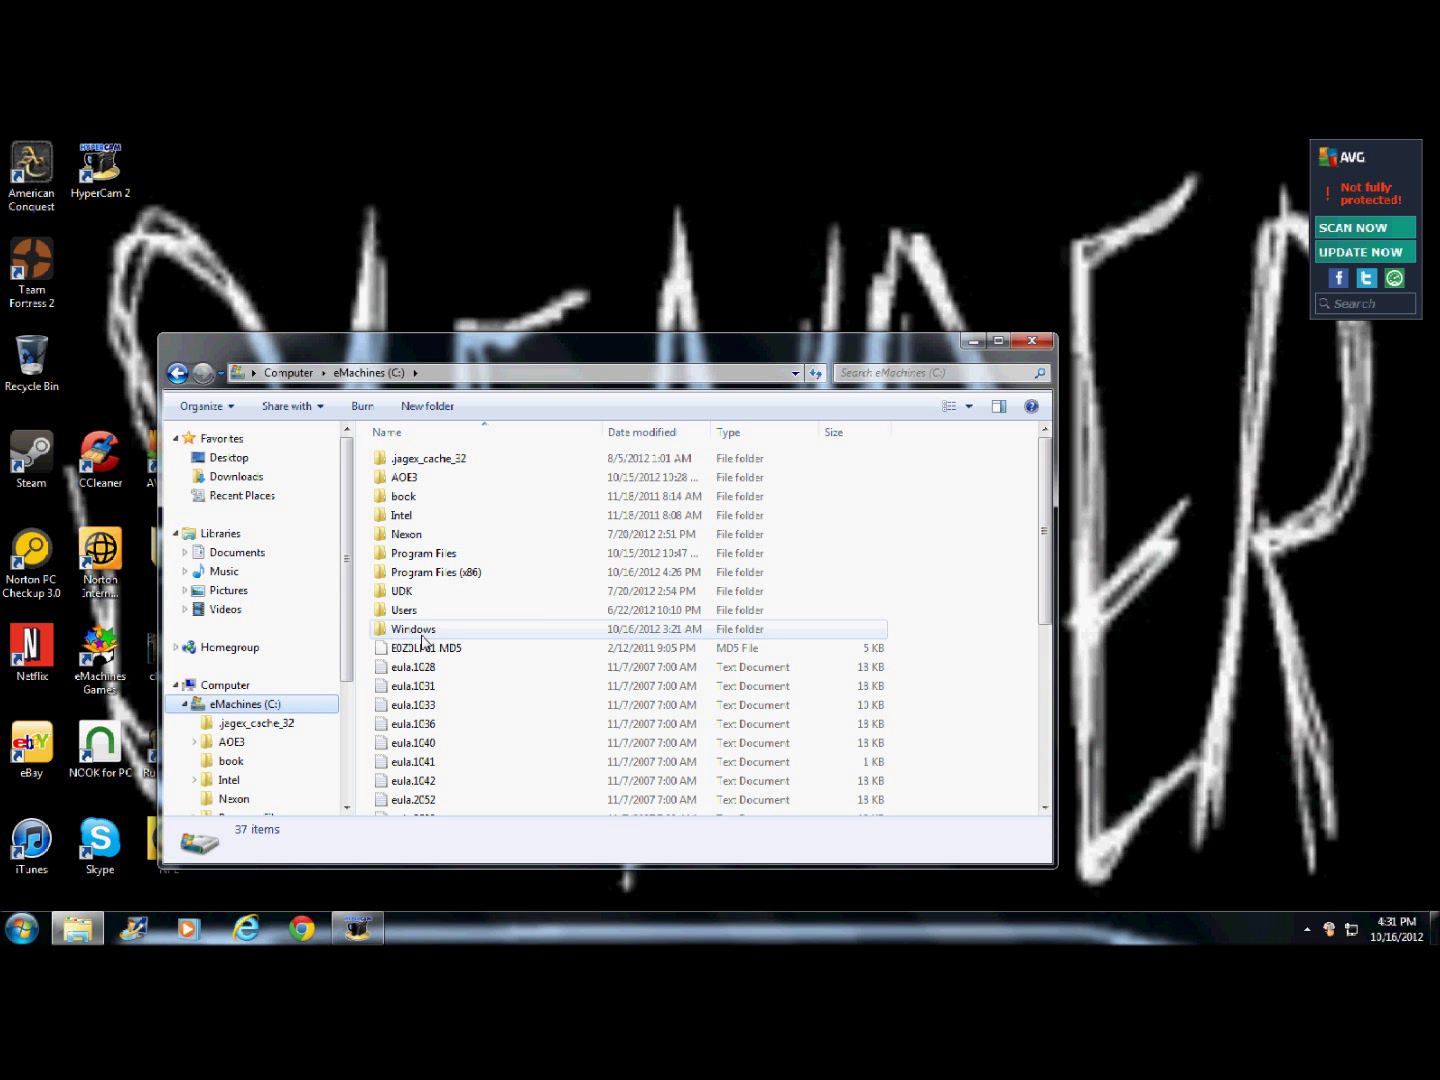
Step: Open C:\Windows and scroll through its subfolders toward System32
double_click(413, 629)
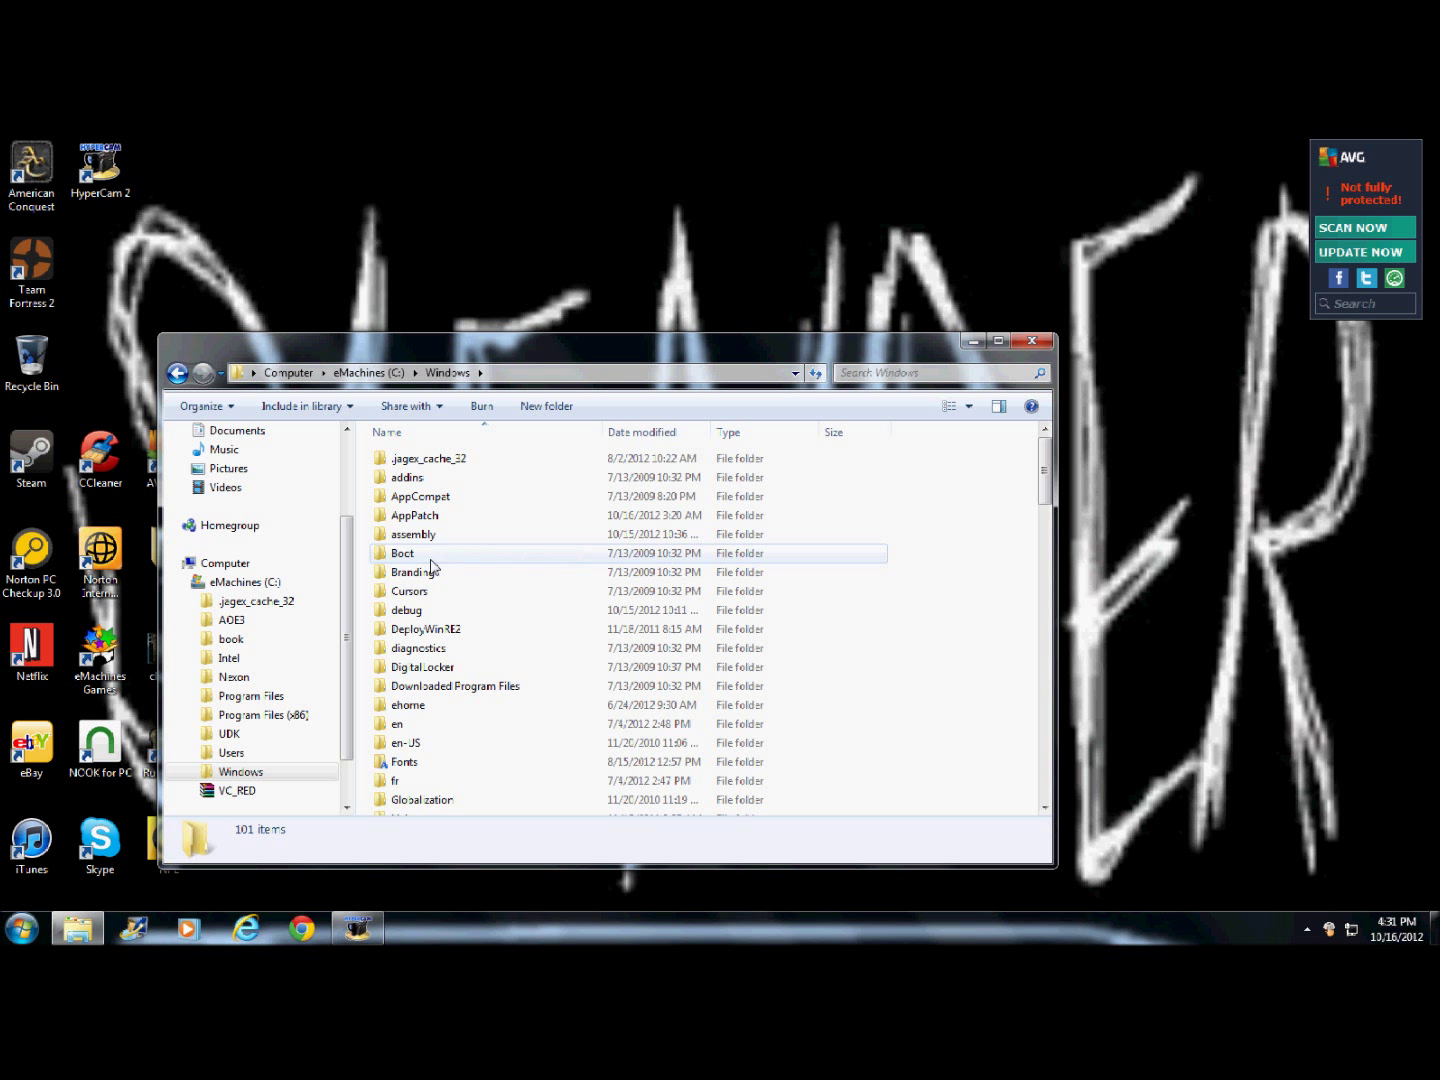
mouse_move(415, 458)
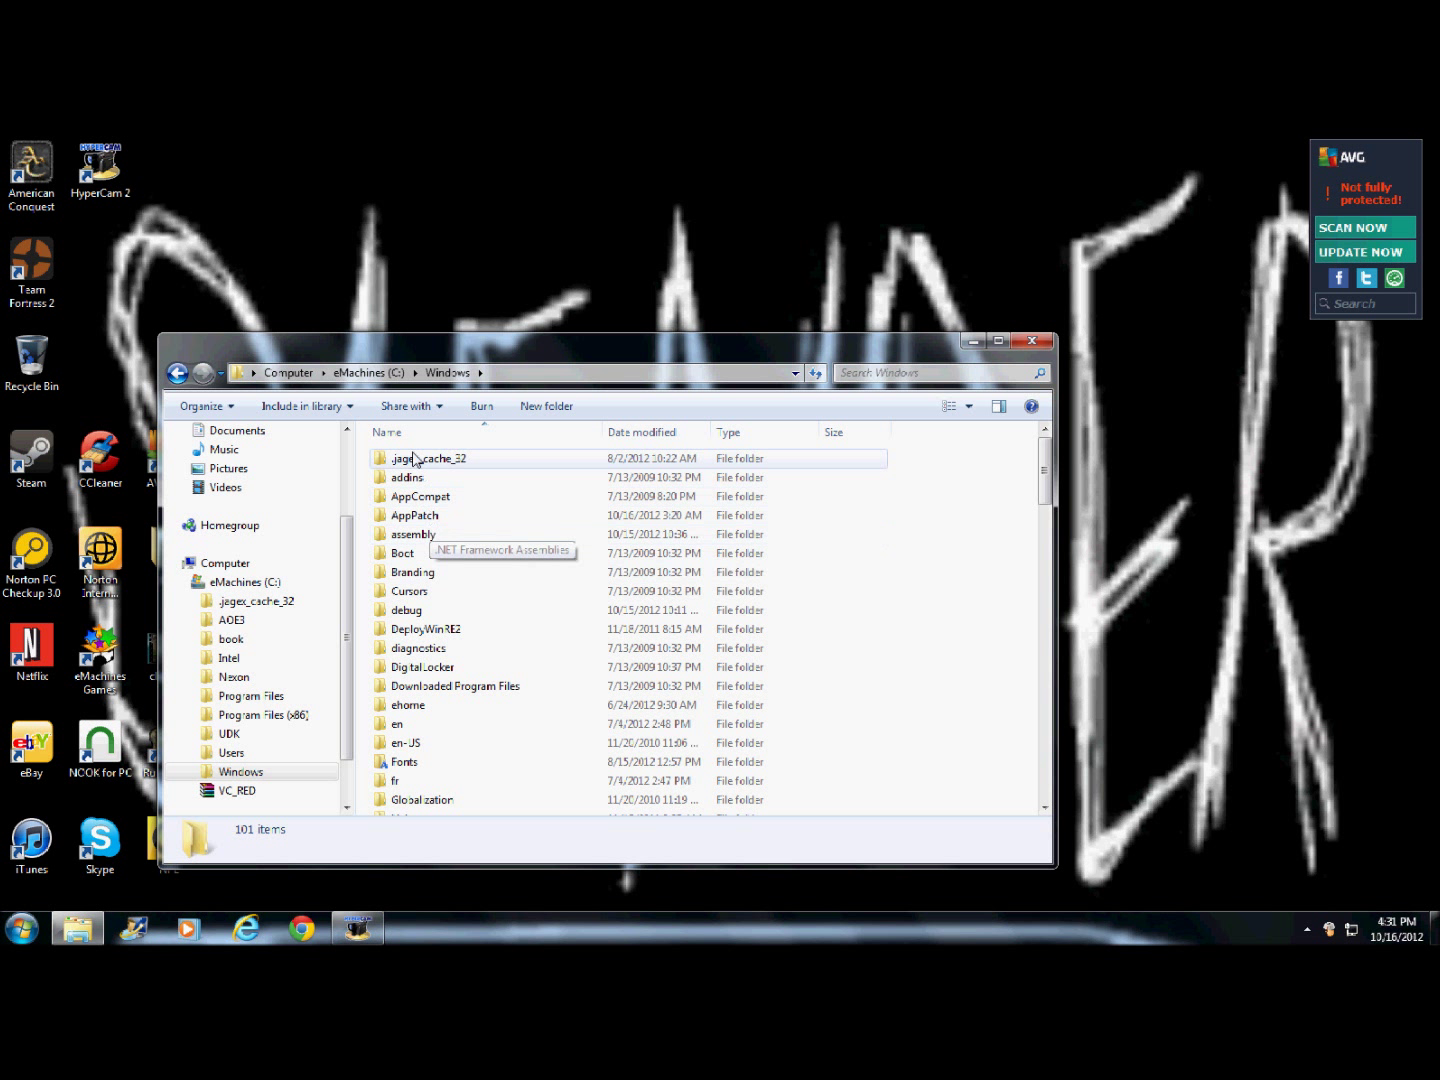
scroll(down, 3)
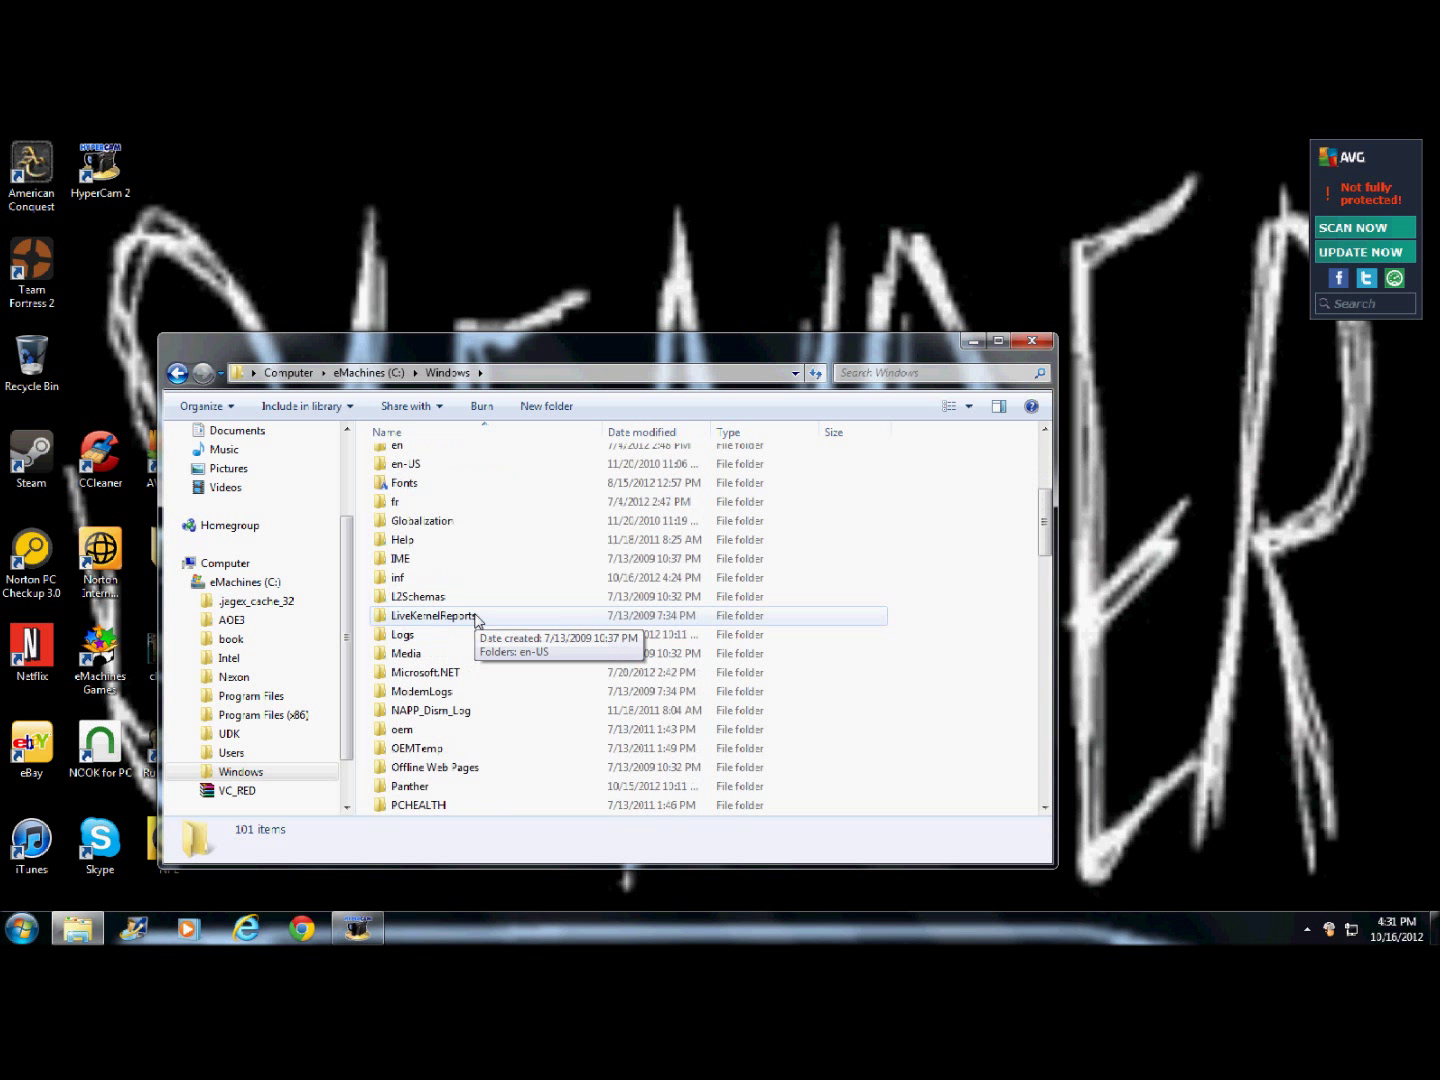
scroll(down, 3)
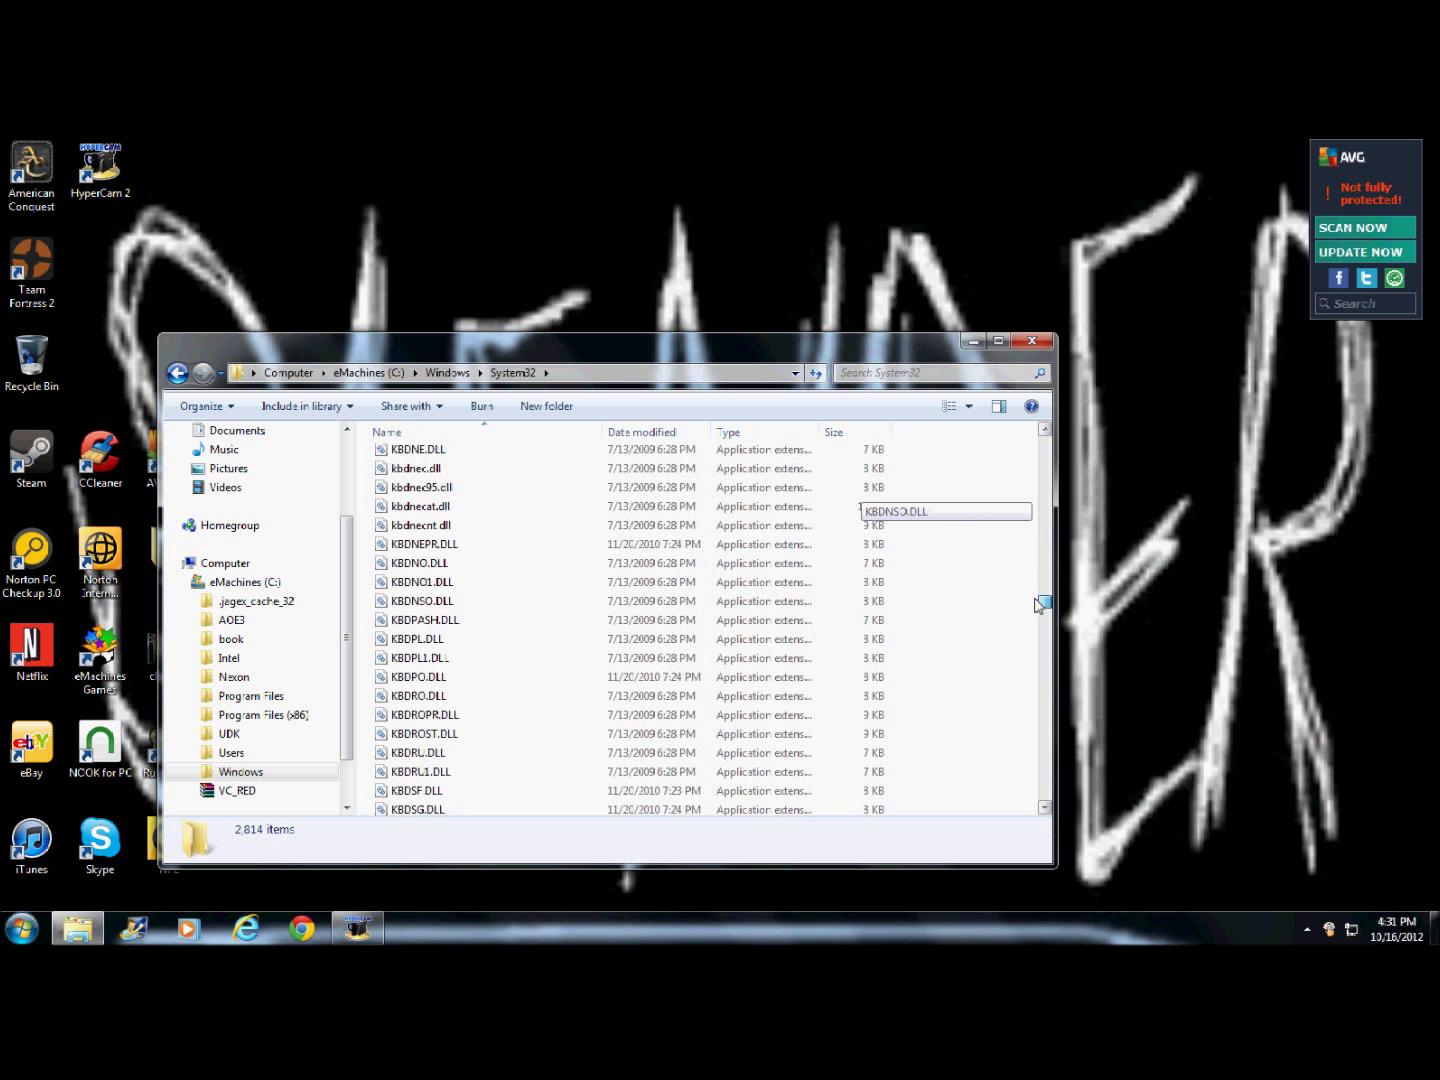
Step: Scroll through C:\Windows\System32 and run rstrui to start System Restore
scroll(down, 3)
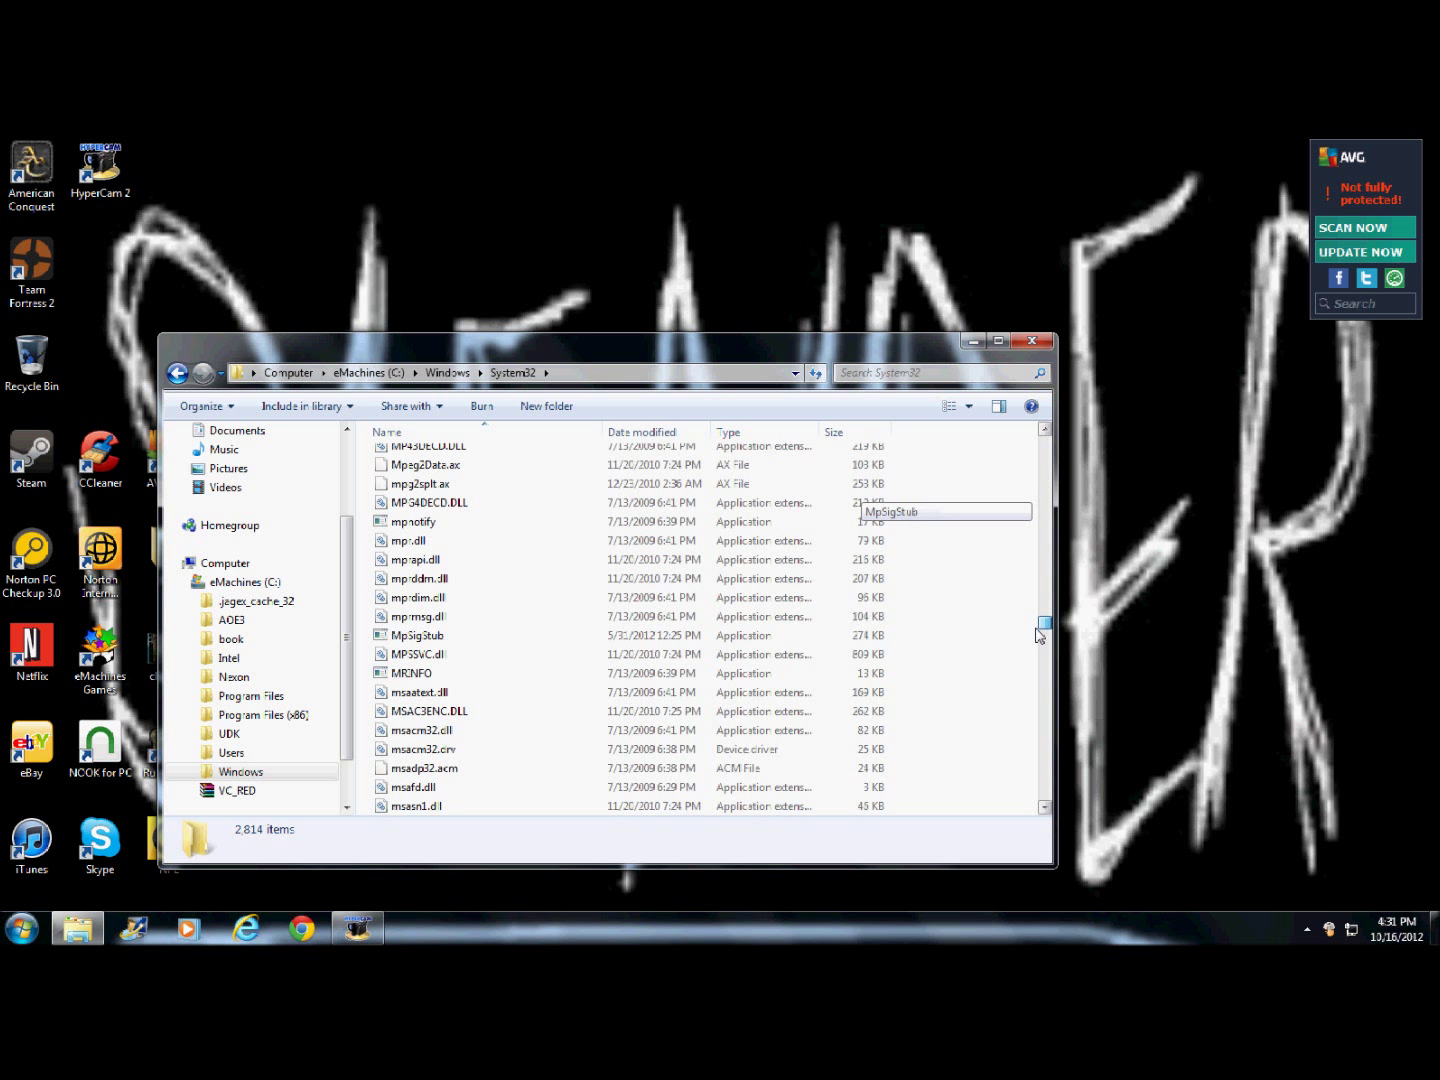
scroll(down, 3)
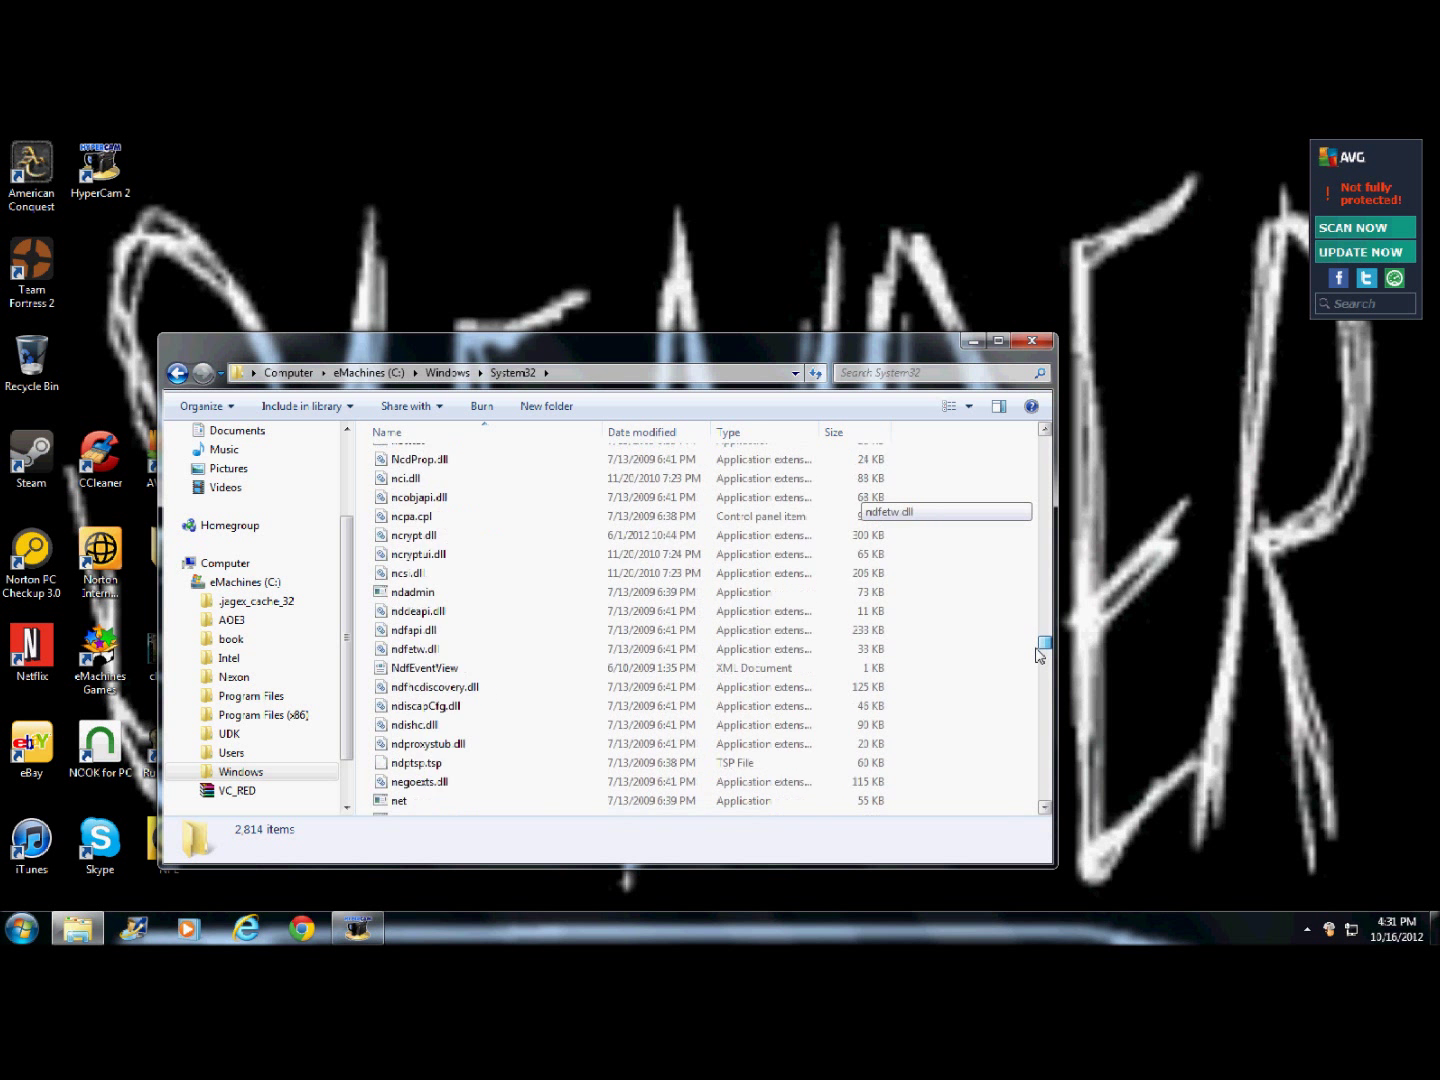
scroll(down, 3)
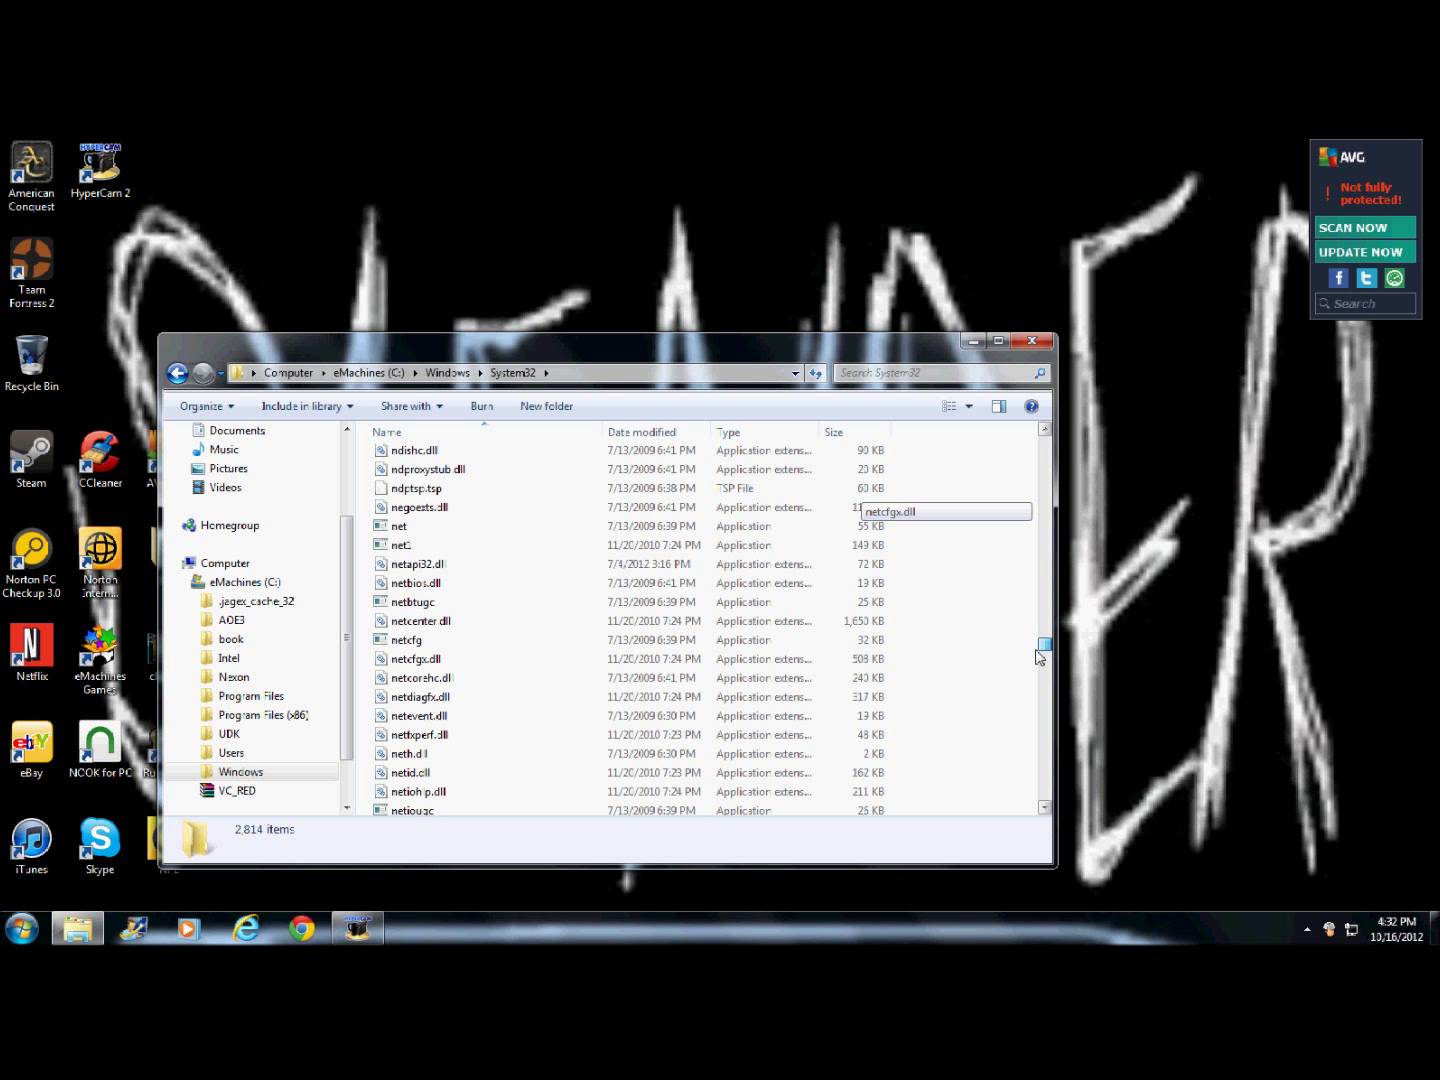
scroll(down, 3)
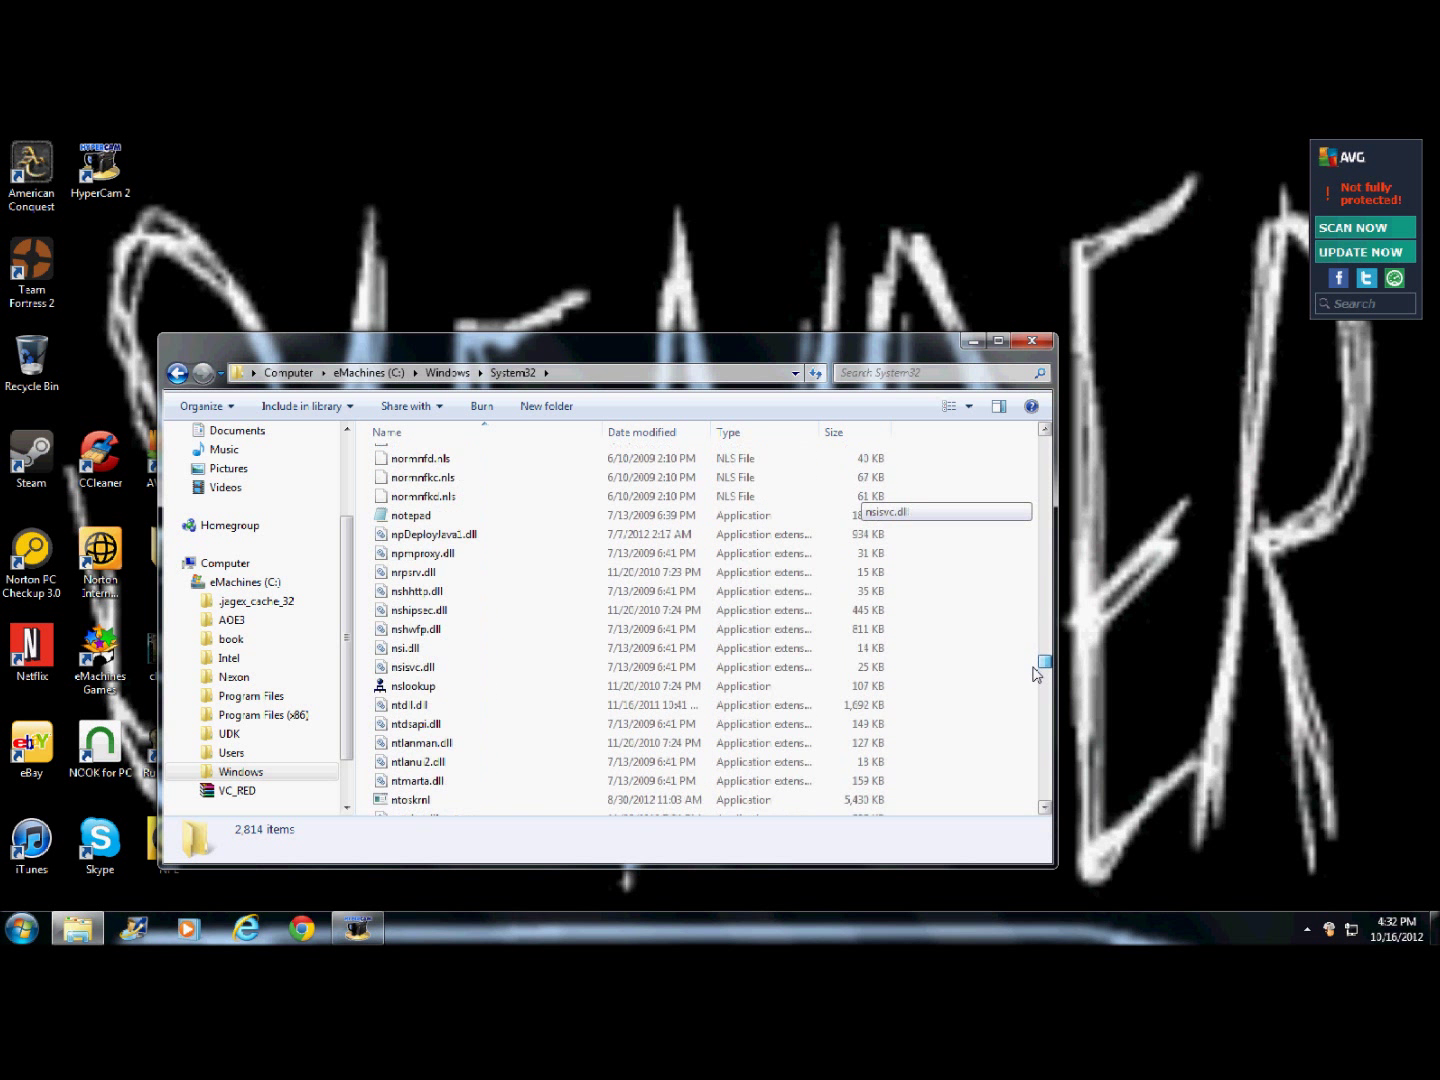
scroll(down, 3)
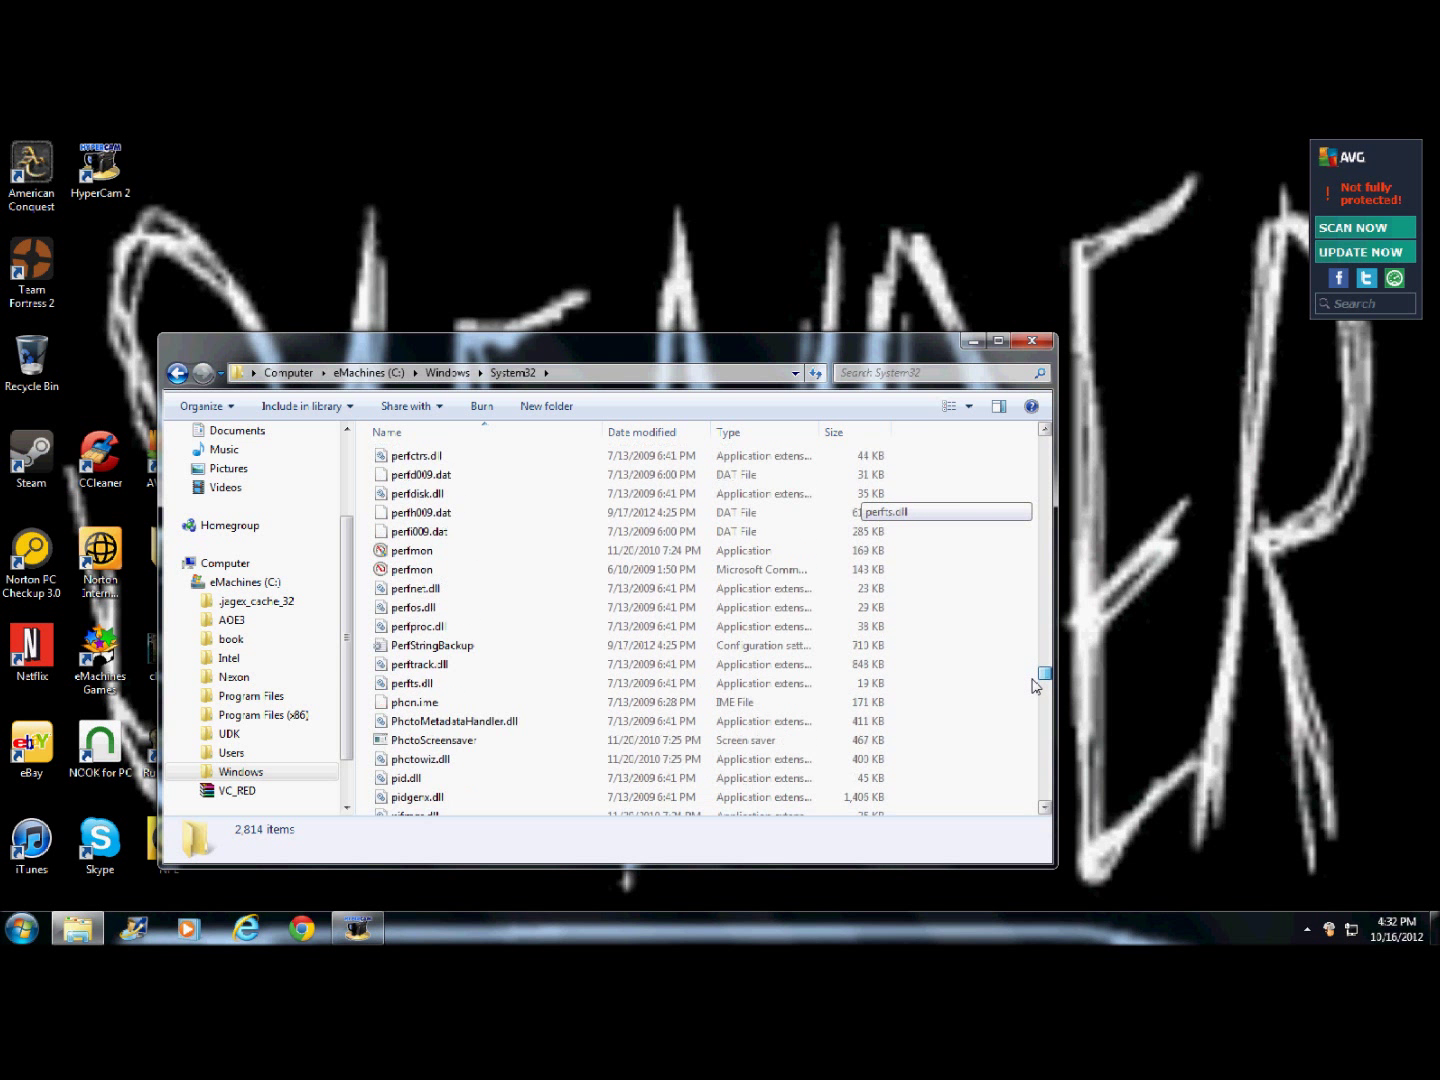
scroll(down, 3)
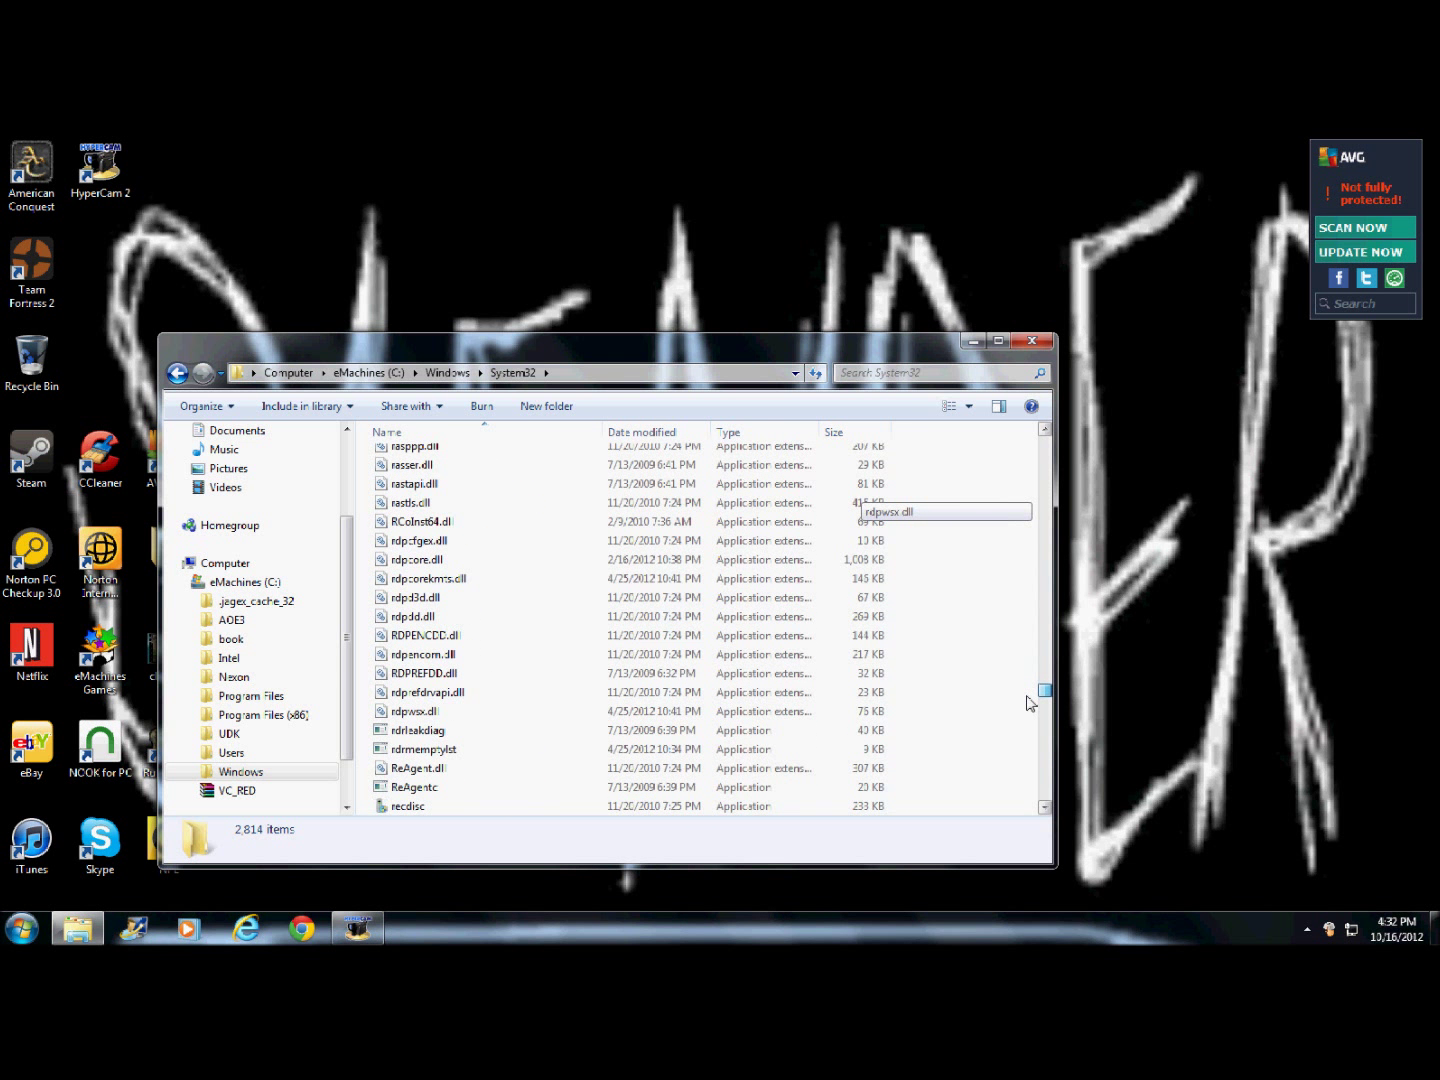
scroll(down, 3)
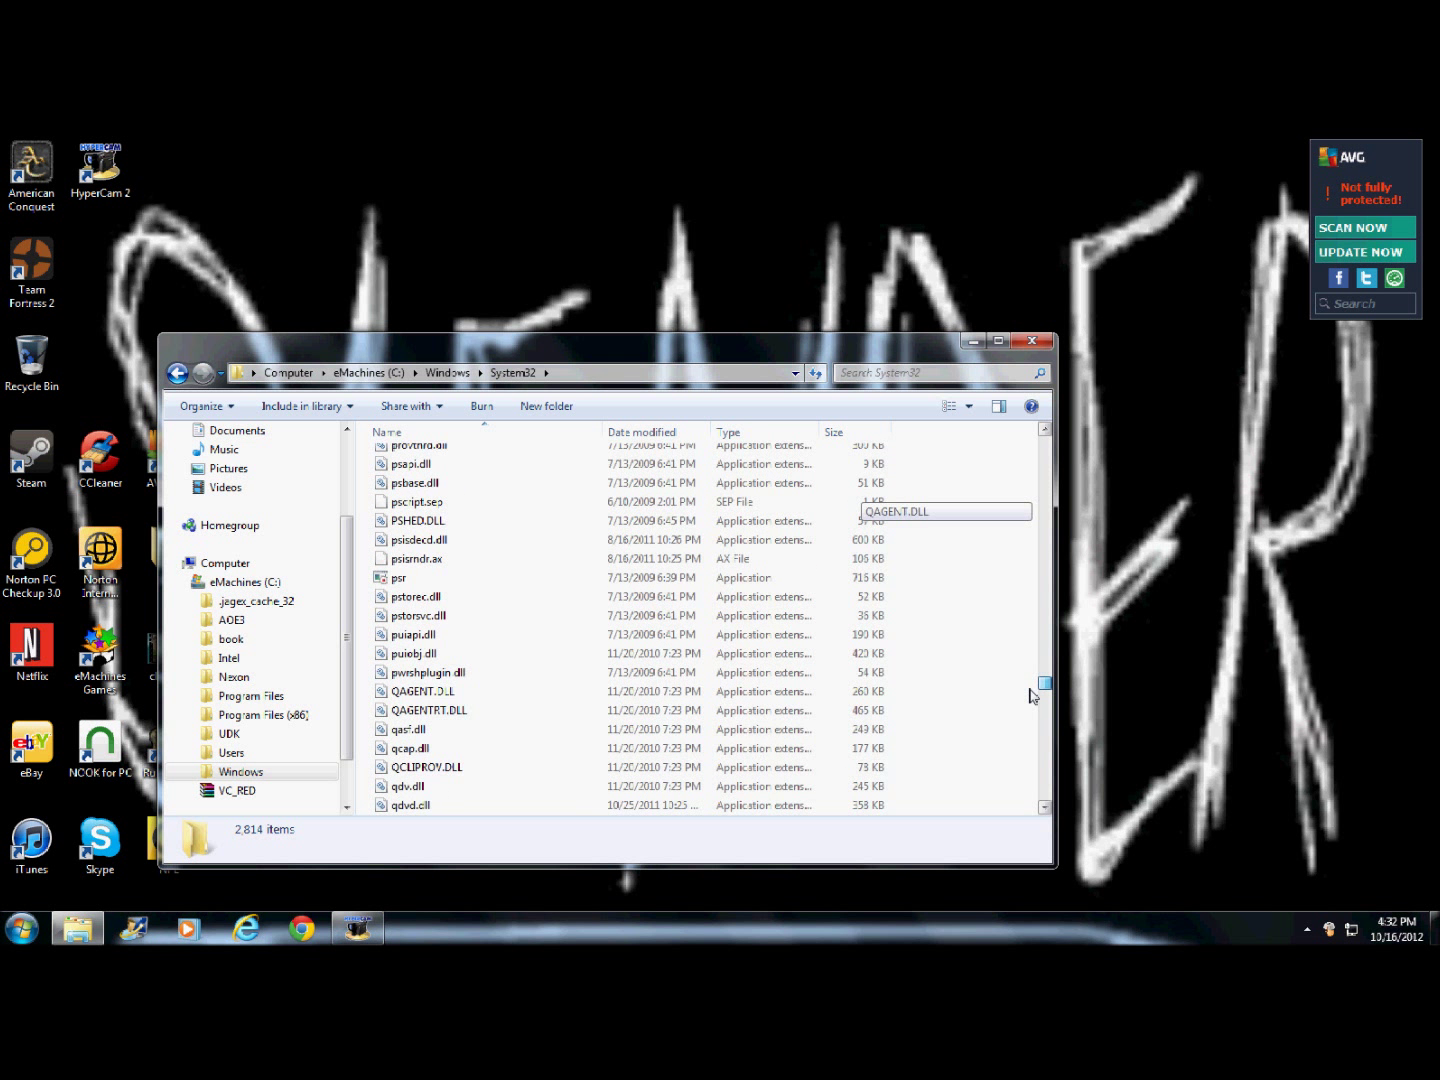
scroll(down, 3)
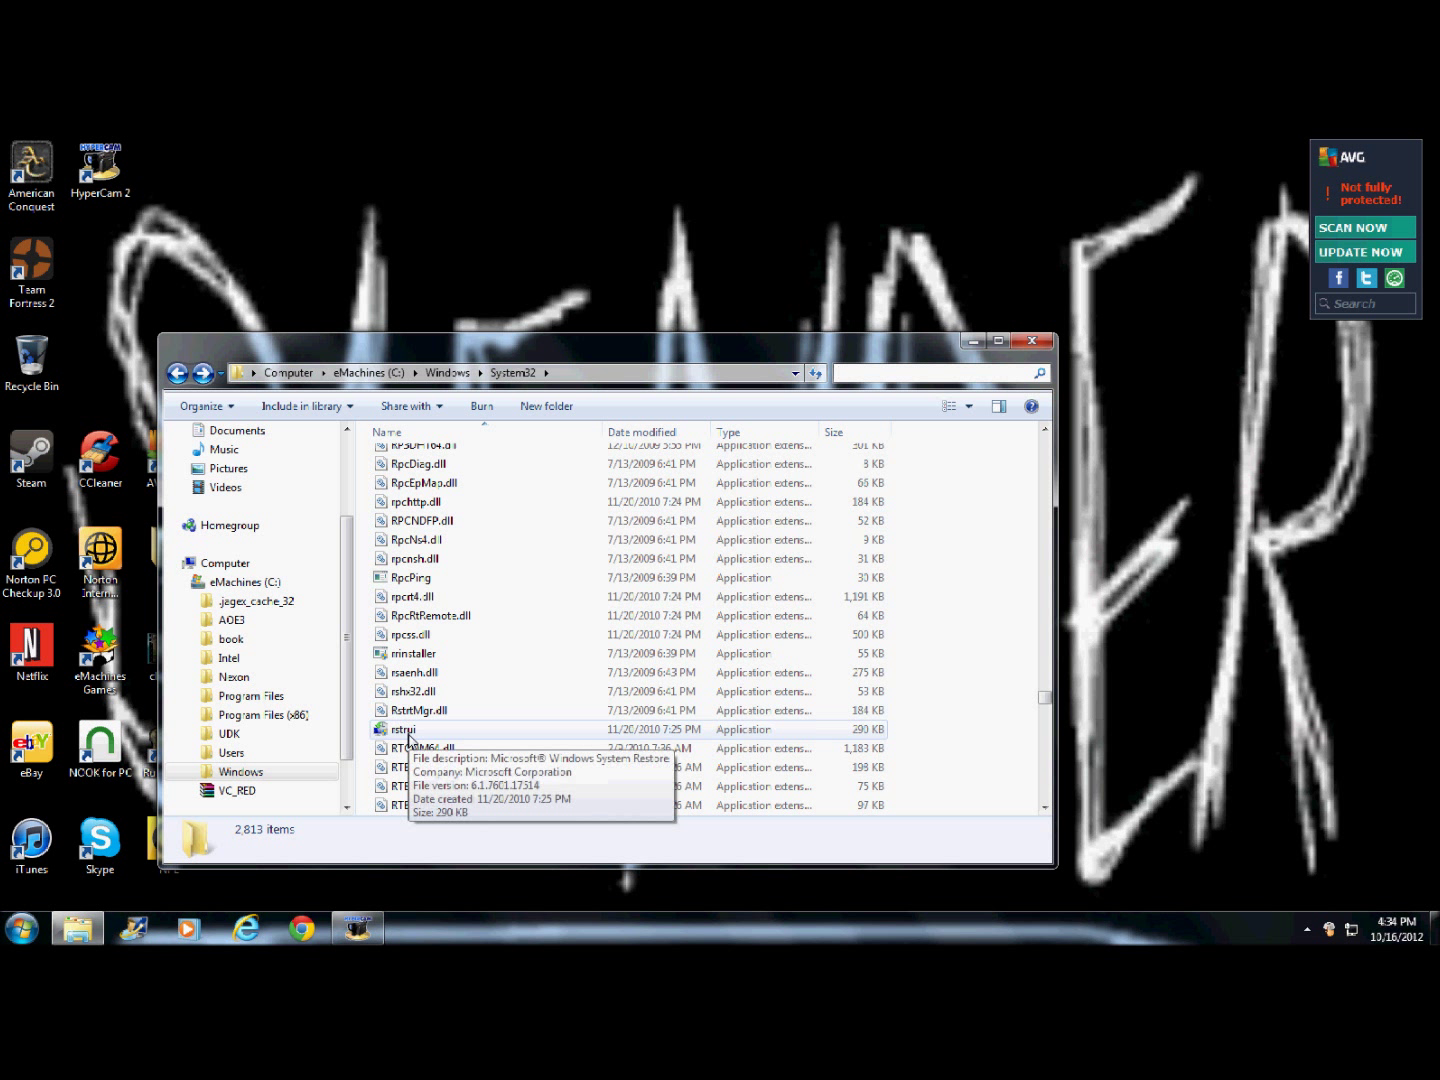
double_click(404, 729)
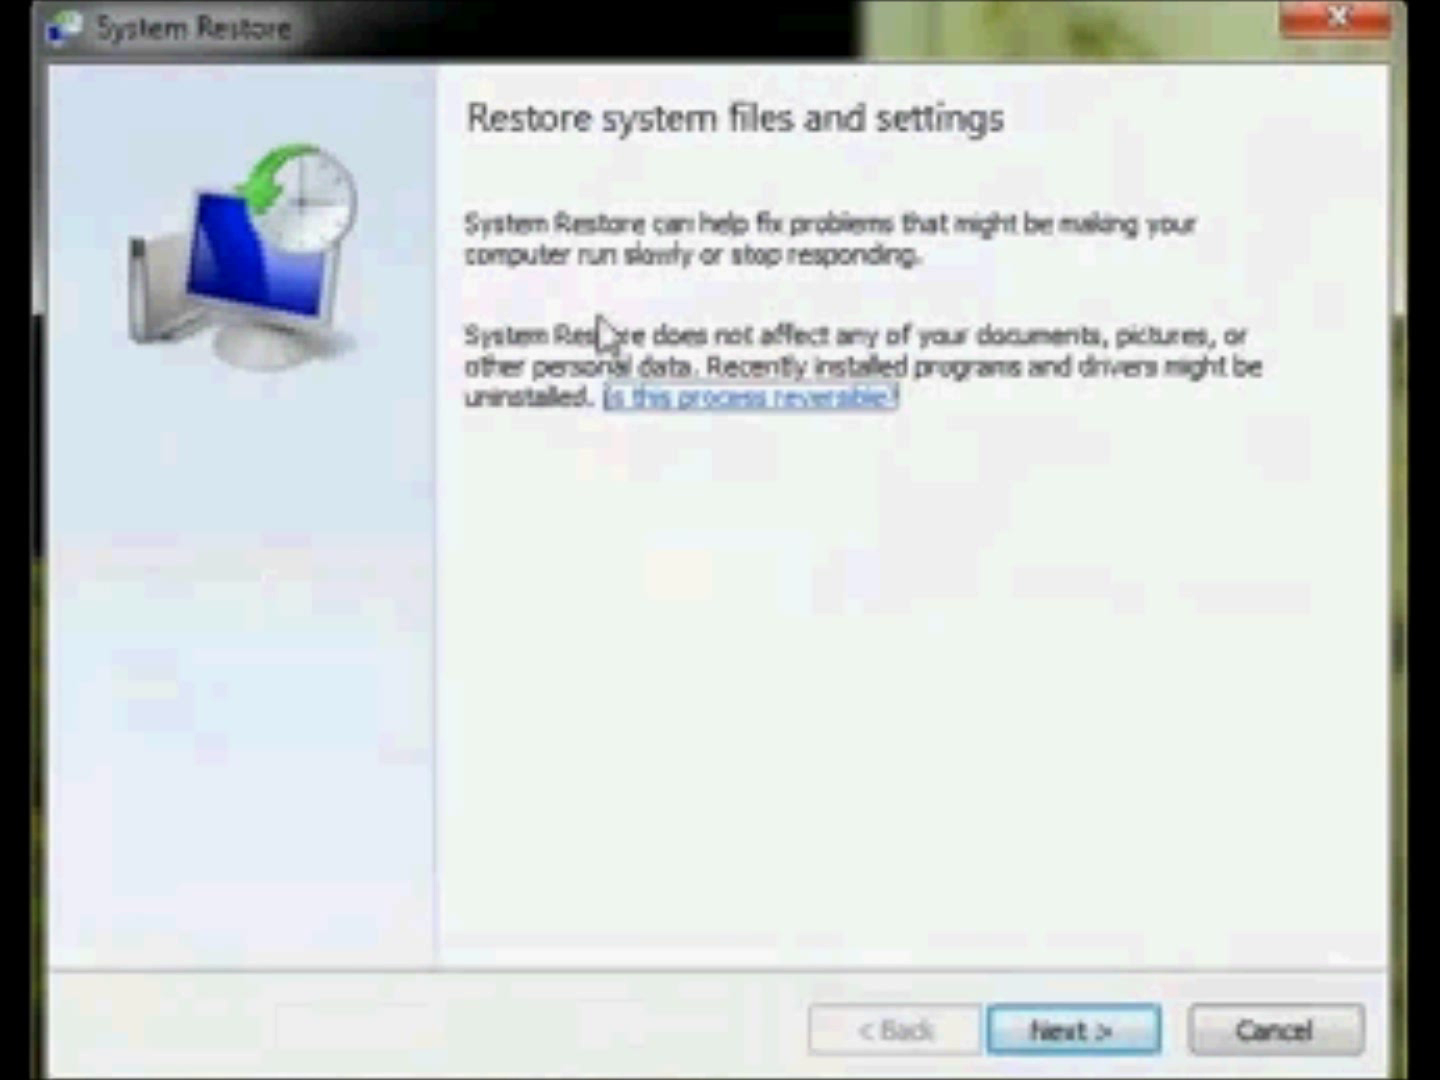
Step: Advance past the 'Restore system files and settings' introduction page
click(1071, 1057)
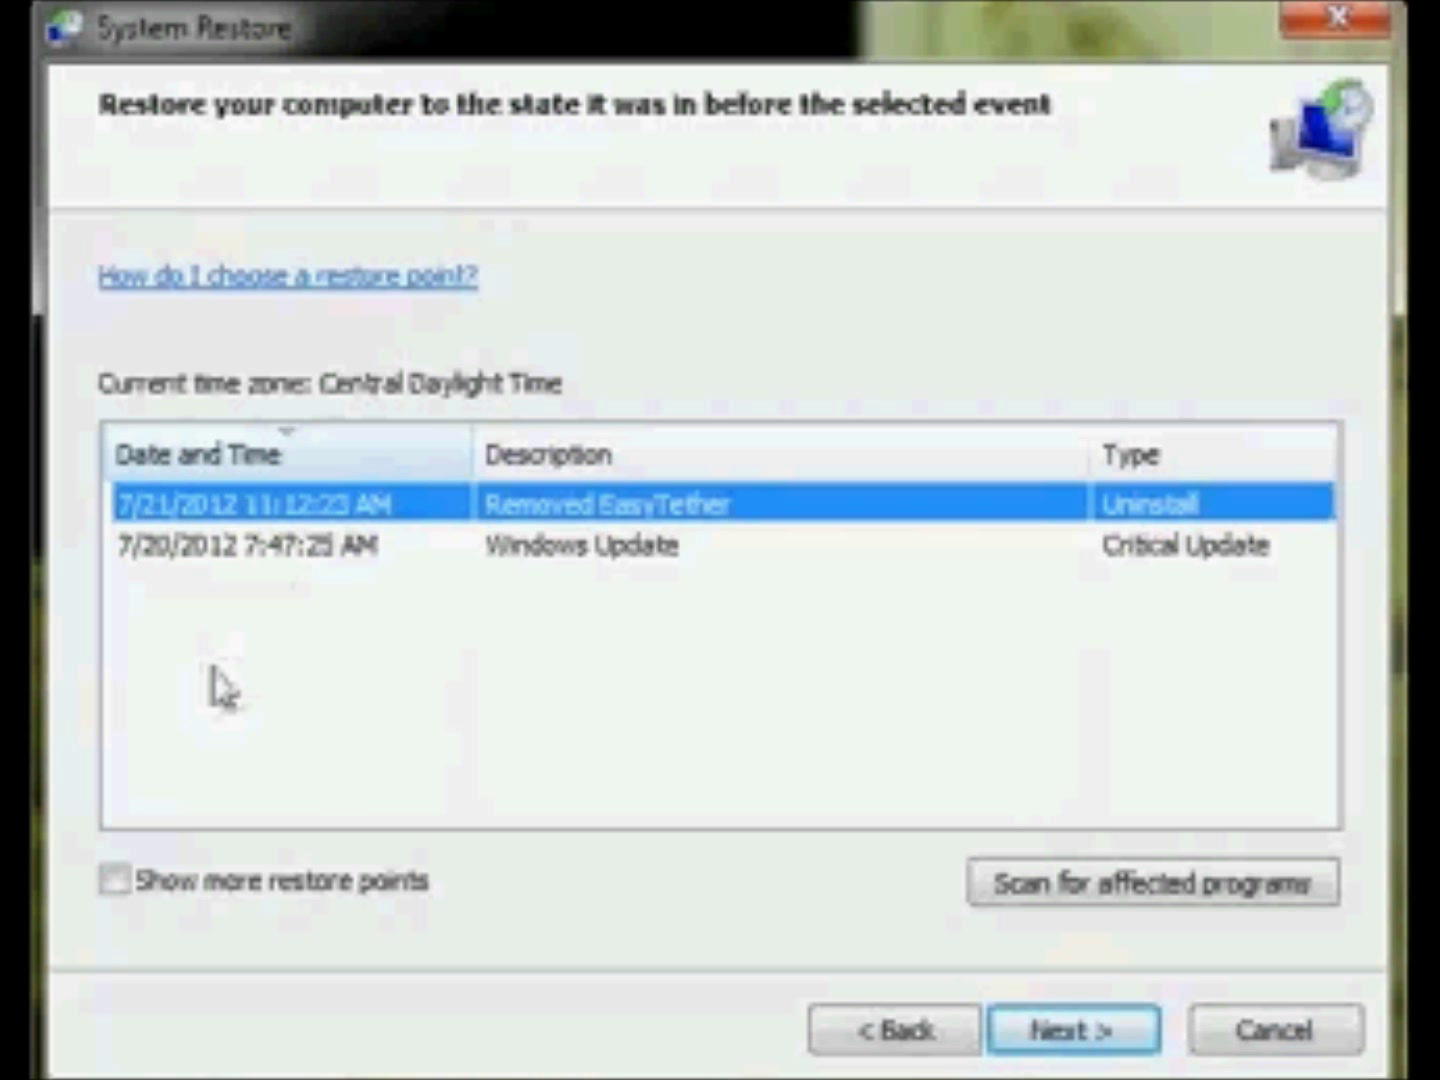
mouse_move(170, 585)
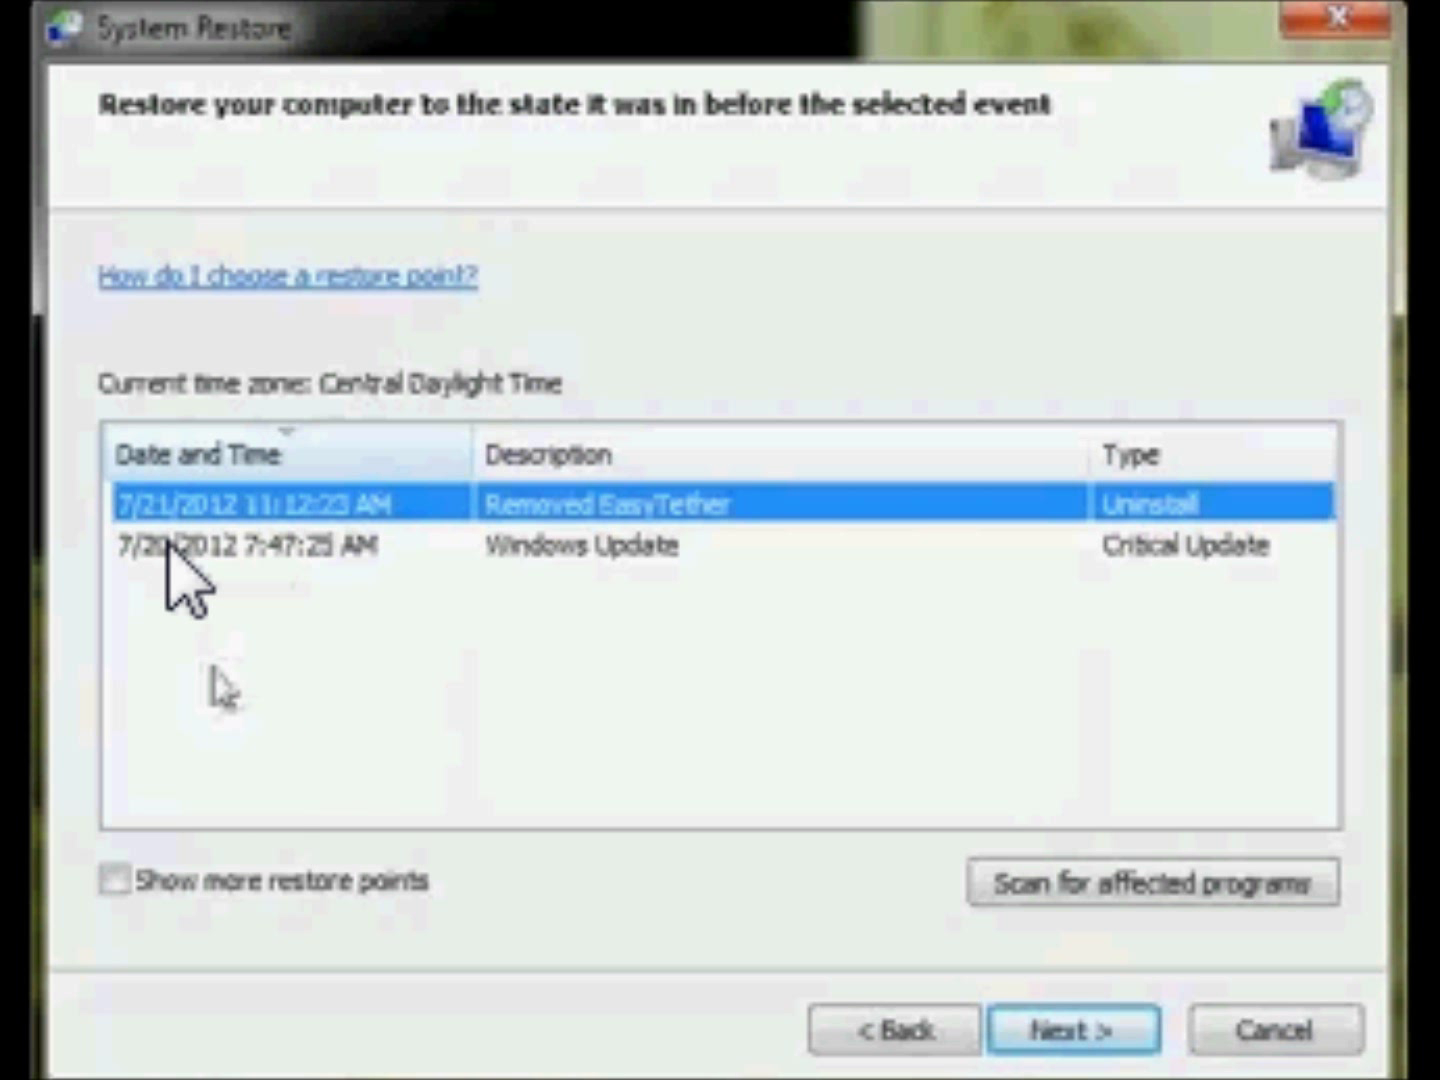
mouse_move(1220, 660)
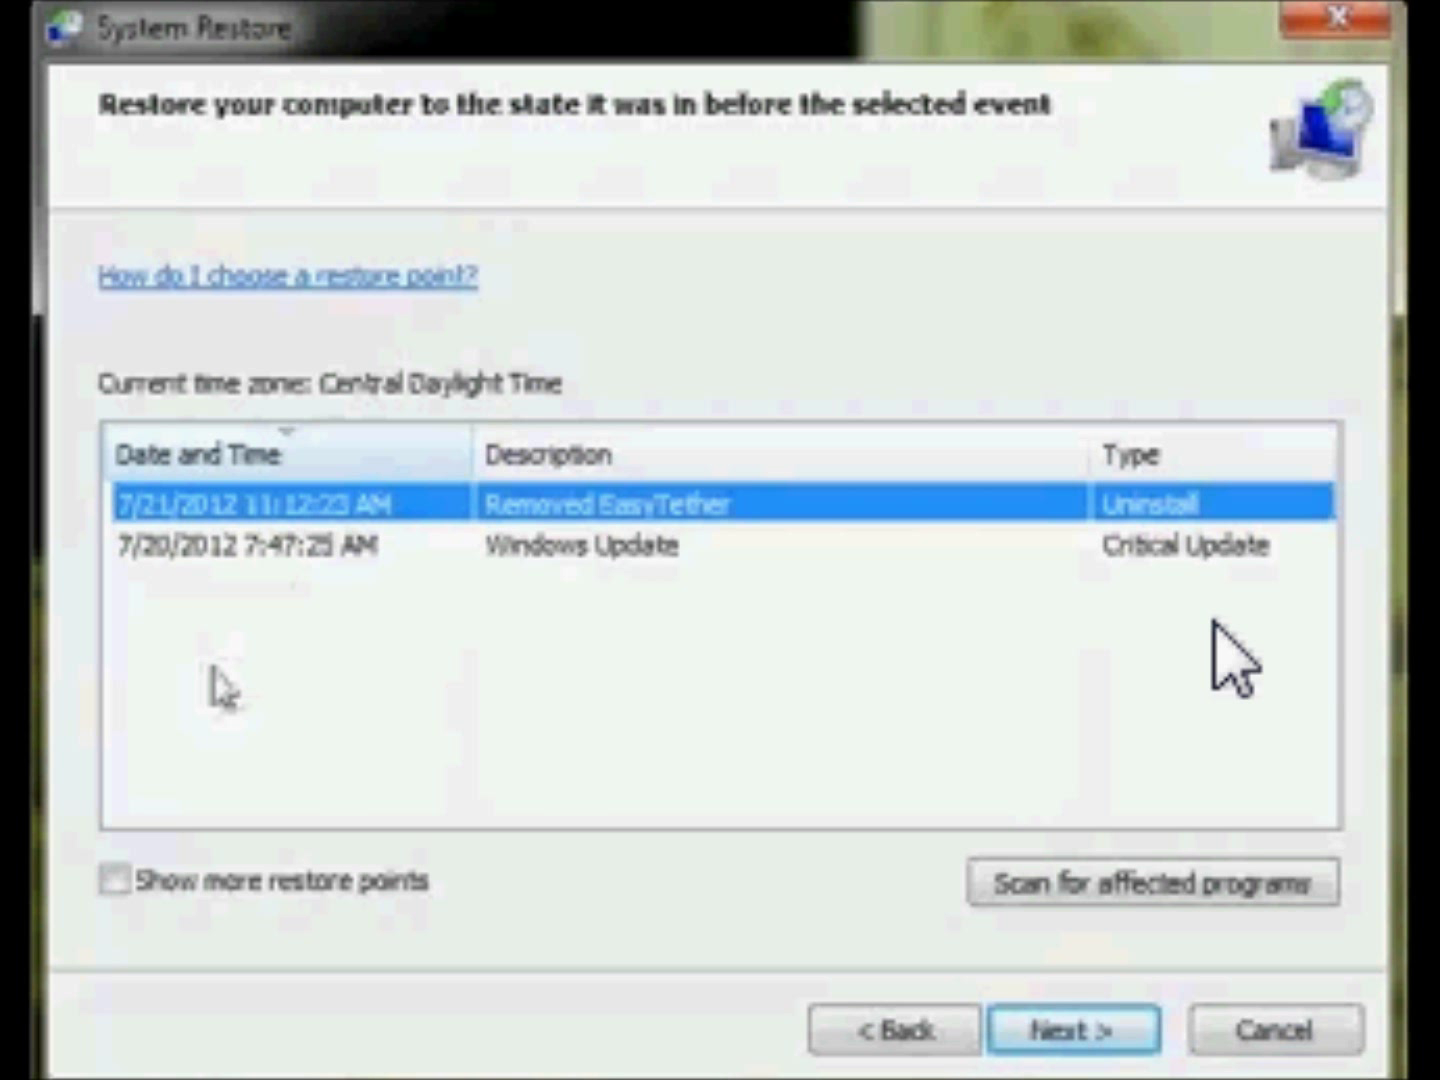
mouse_move(1205, 615)
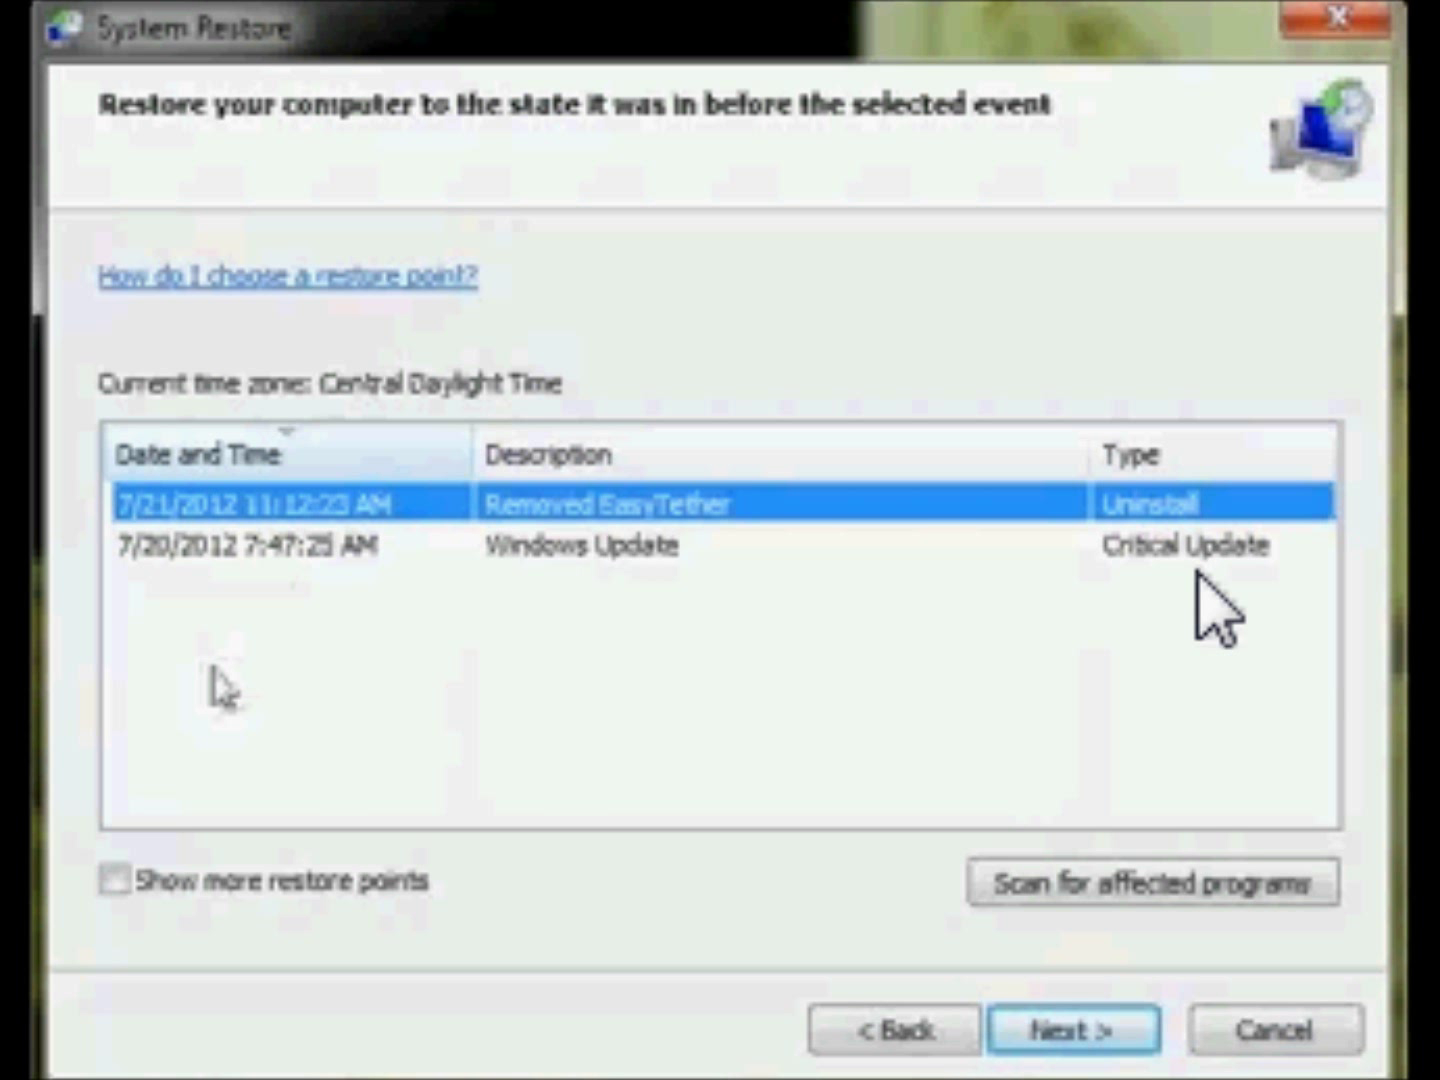
mouse_move(725, 520)
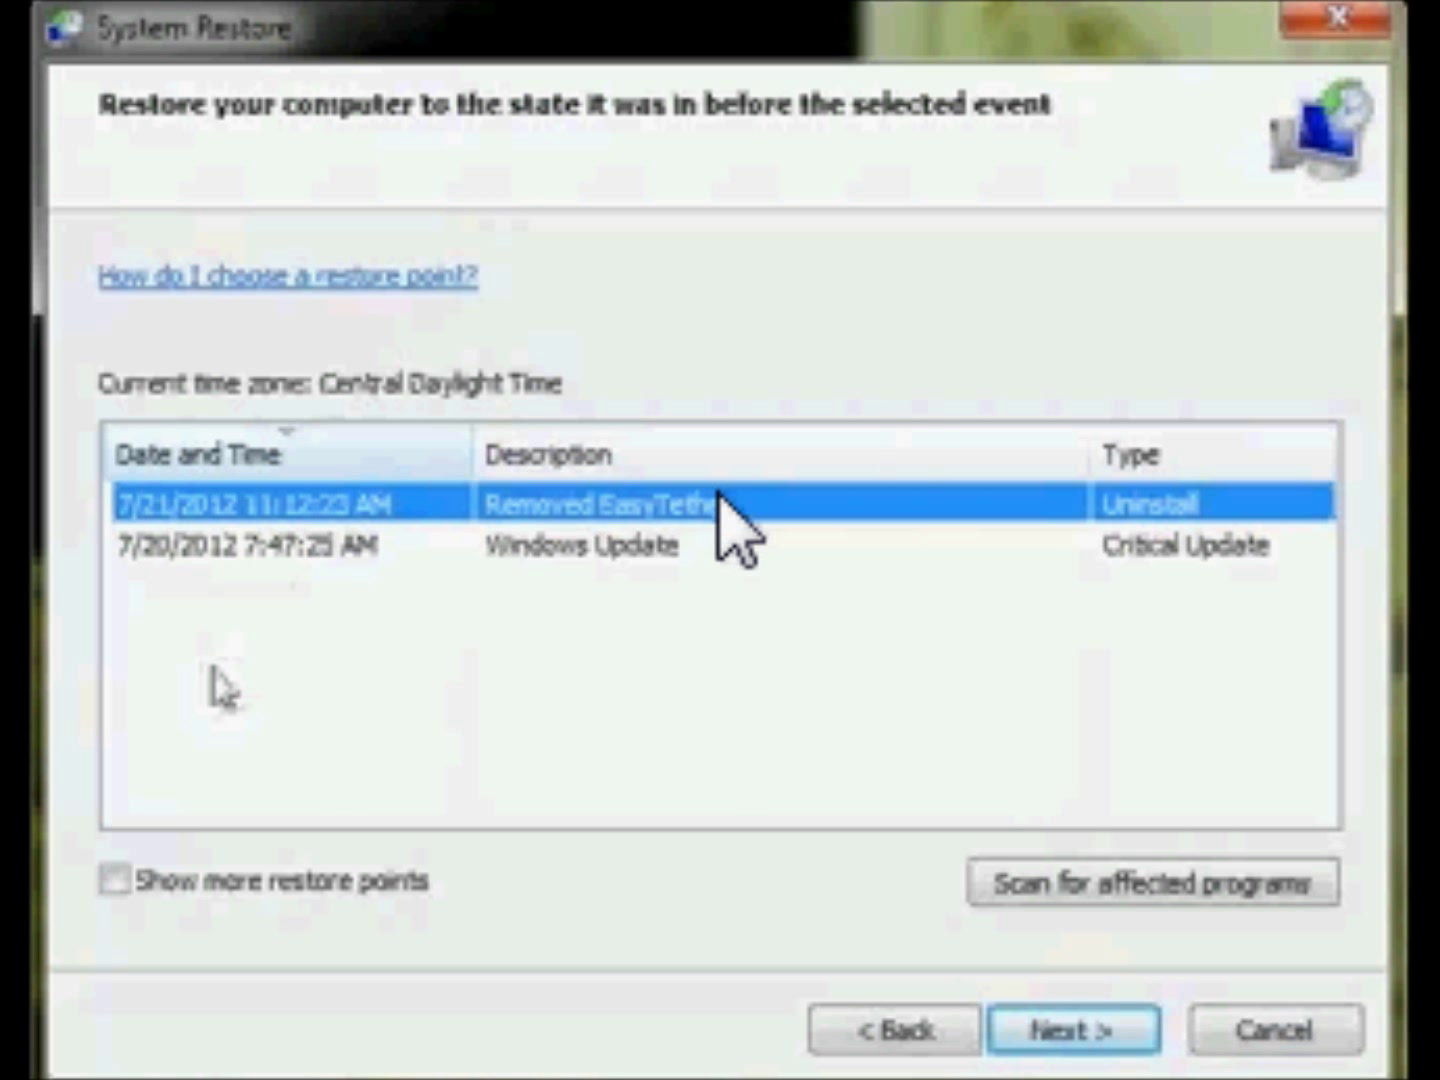
mouse_move(605, 615)
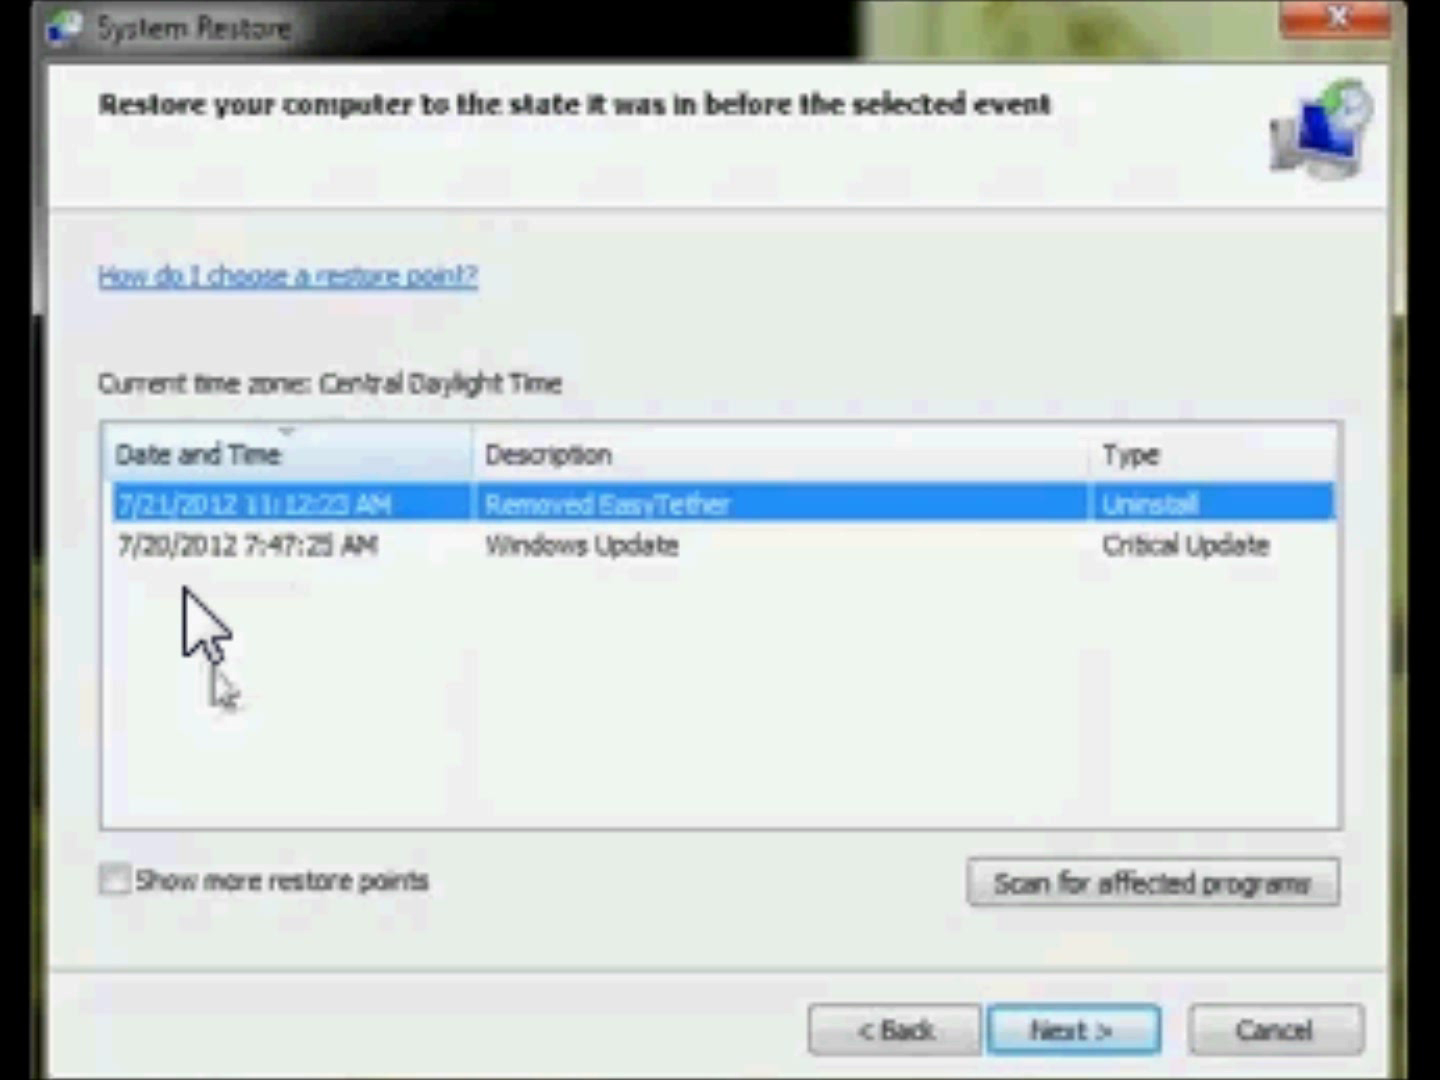
mouse_move(255, 595)
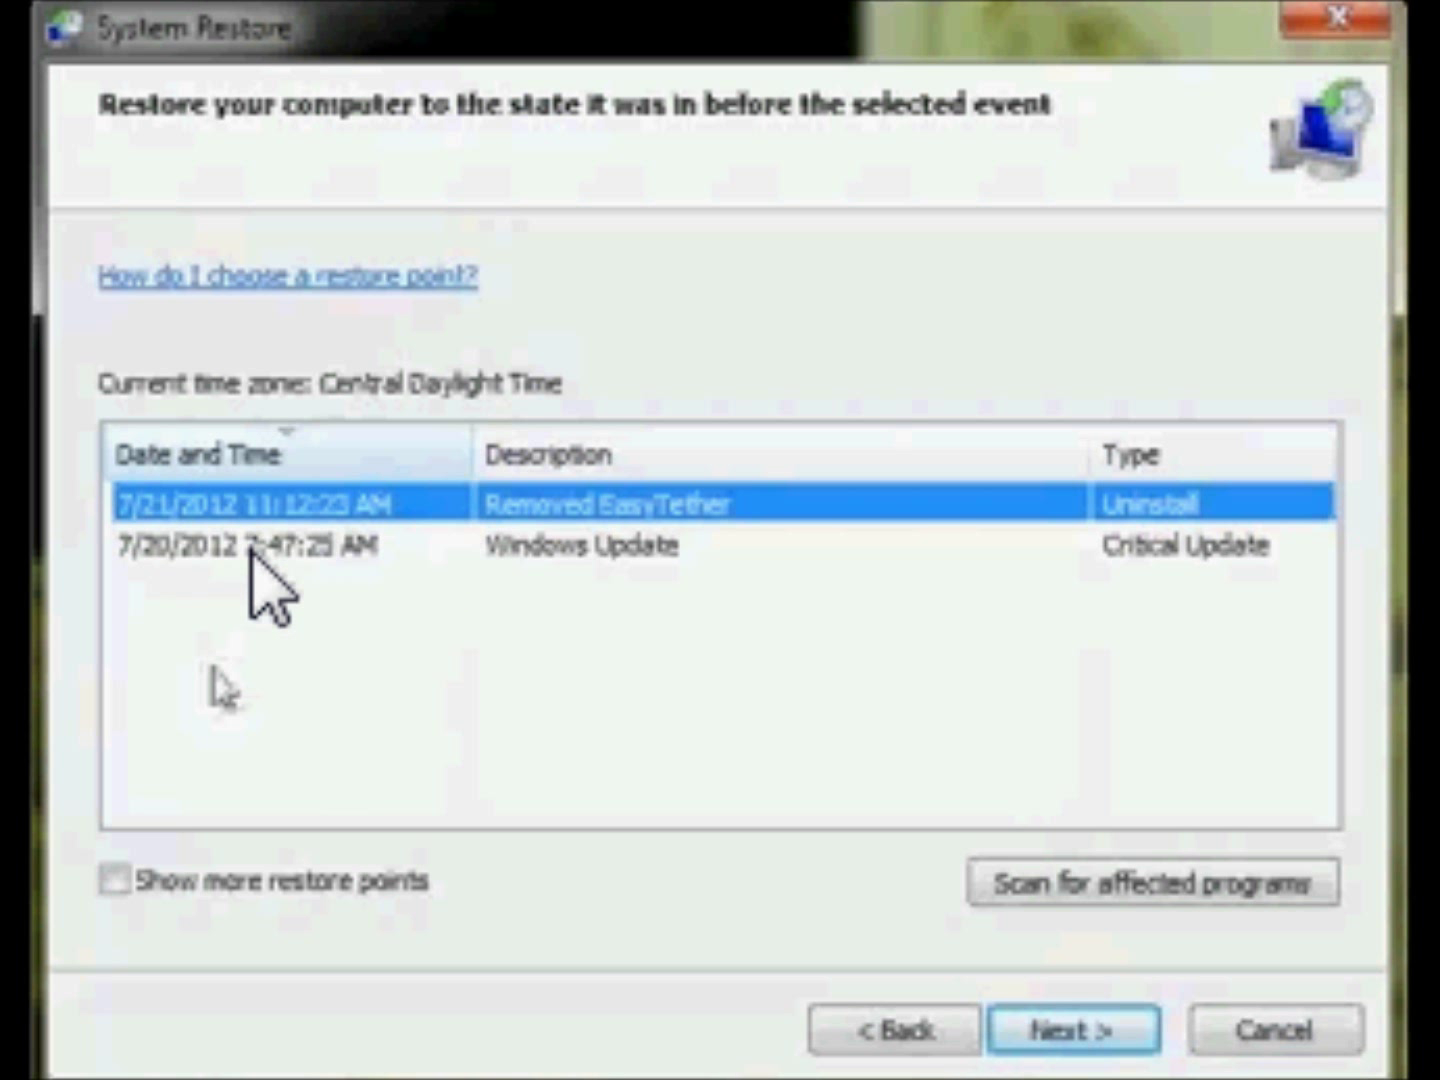
mouse_move(150, 575)
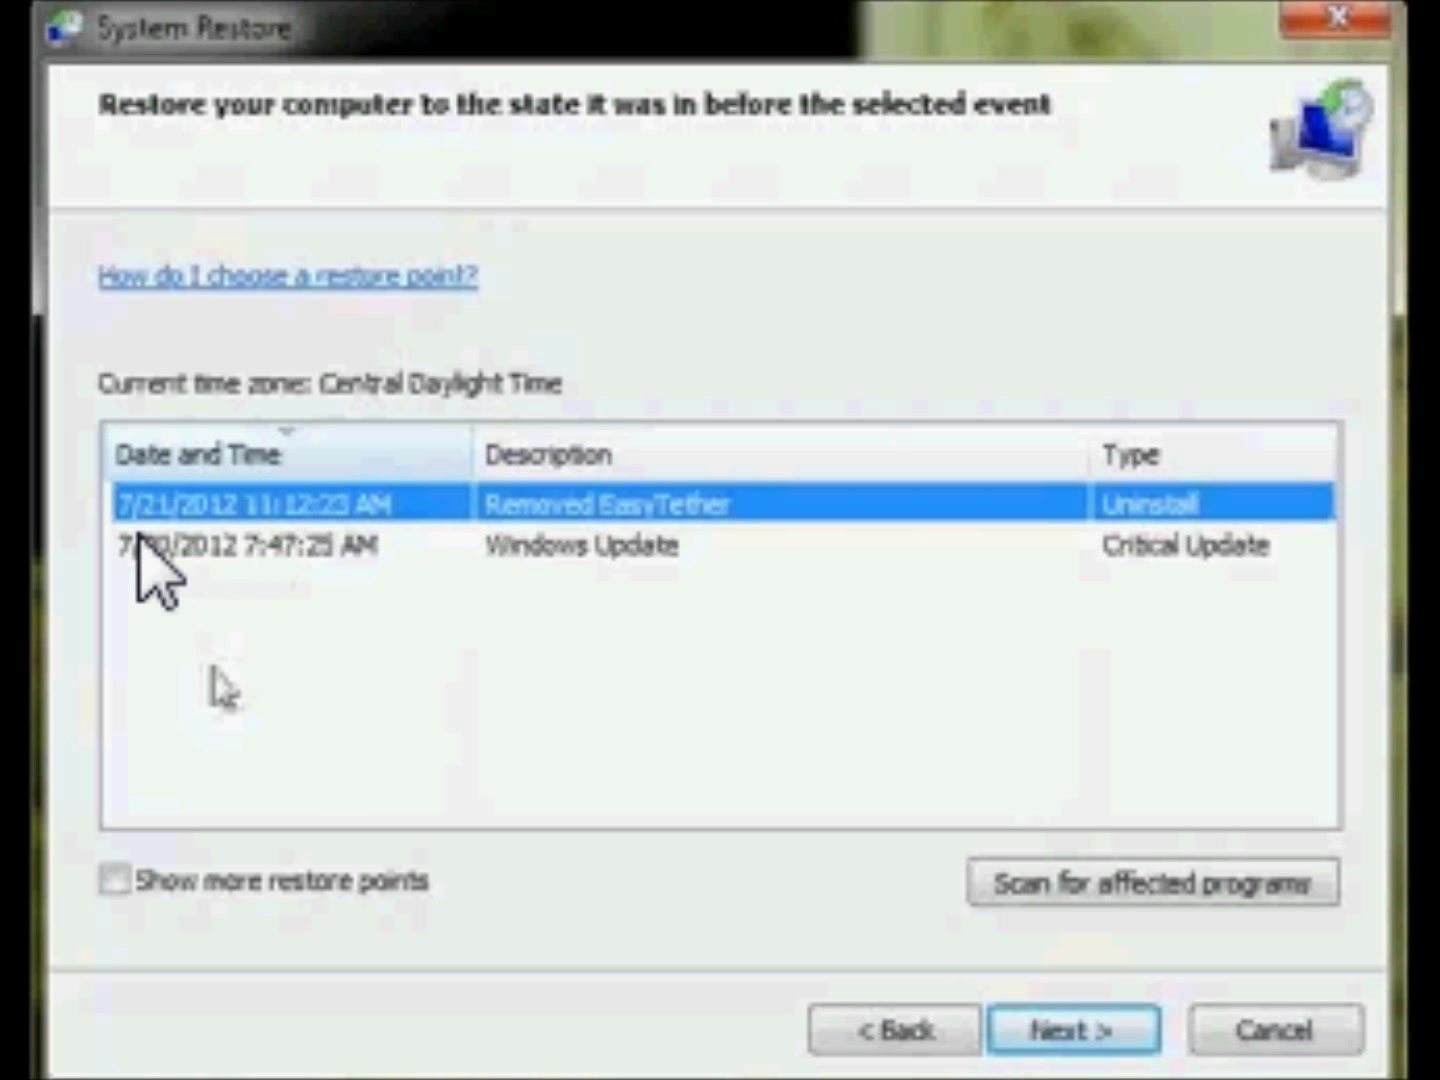
mouse_move(180, 570)
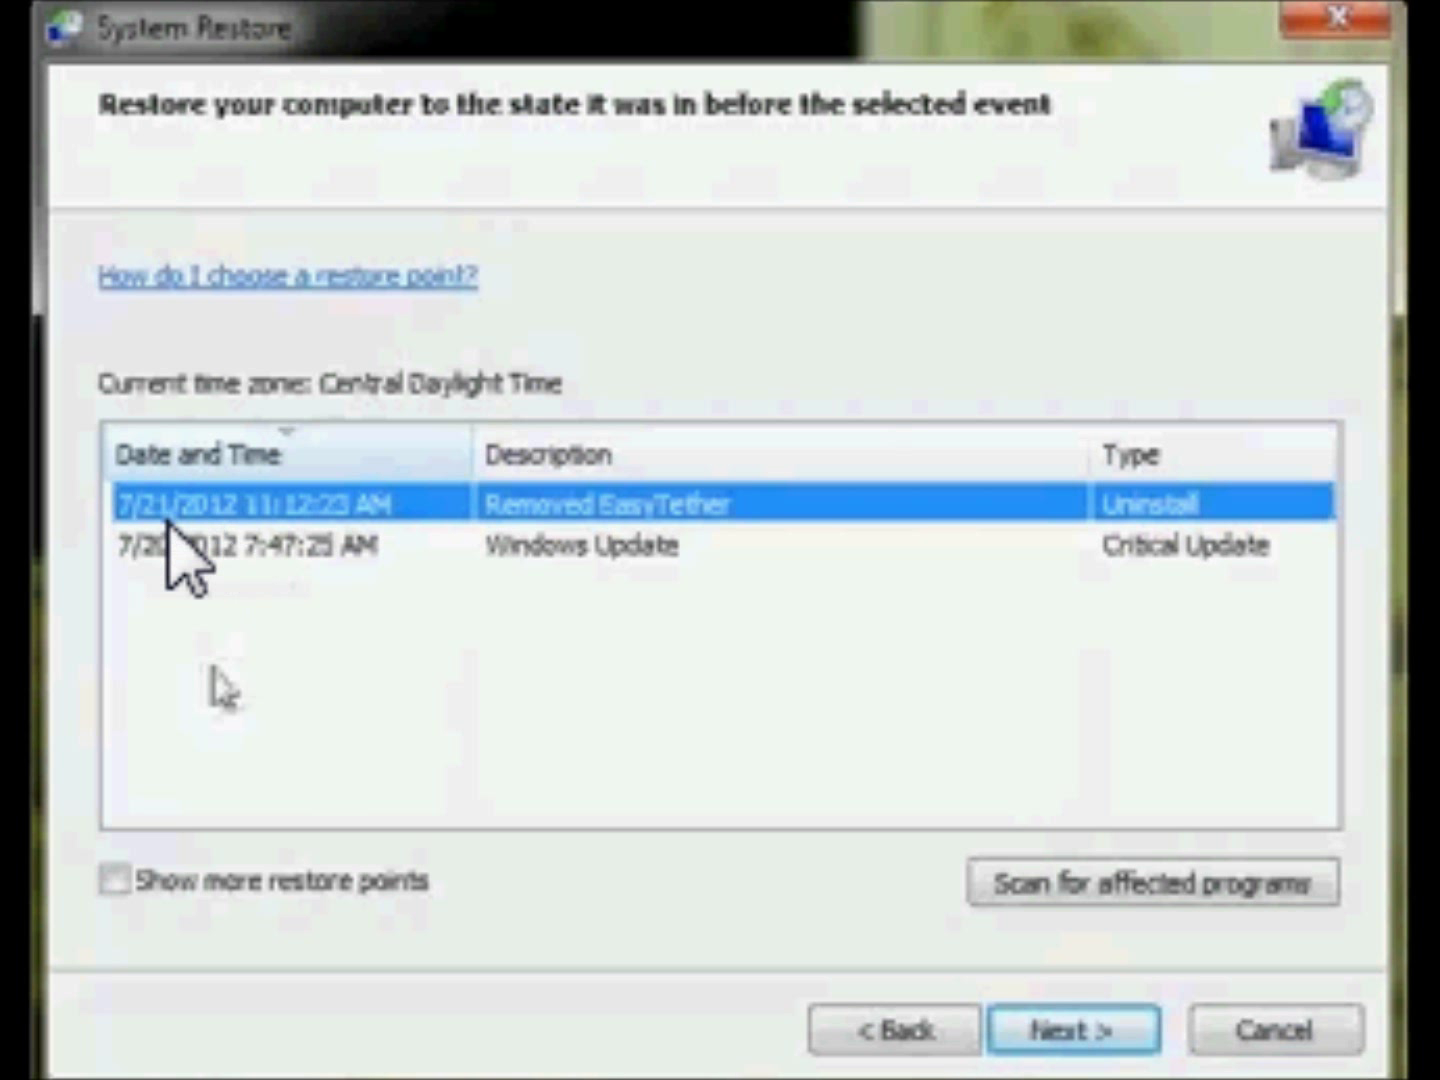
mouse_move(210, 605)
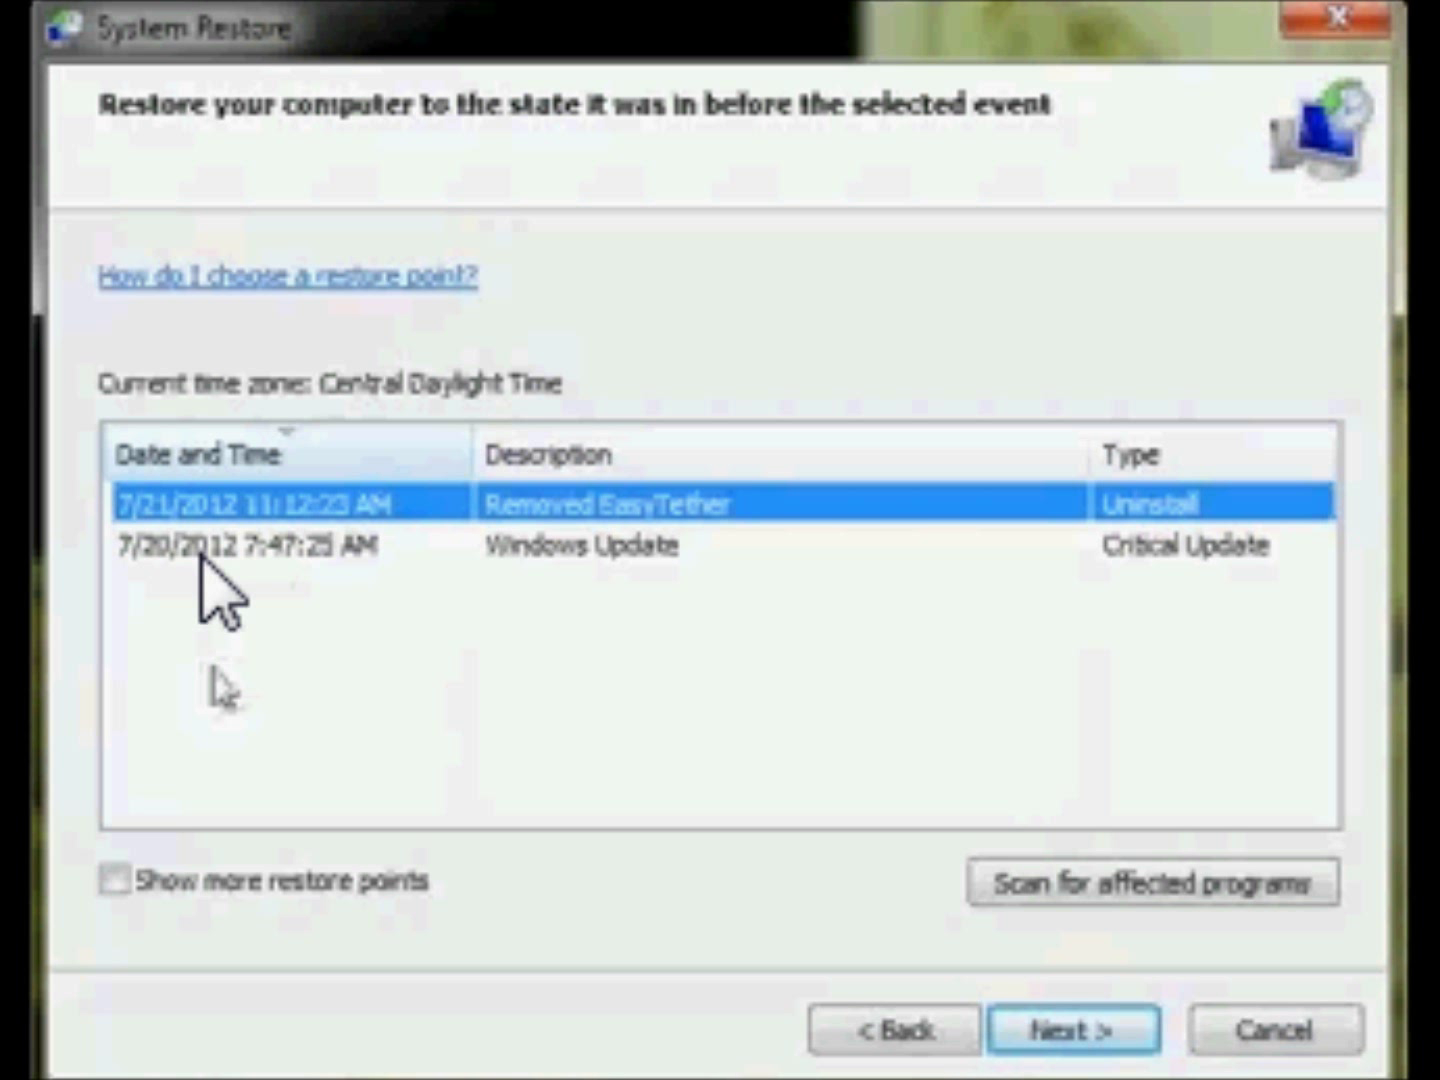
mouse_move(190, 620)
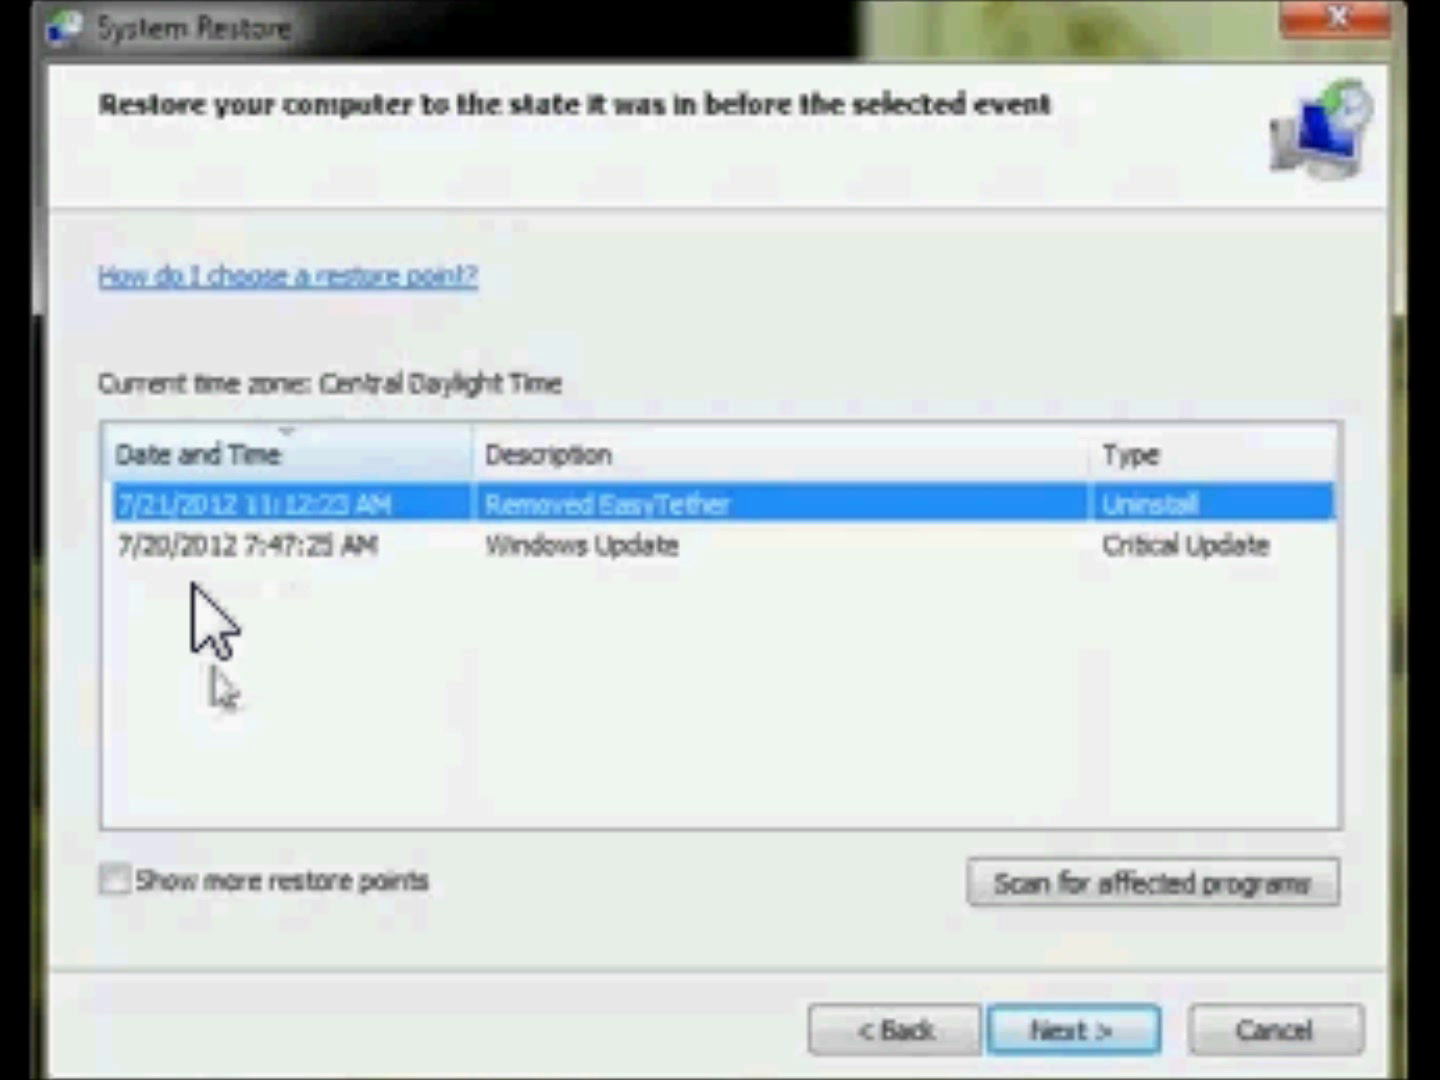
mouse_move(448, 600)
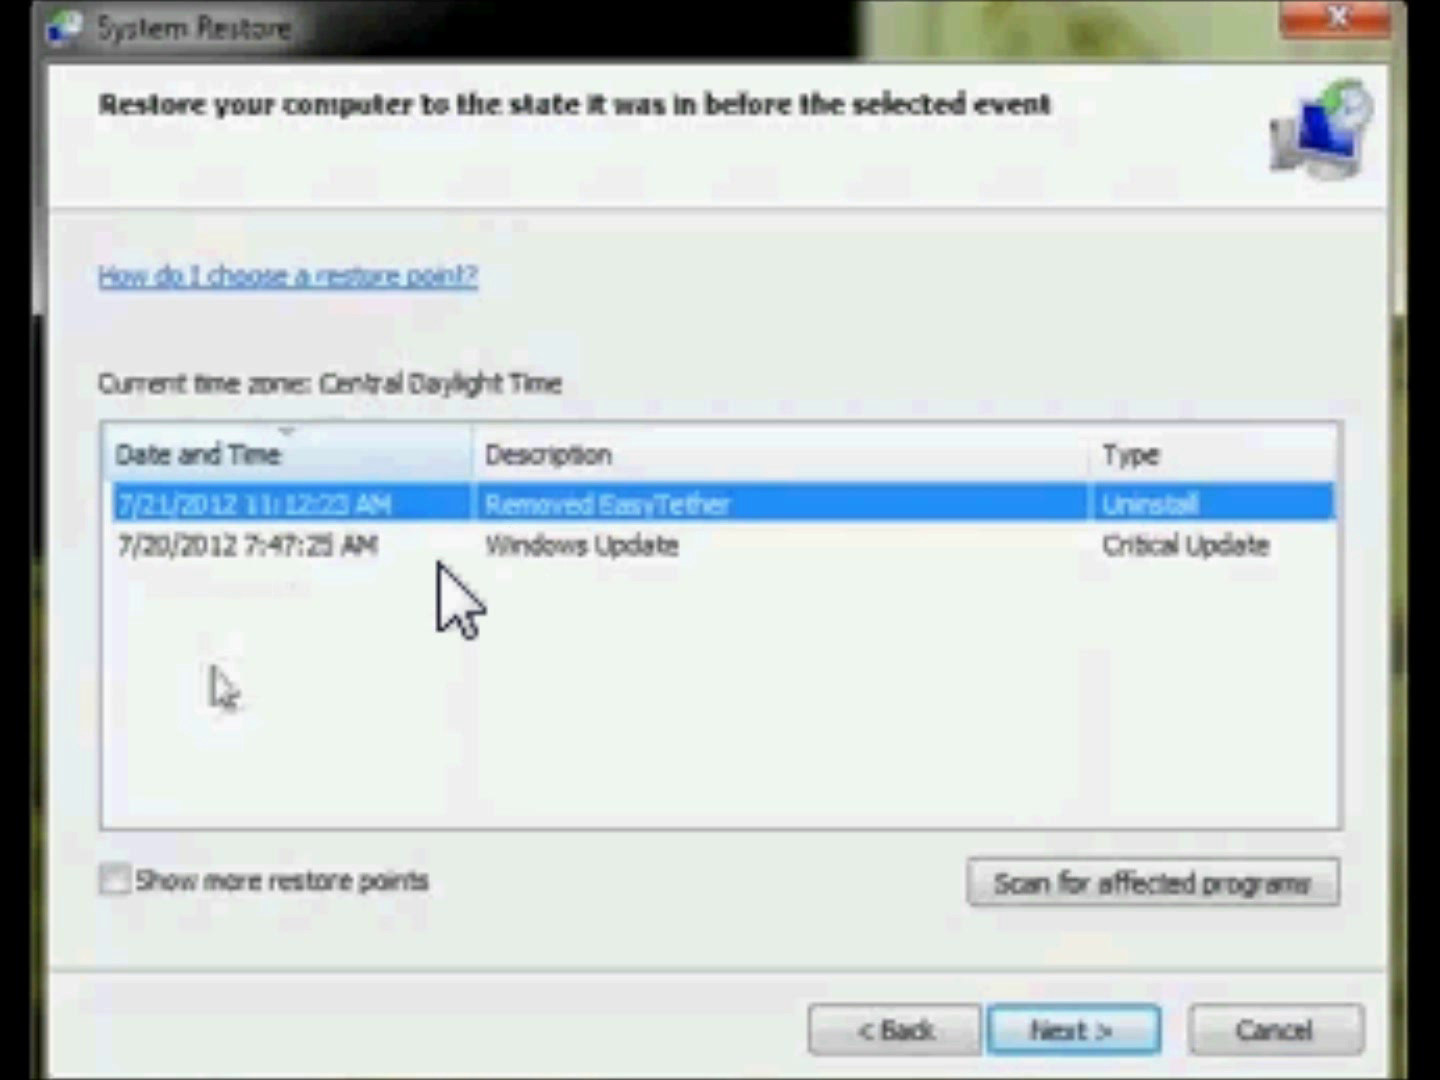
mouse_move(235, 665)
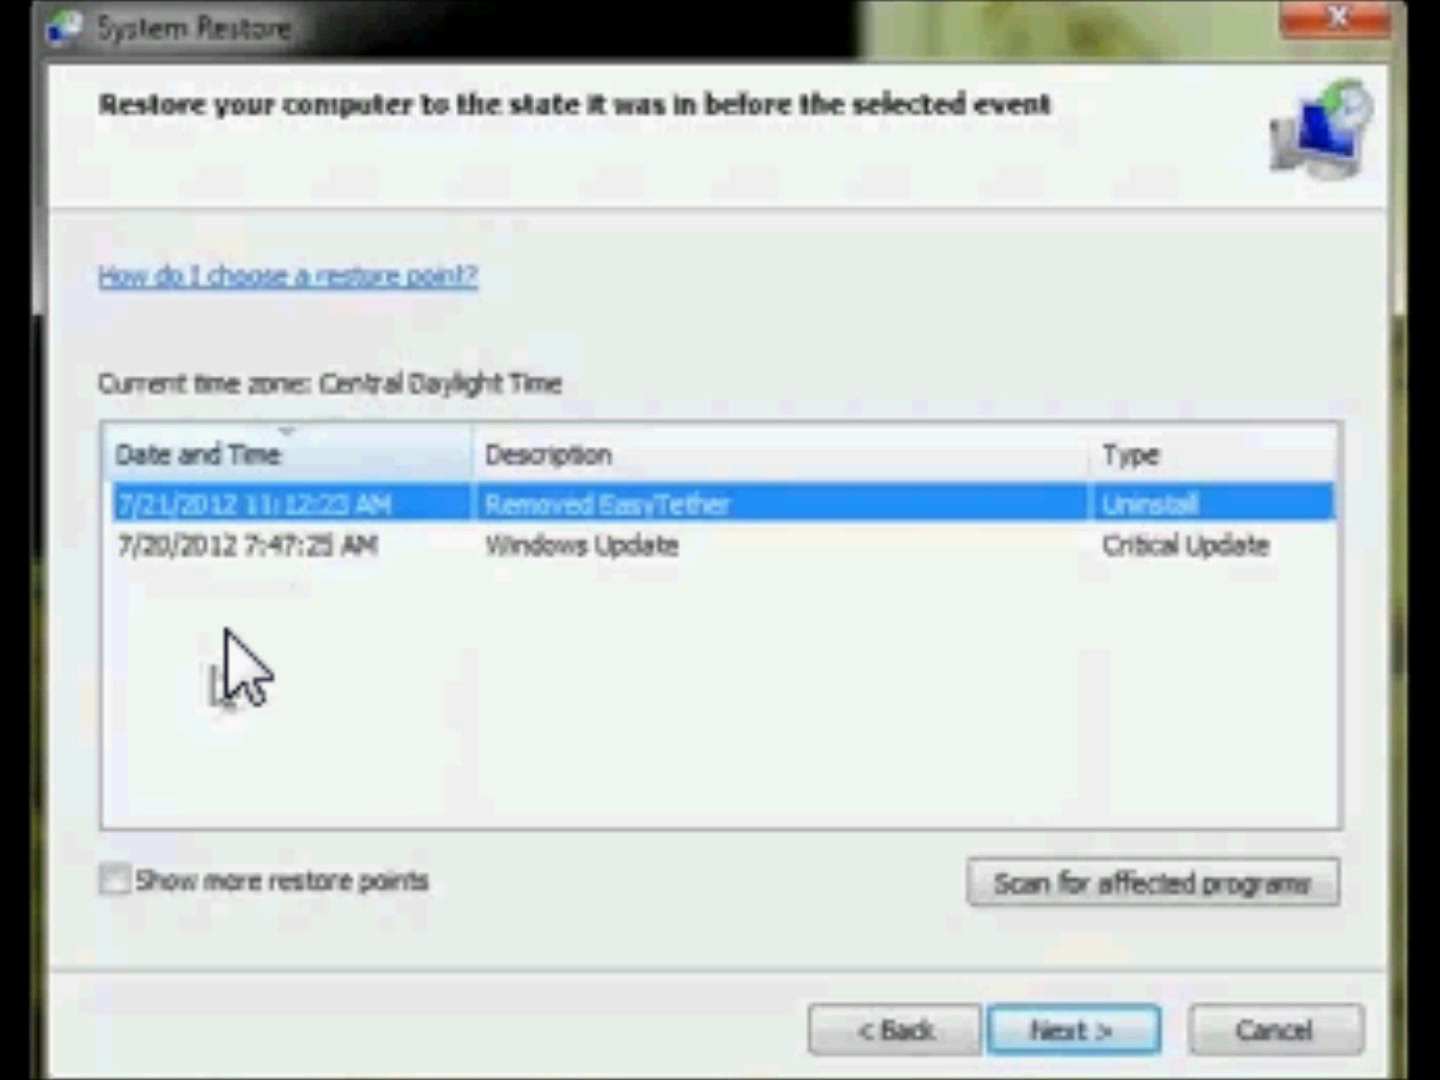
mouse_move(160, 950)
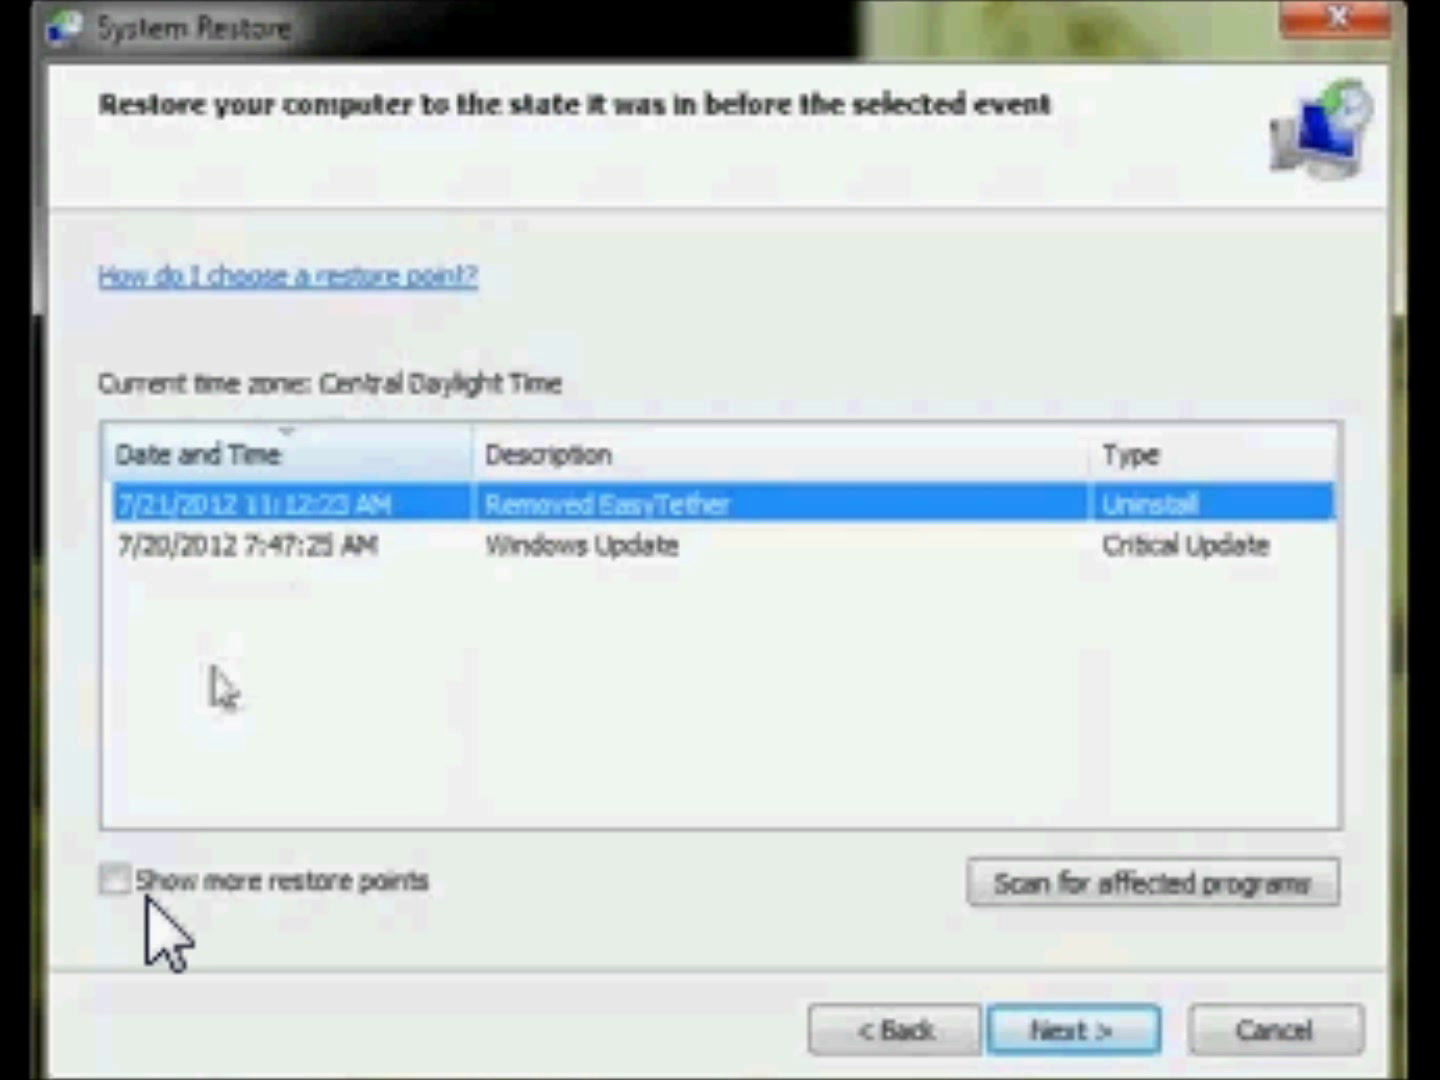
Step: Enable 'Show more restore points' to reveal older restore points
click(113, 883)
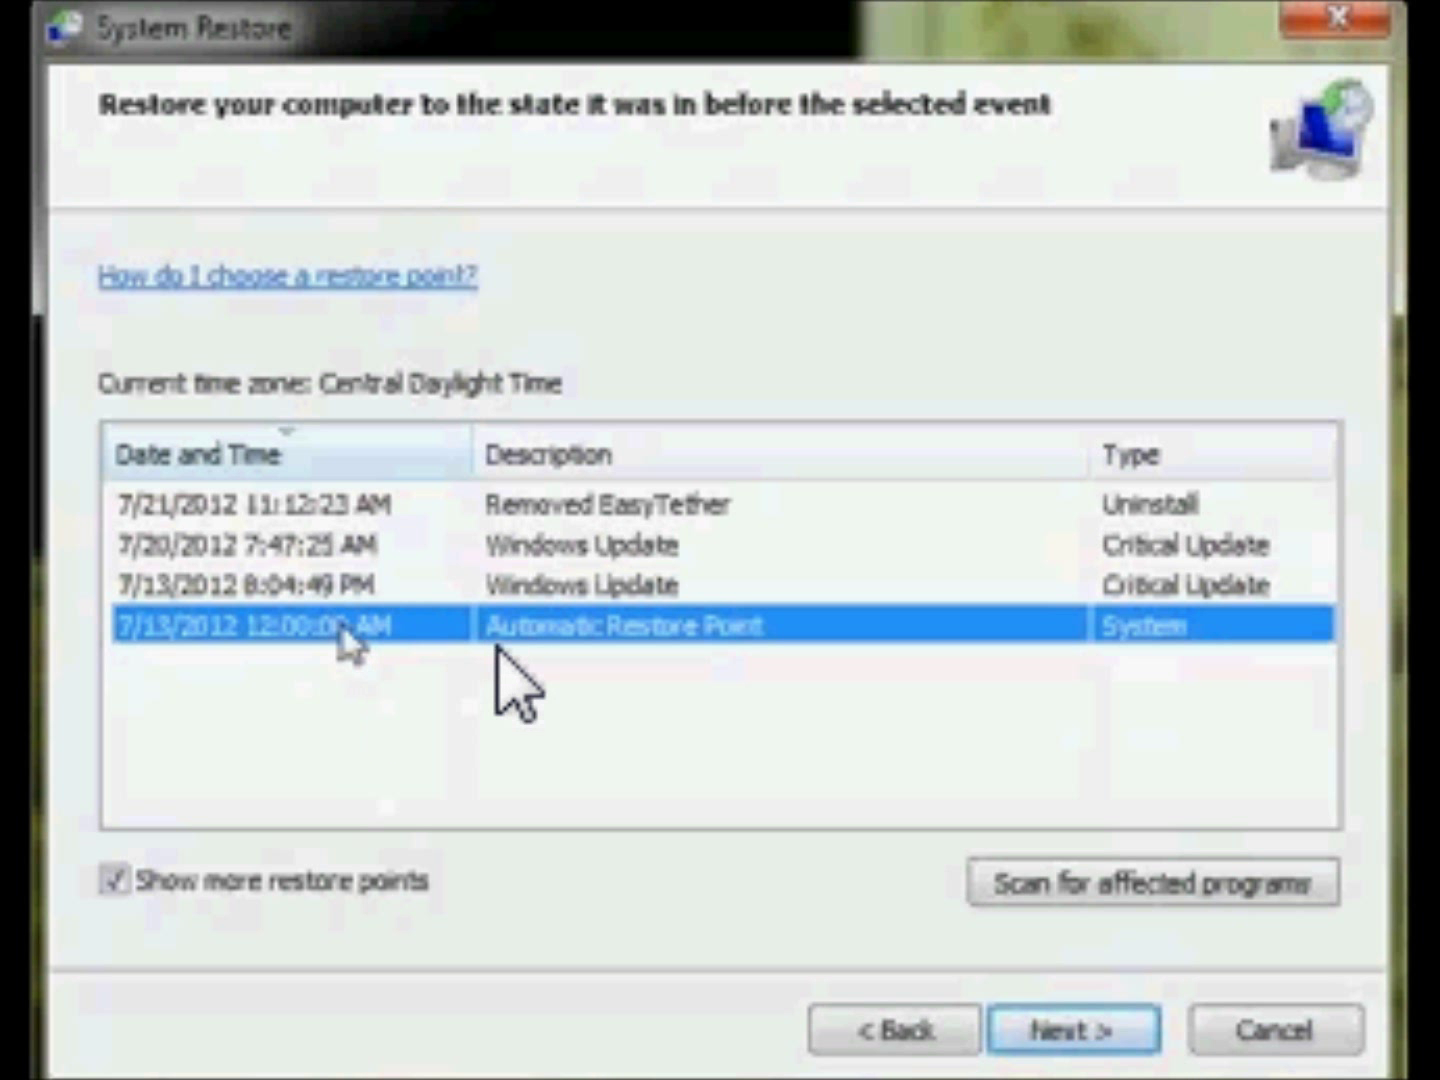
mouse_move(640, 595)
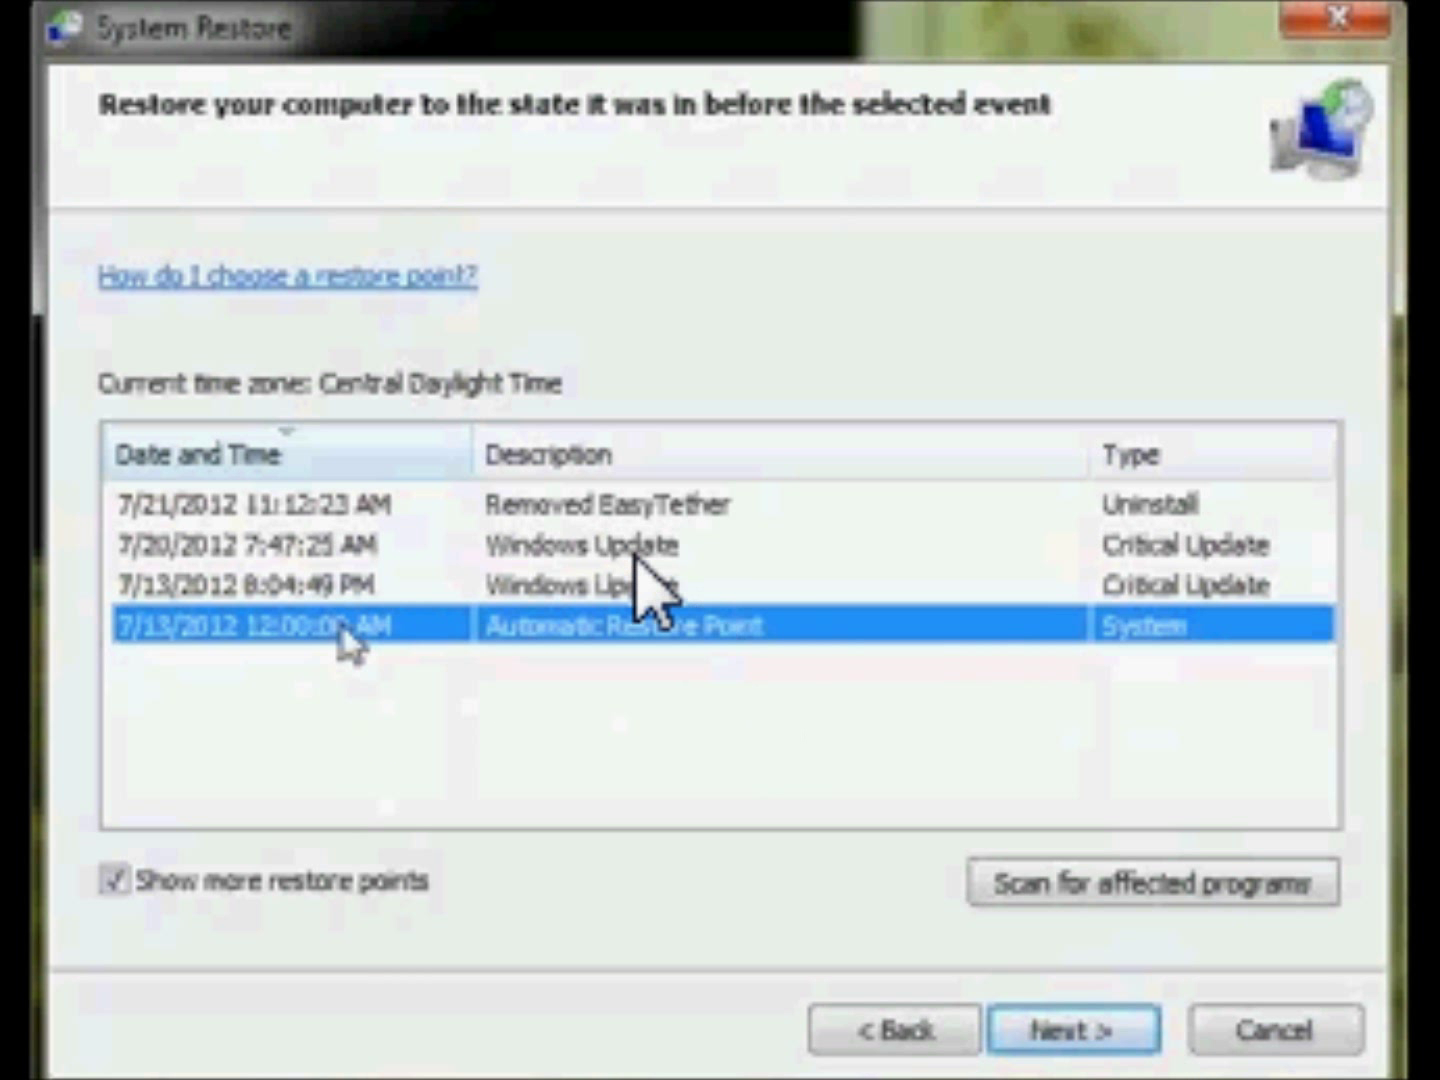
mouse_move(300, 680)
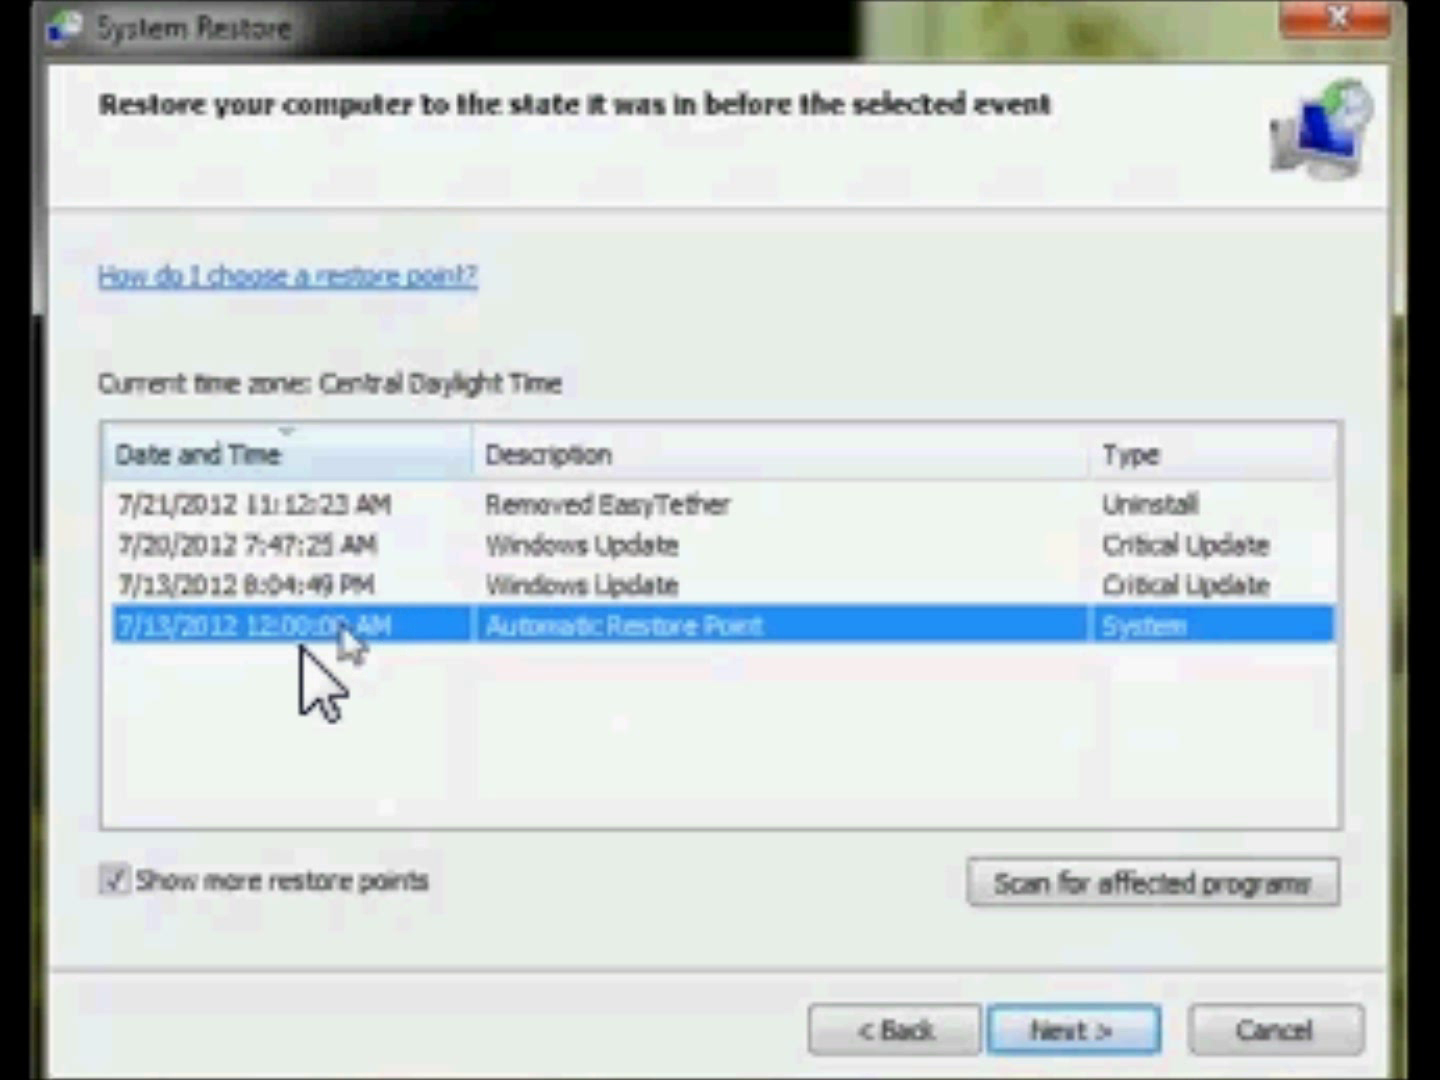
mouse_move(545, 720)
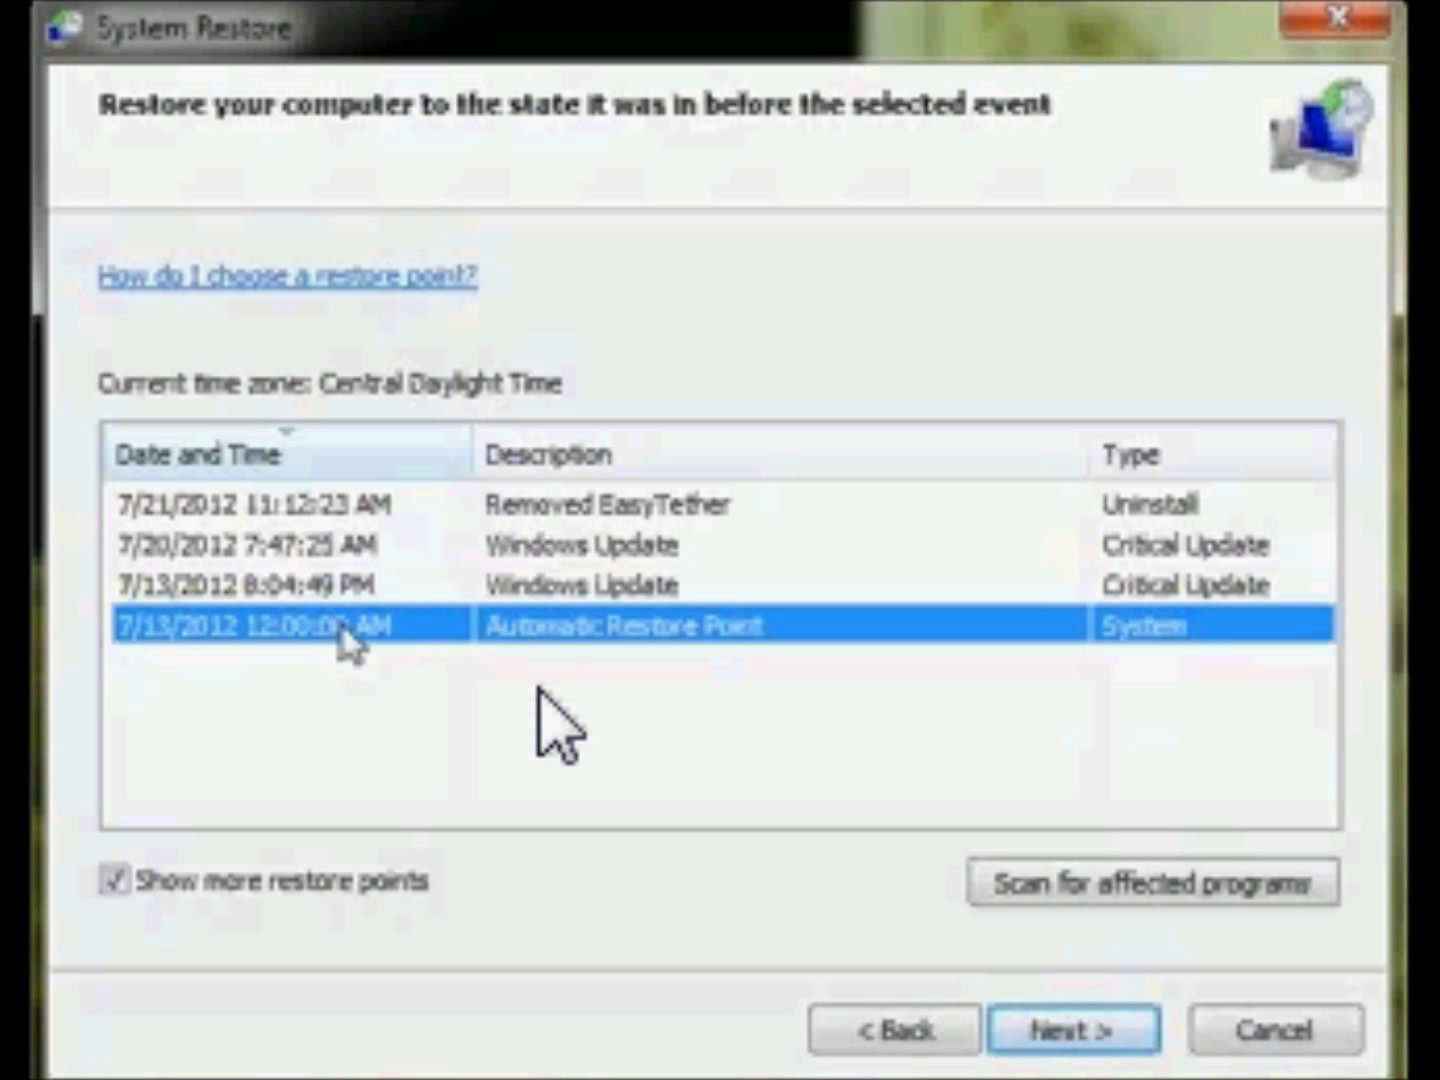
mouse_move(410, 690)
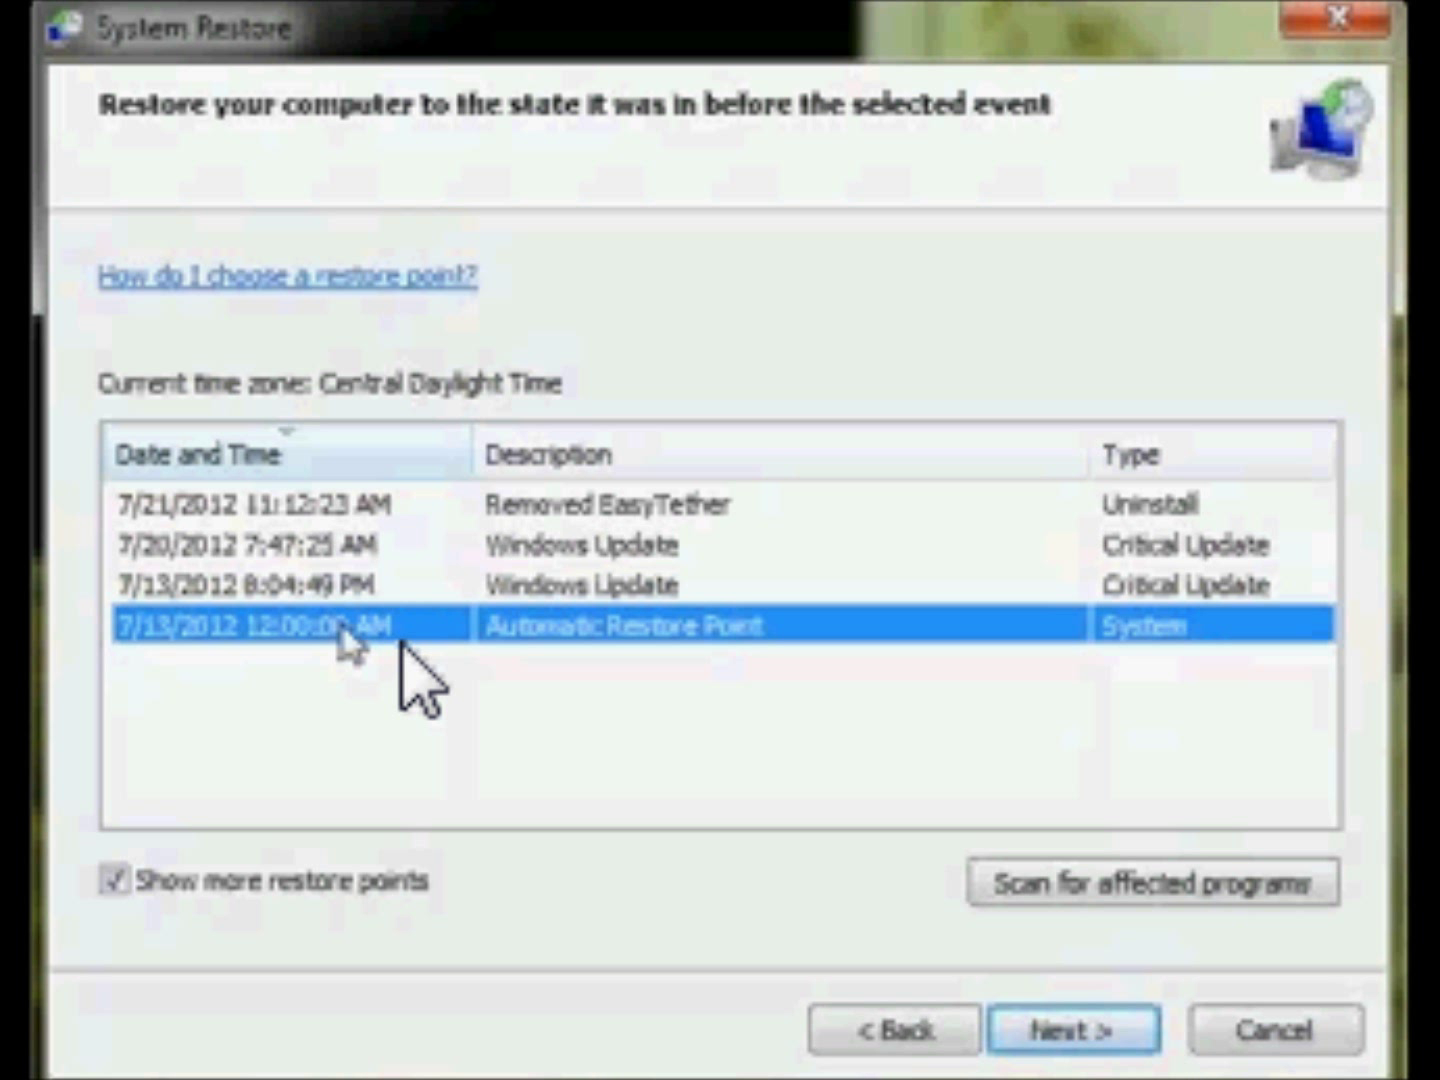
mouse_move(702, 890)
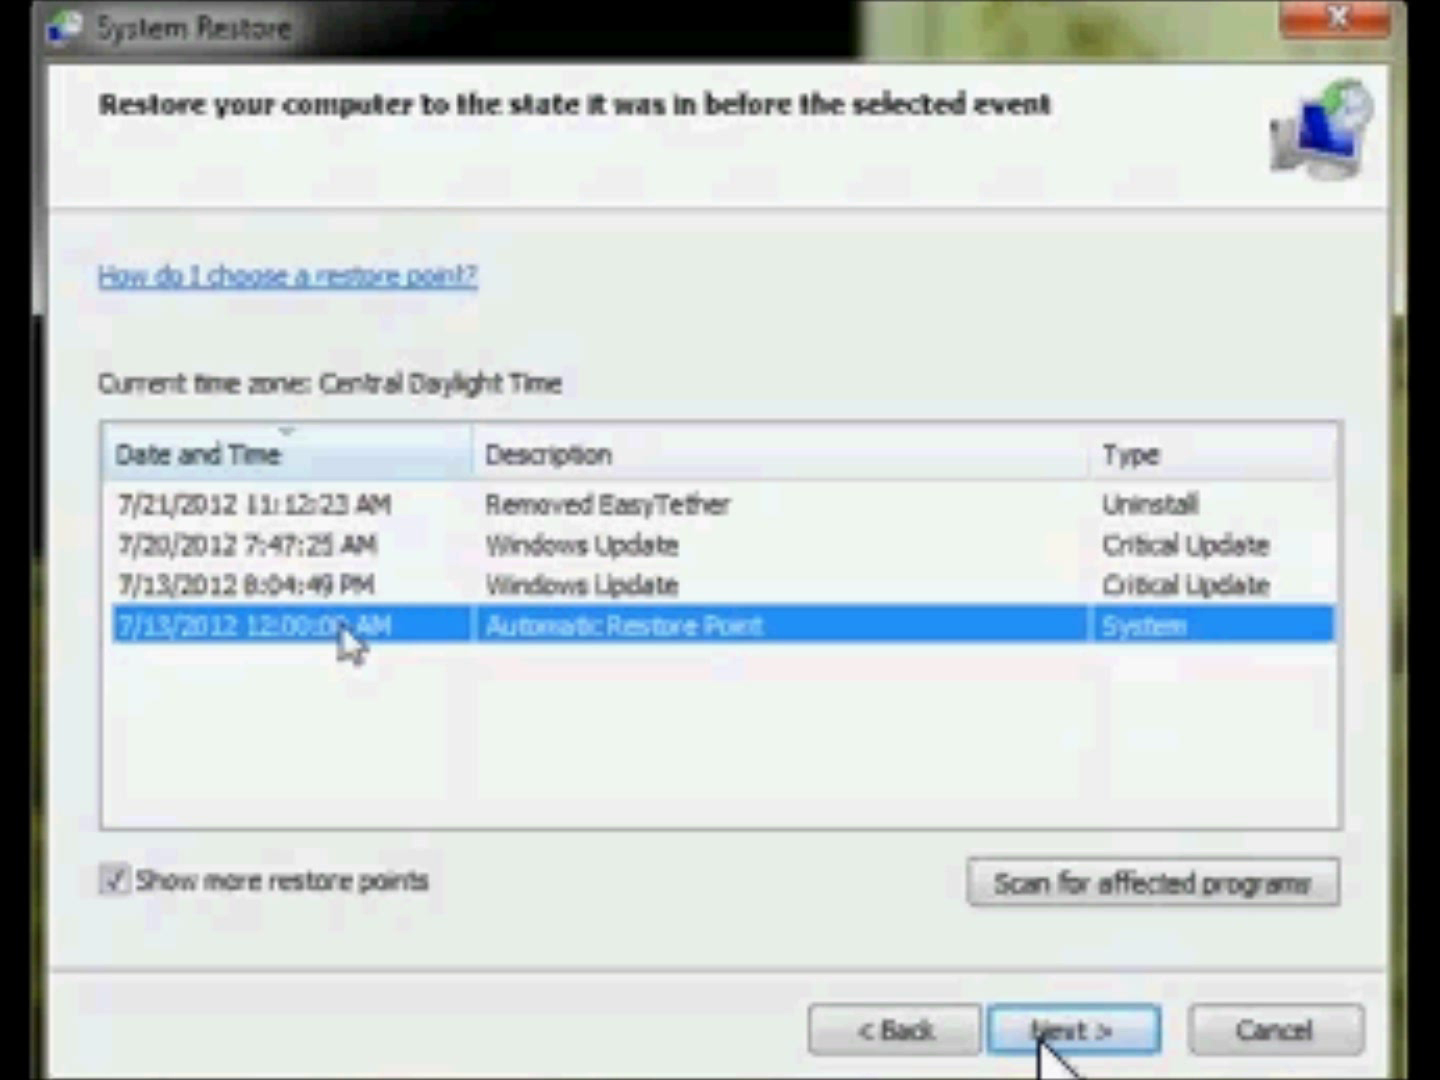
Step: Continue with the 7/13/2012 Automatic Restore Point to its confirmation page
click(1074, 1030)
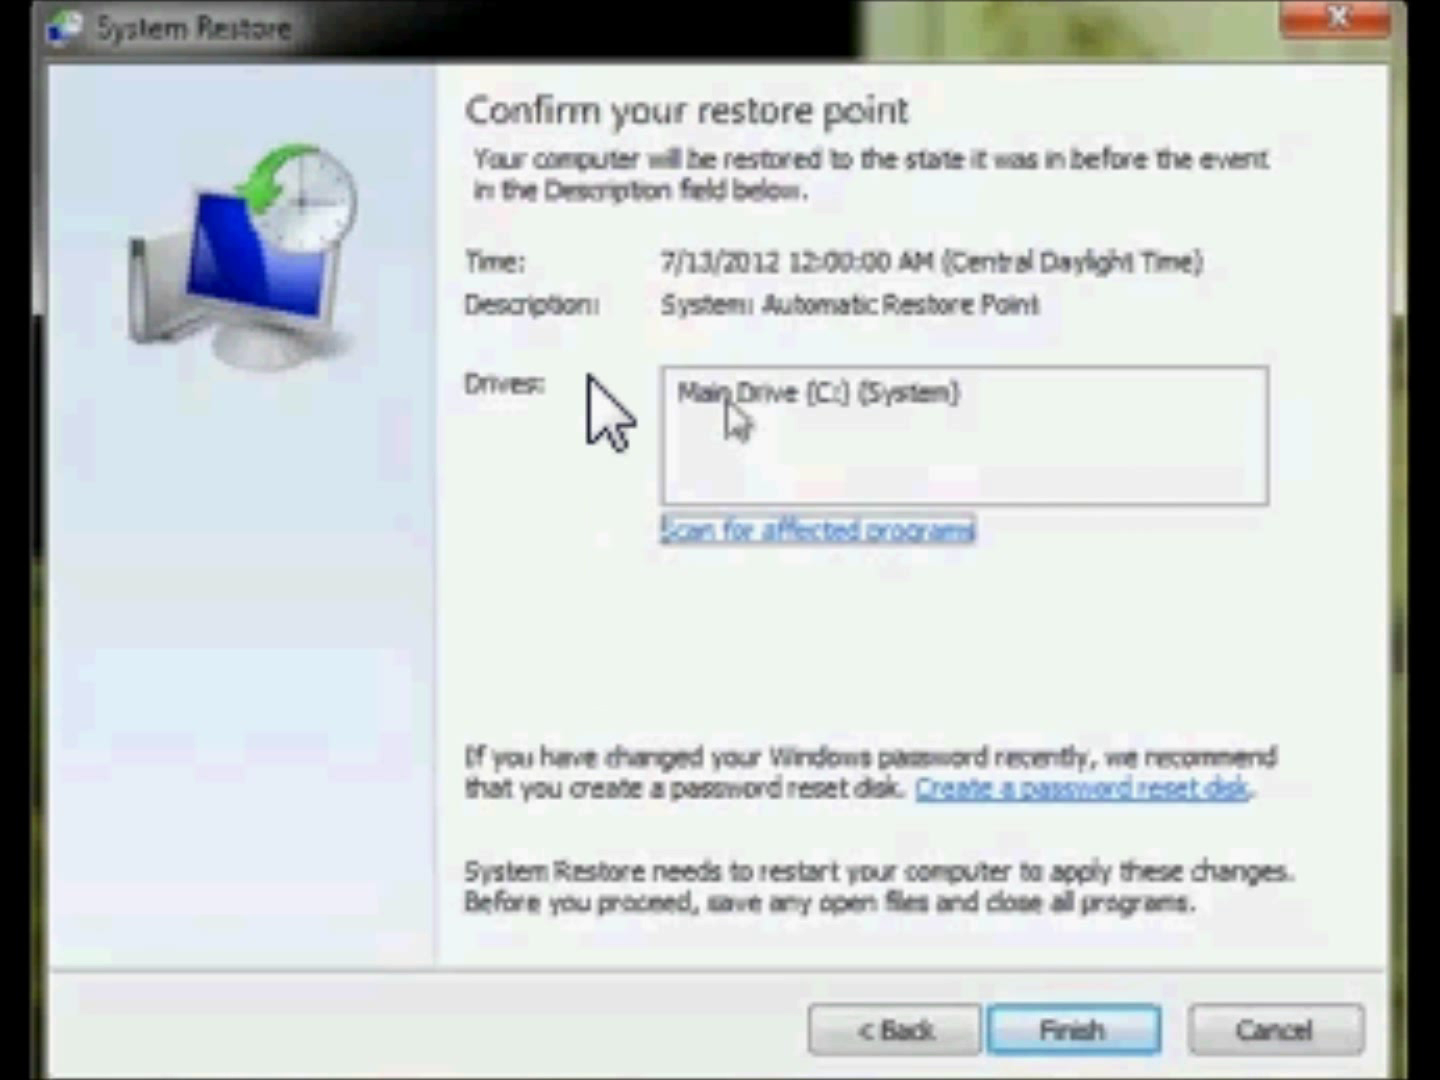
mouse_move(930, 405)
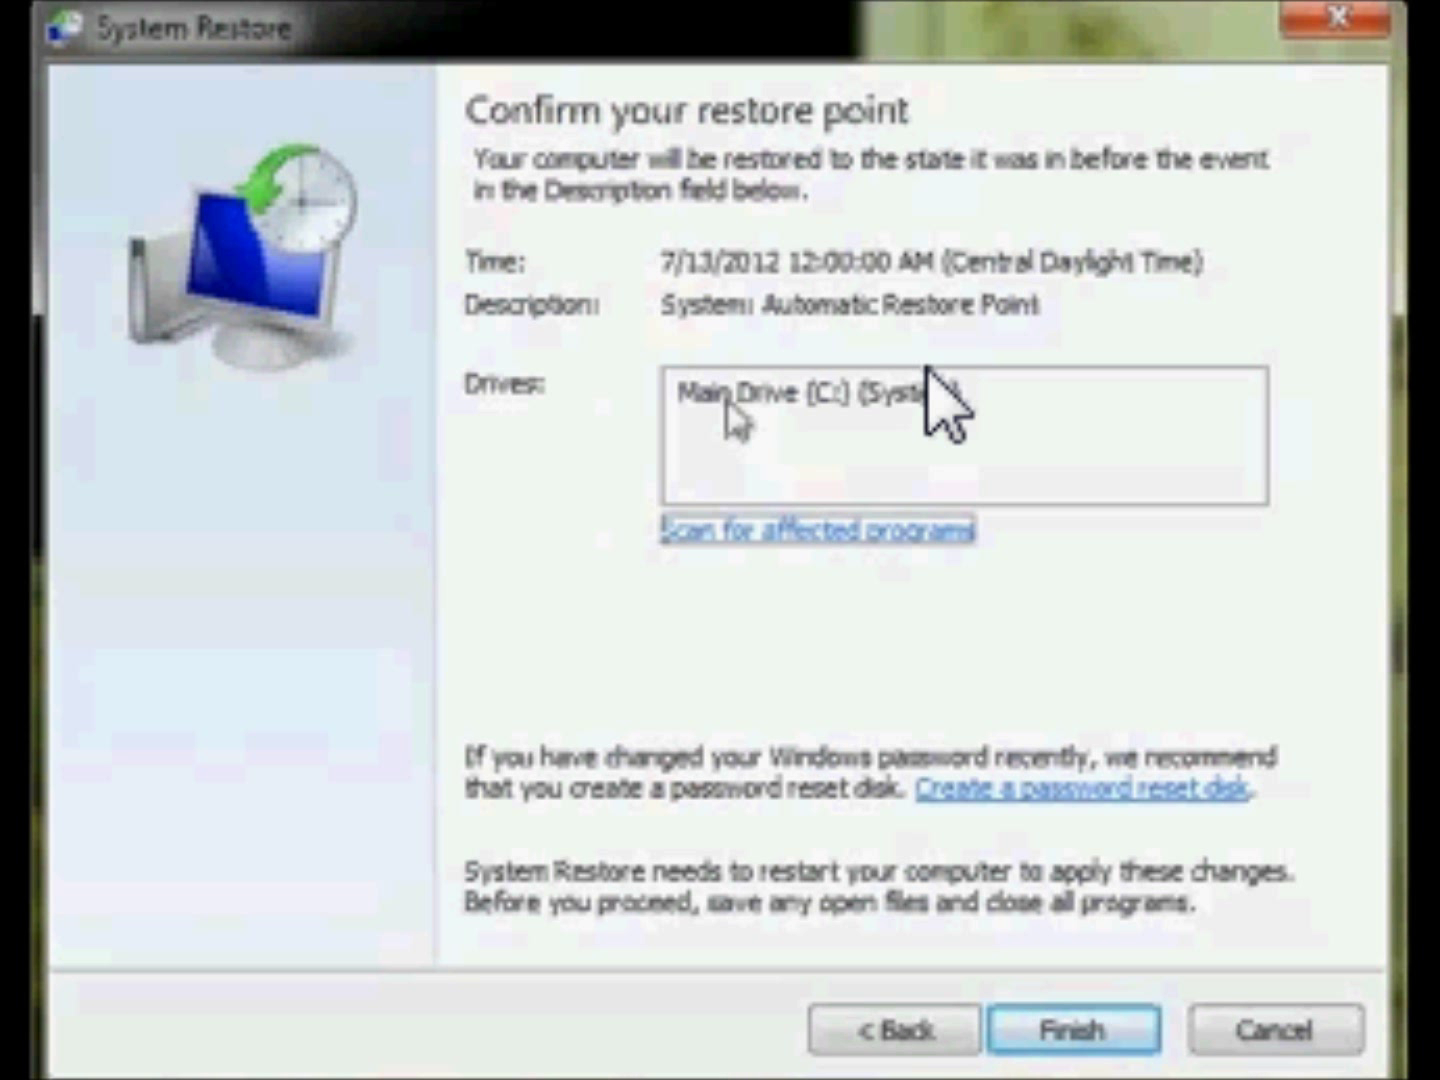
mouse_move(835, 460)
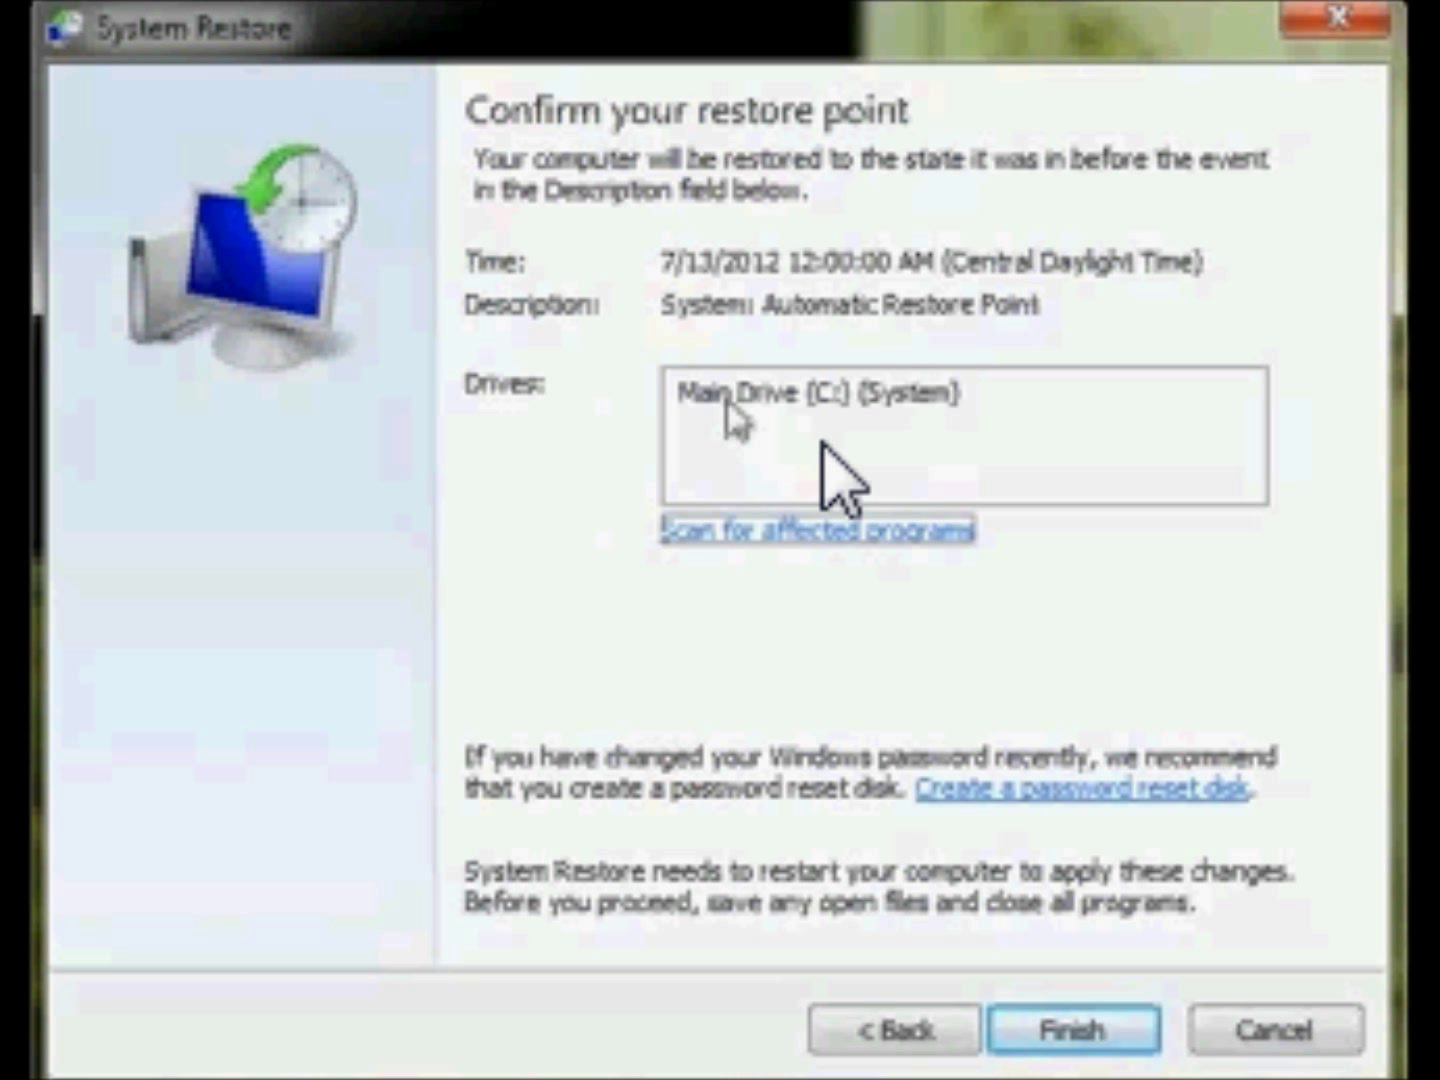
mouse_move(970, 640)
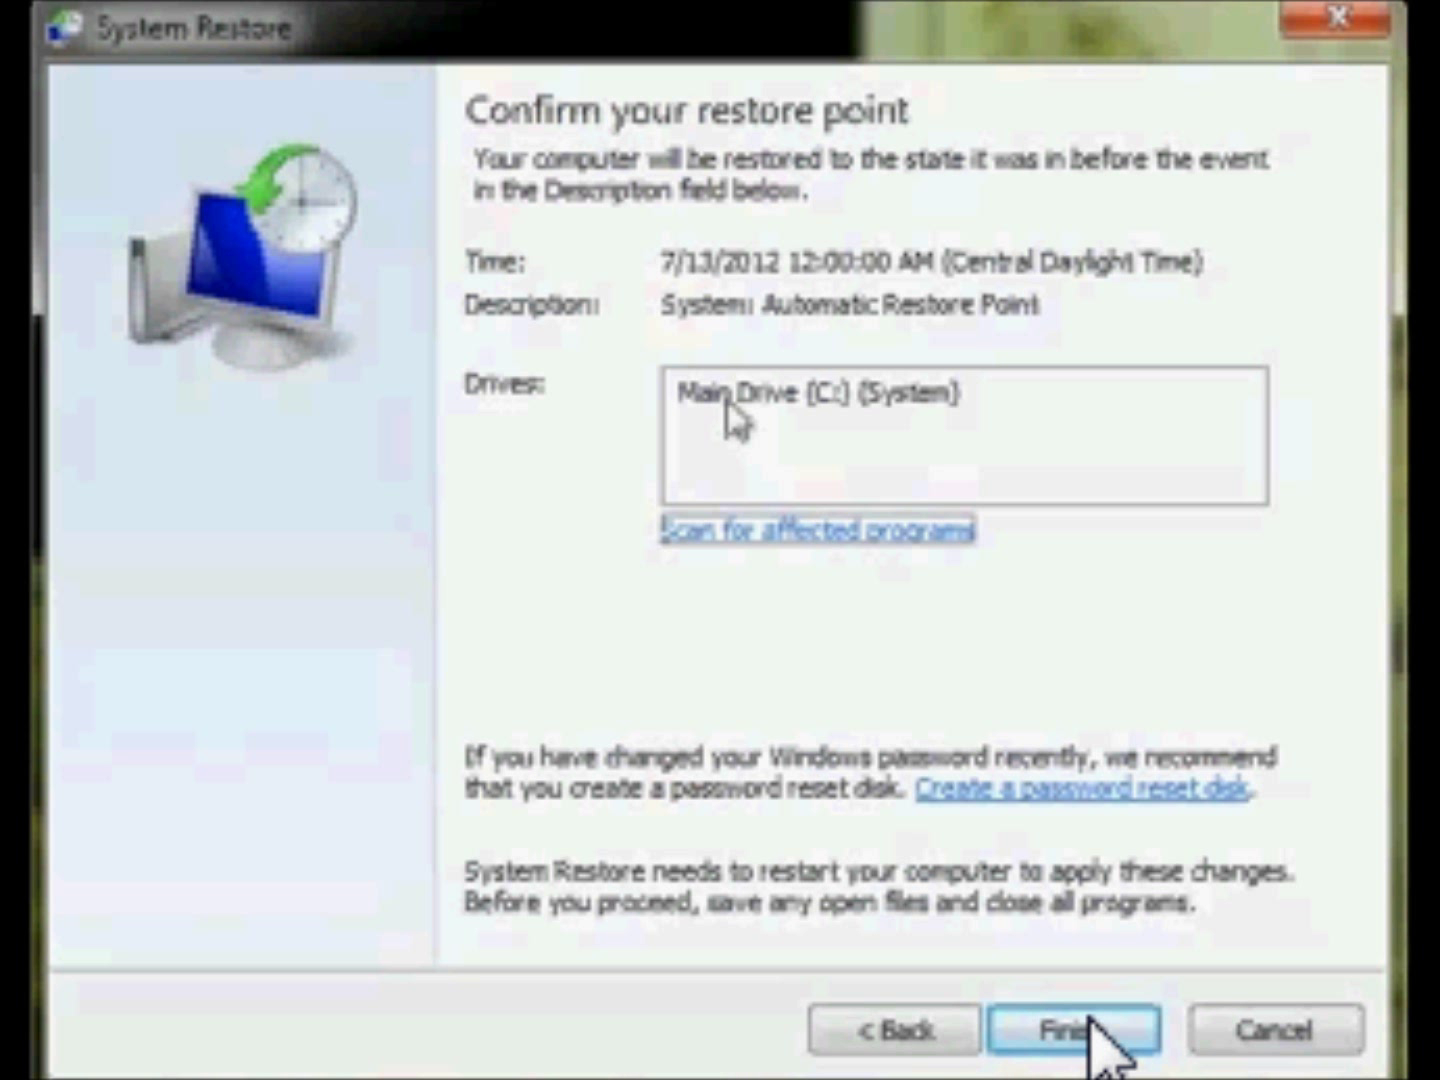
mouse_move(1090, 1040)
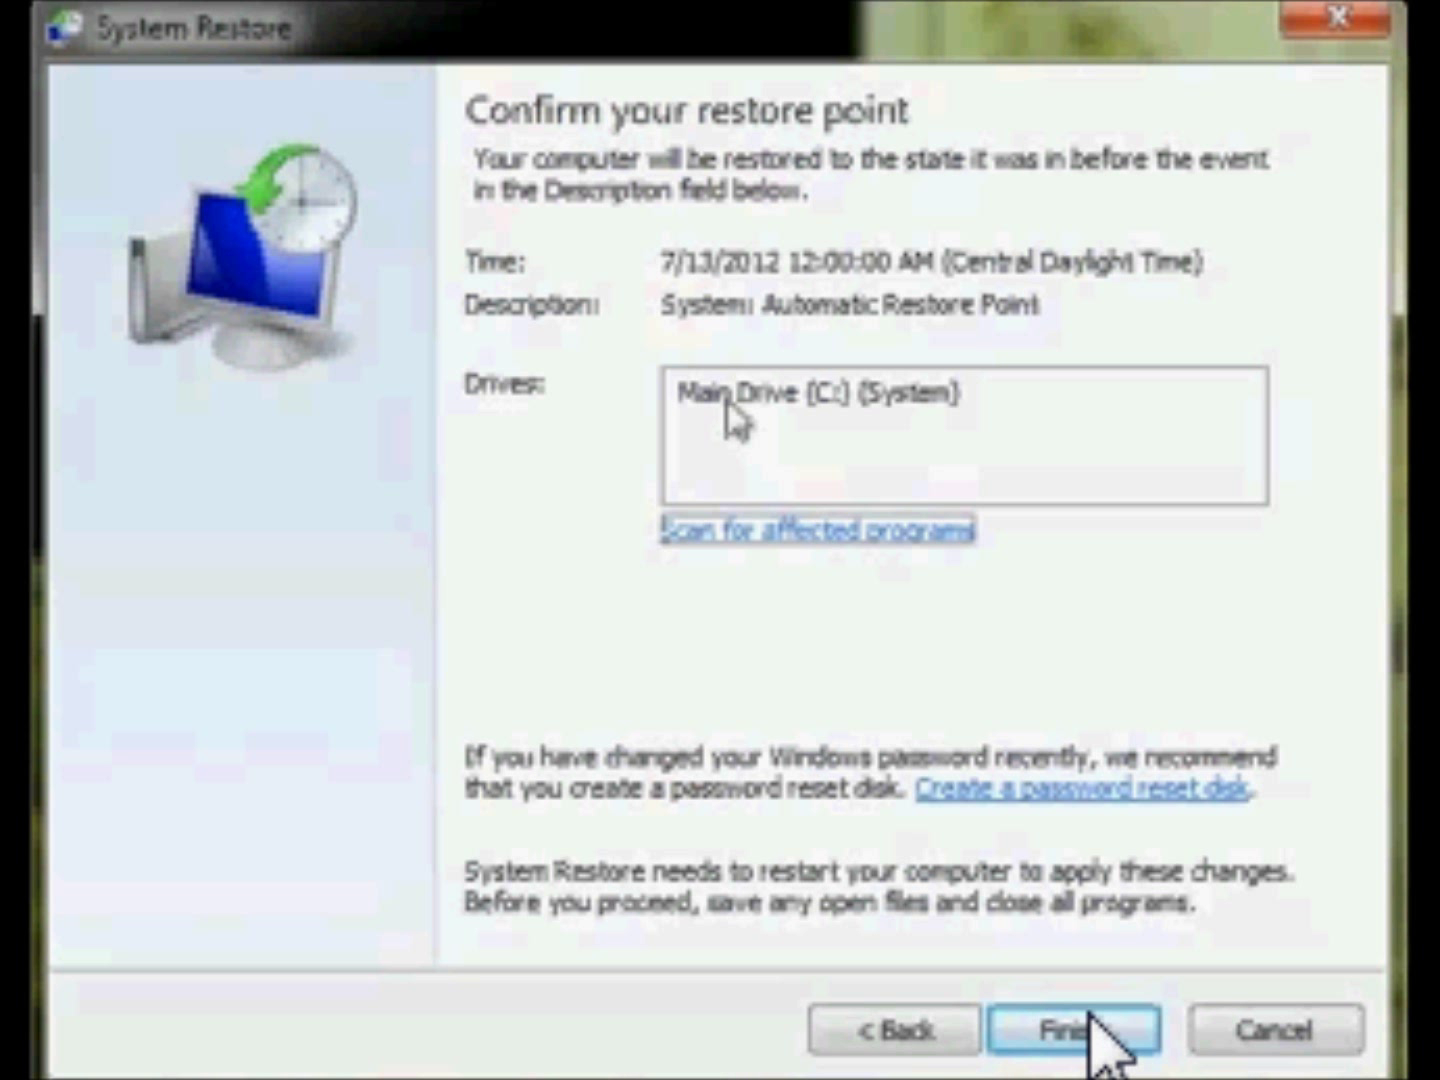